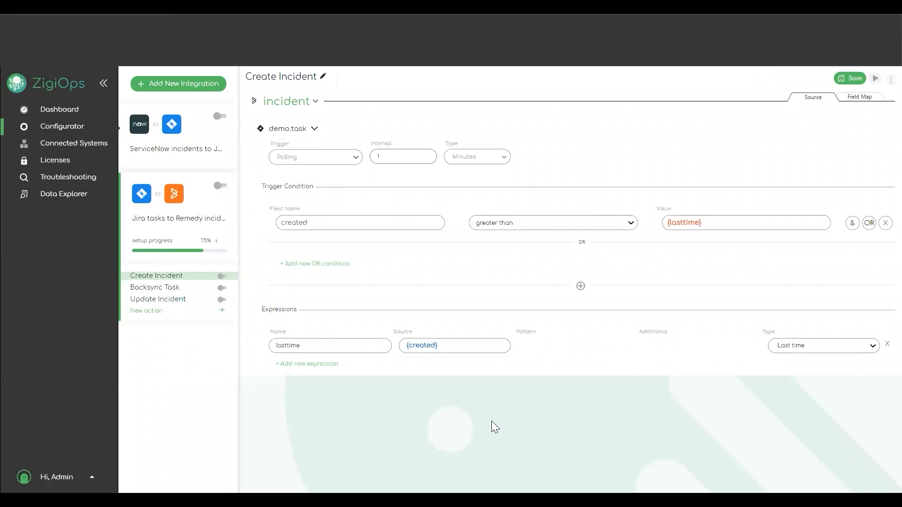
mouse_move(146, 190)
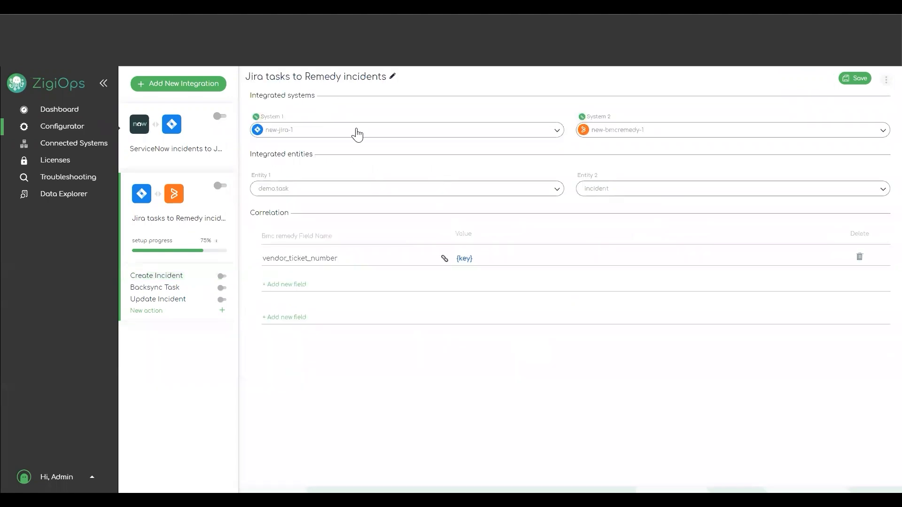
Keep demo.task as the Jira entity paired with the Remedy incident.
left_click(407, 188)
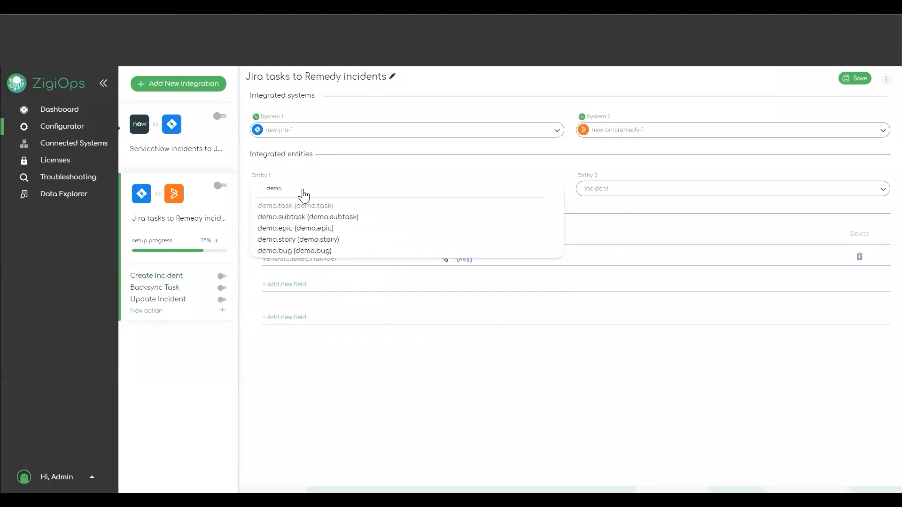
left_click(295, 205)
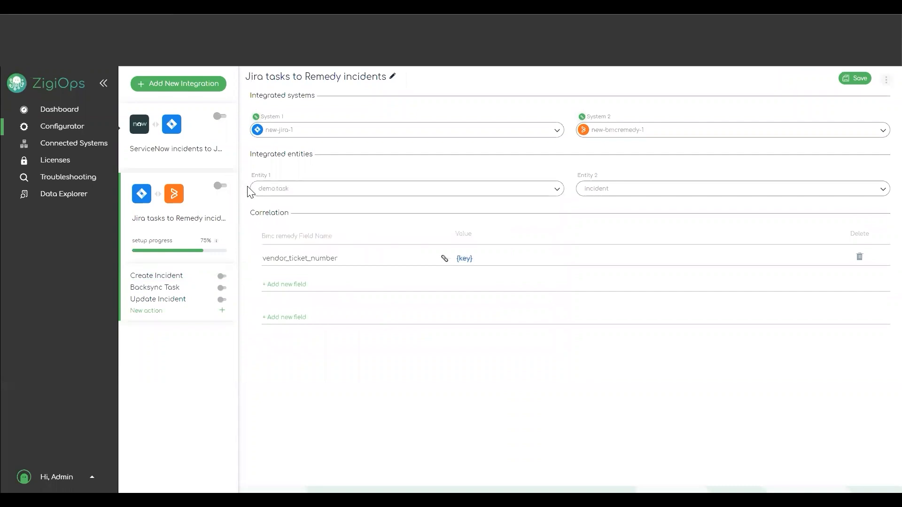
mouse_move(625, 210)
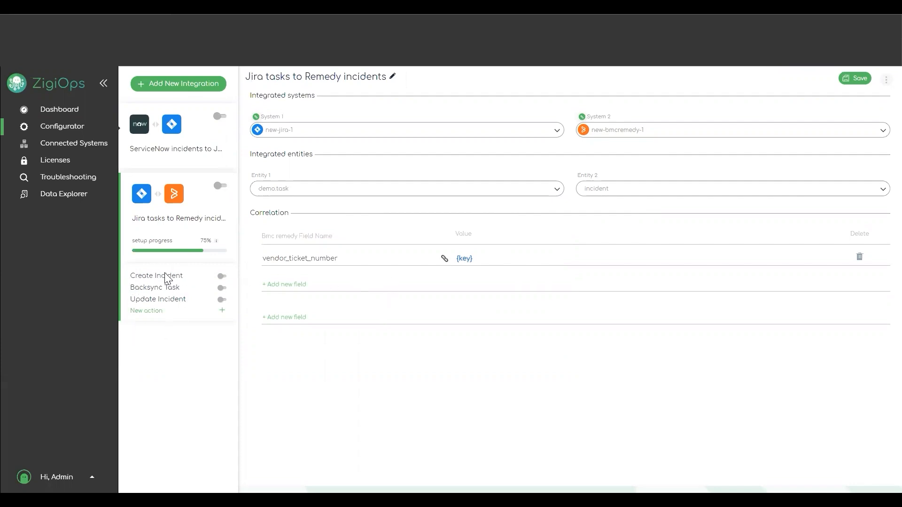
mouse_move(148, 316)
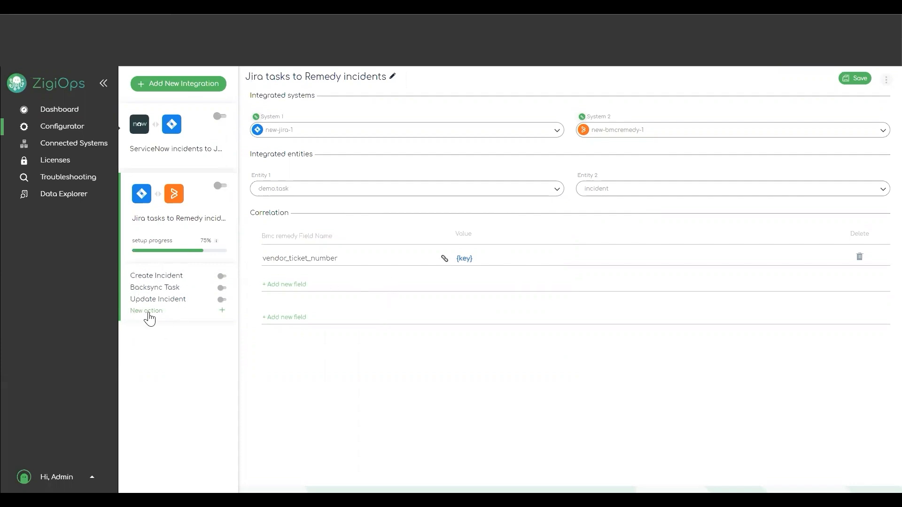
mouse_move(176, 278)
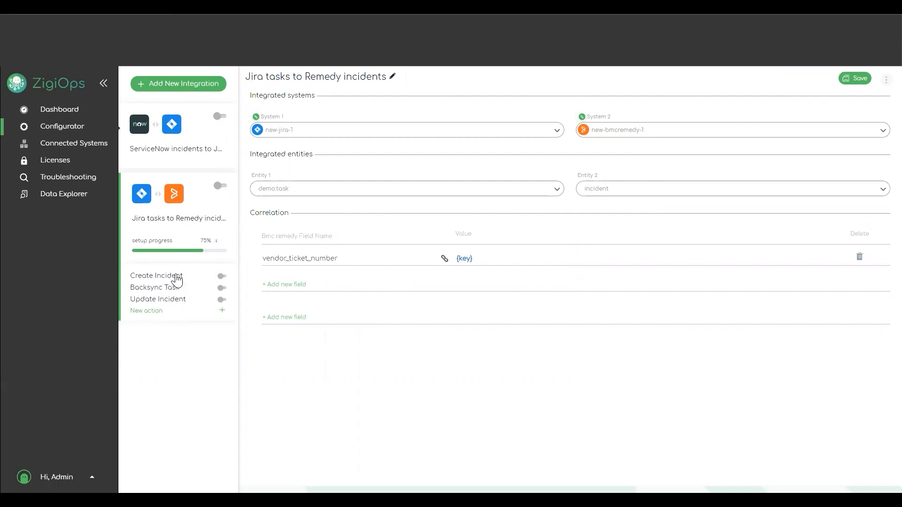
mouse_move(156, 275)
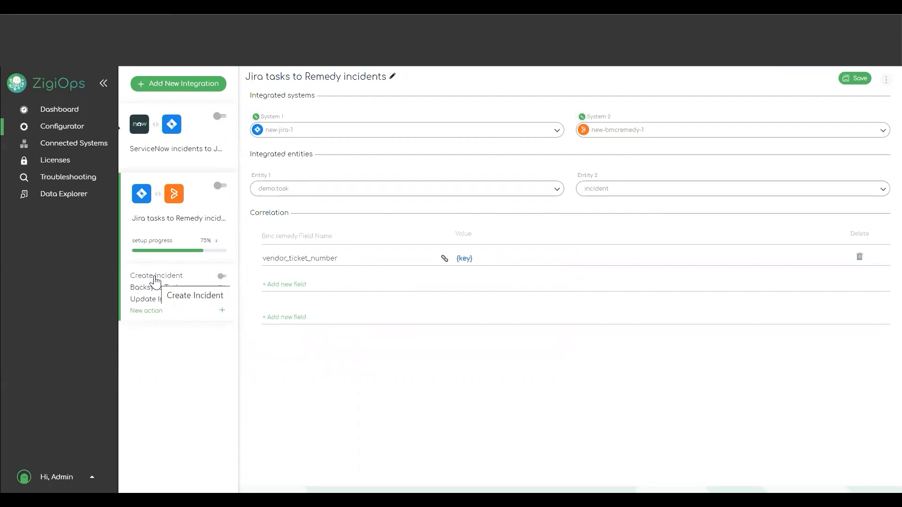
Show the Create Incident action's source settings with its 1-minute polling trigger.
left_click(156, 276)
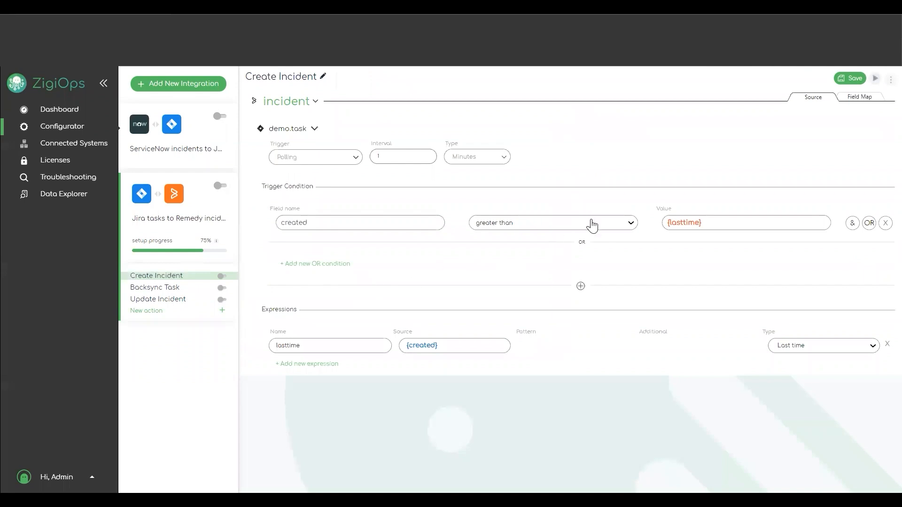
mouse_move(857, 118)
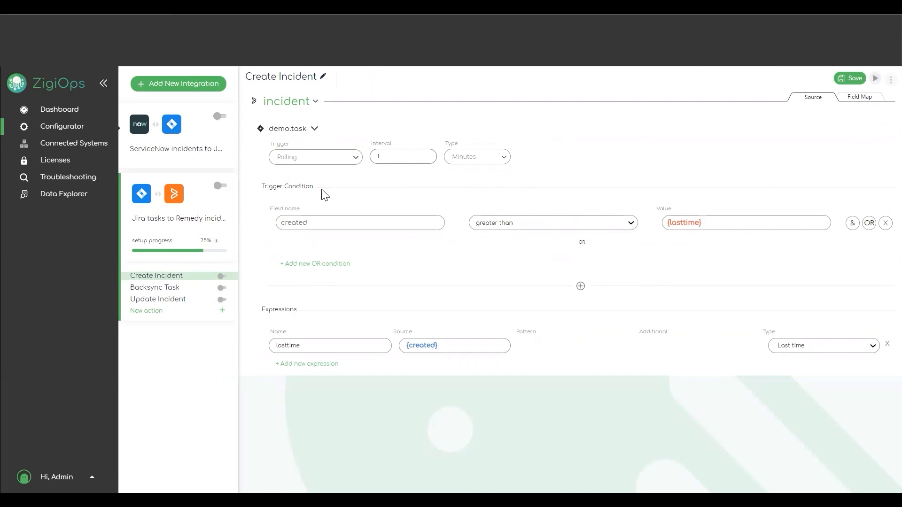
mouse_move(335, 243)
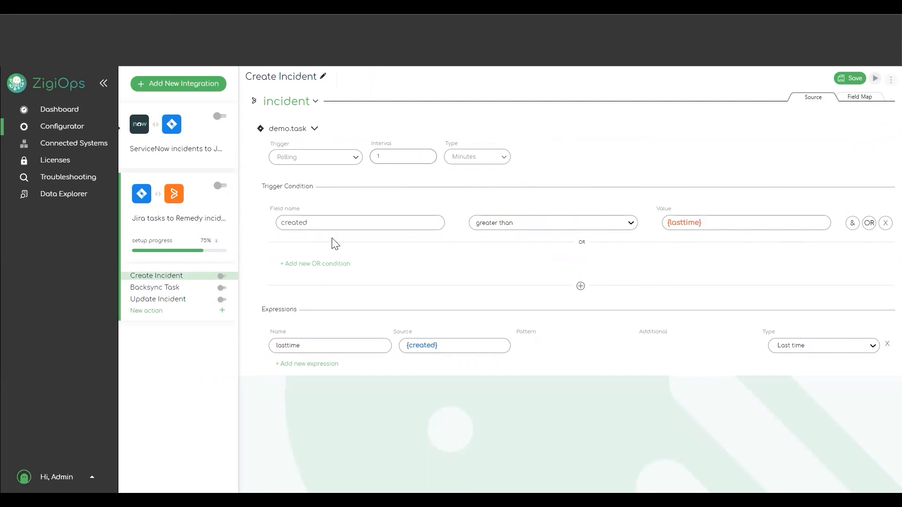
mouse_move(392, 238)
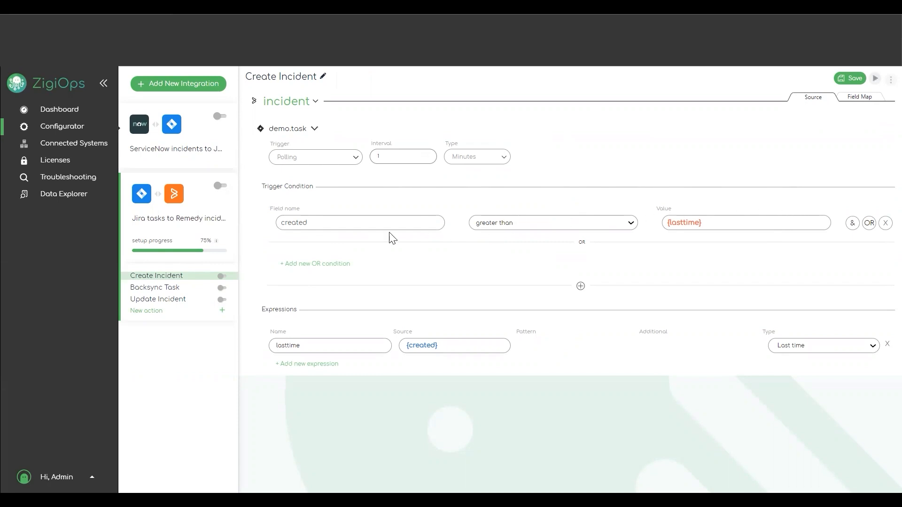
mouse_move(158, 220)
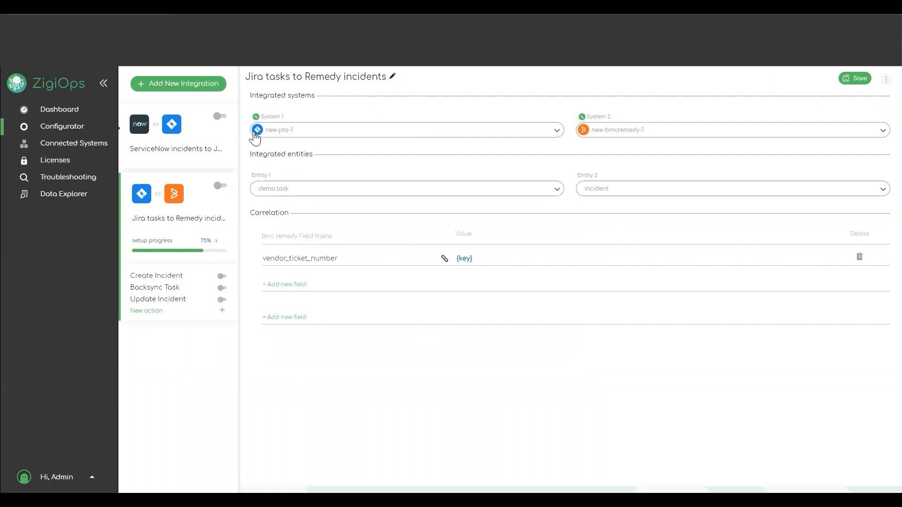
mouse_move(617, 133)
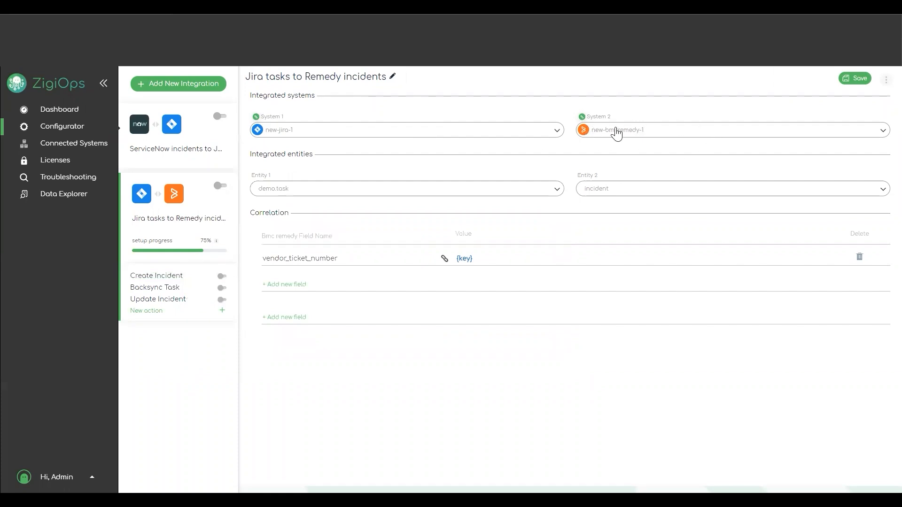
mouse_move(325, 133)
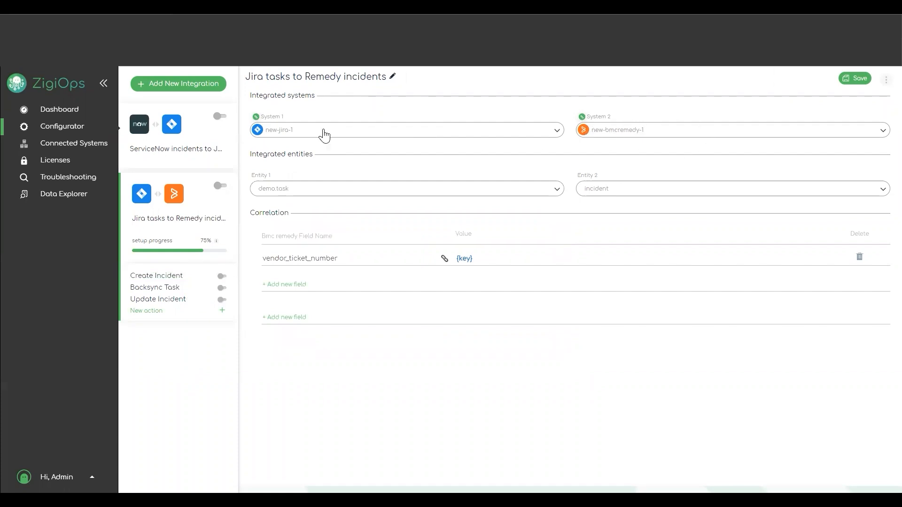
left_click(177, 124)
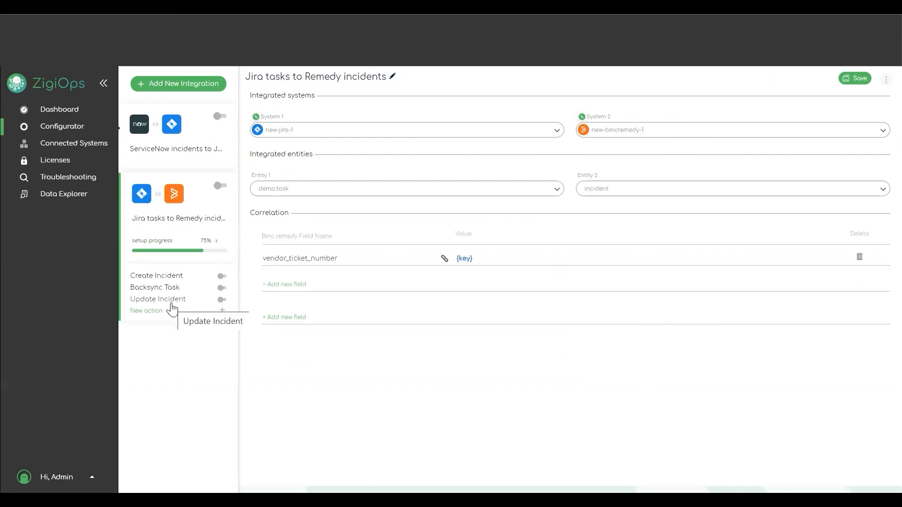
mouse_move(159, 278)
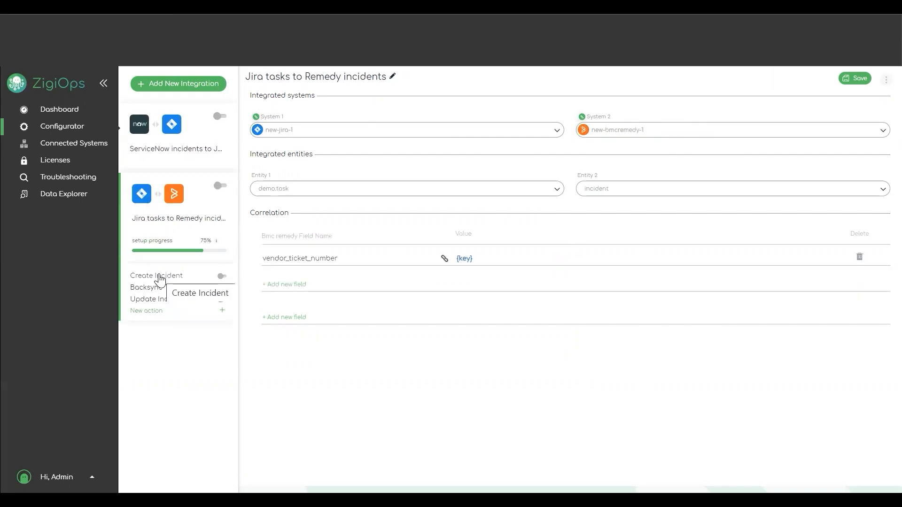
Show the Create Incident action's field map for the Remedy incident fields.
left_click(156, 276)
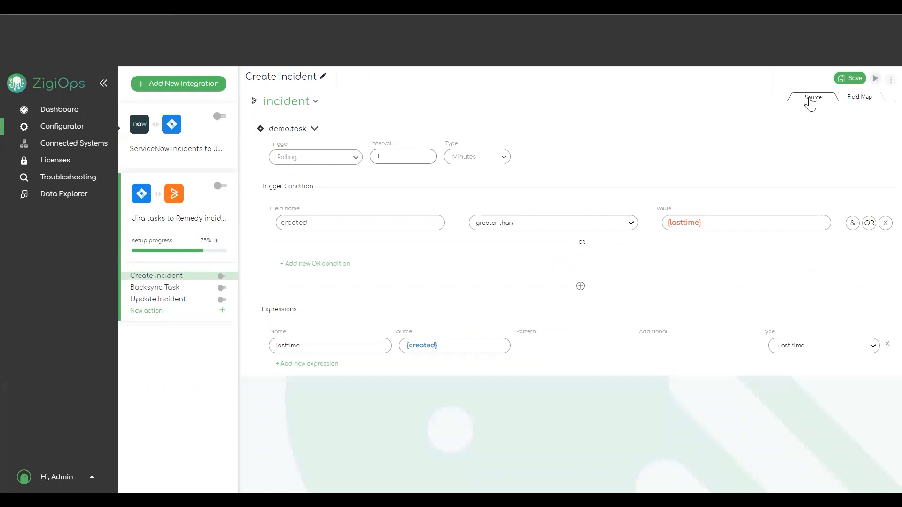
mouse_move(856, 99)
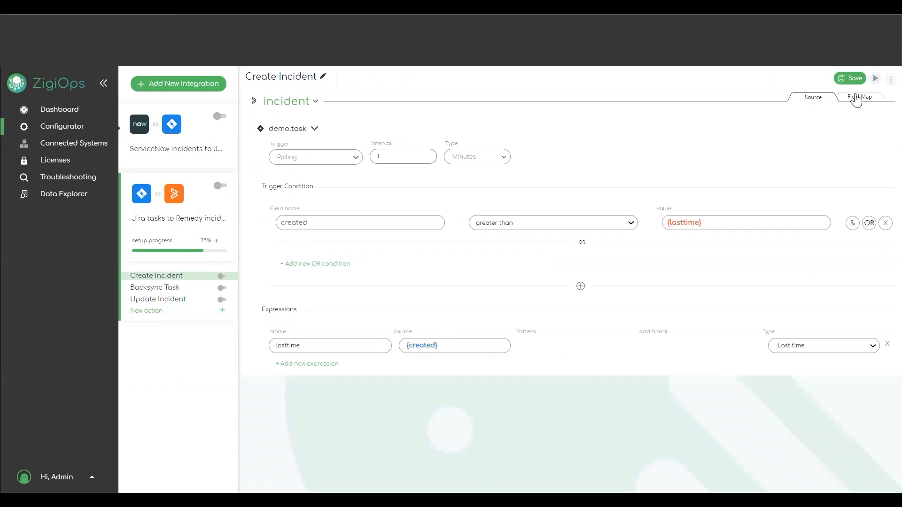
left_click(860, 96)
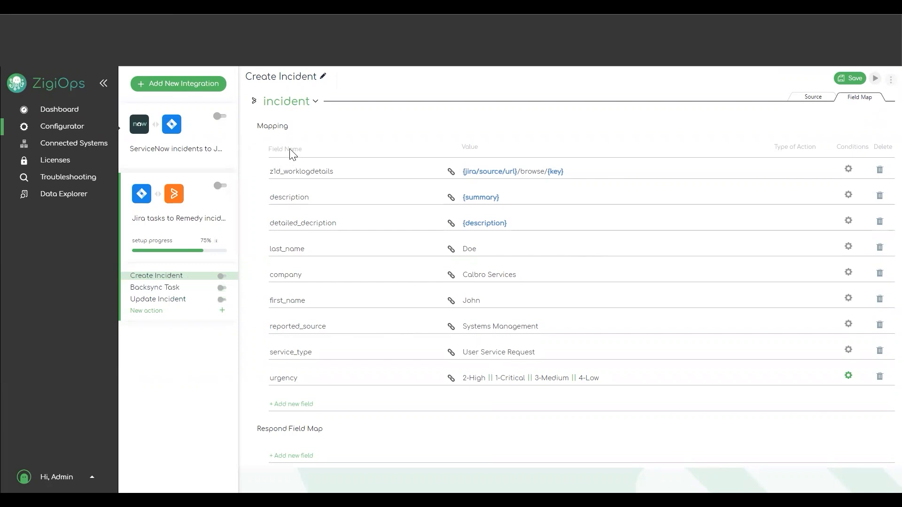
mouse_move(339, 288)
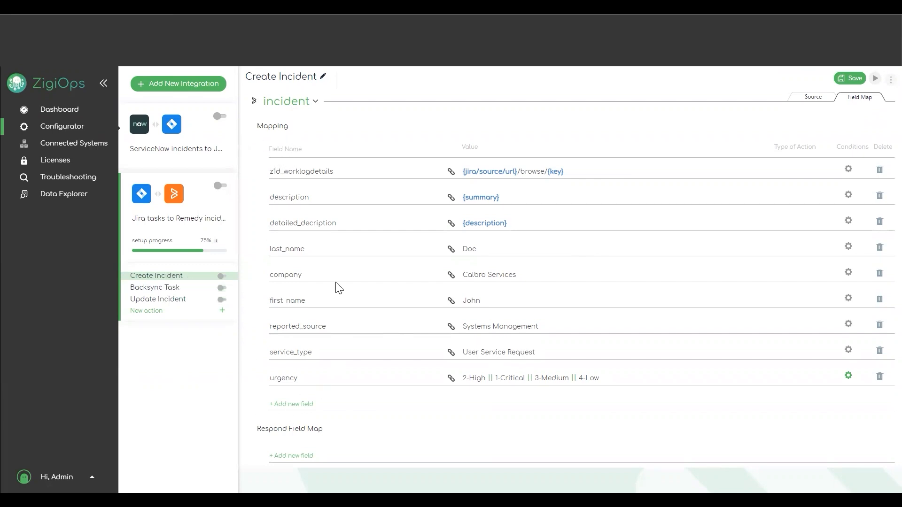
mouse_move(456, 156)
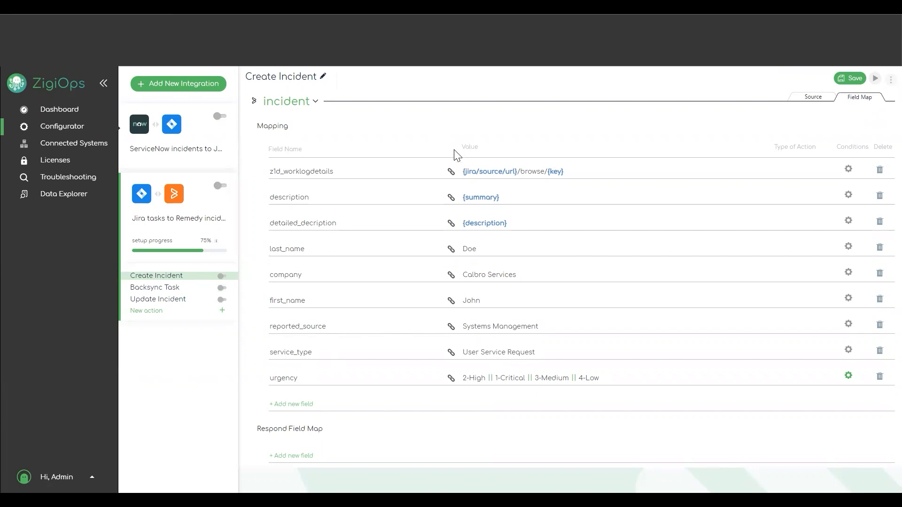
mouse_move(515, 408)
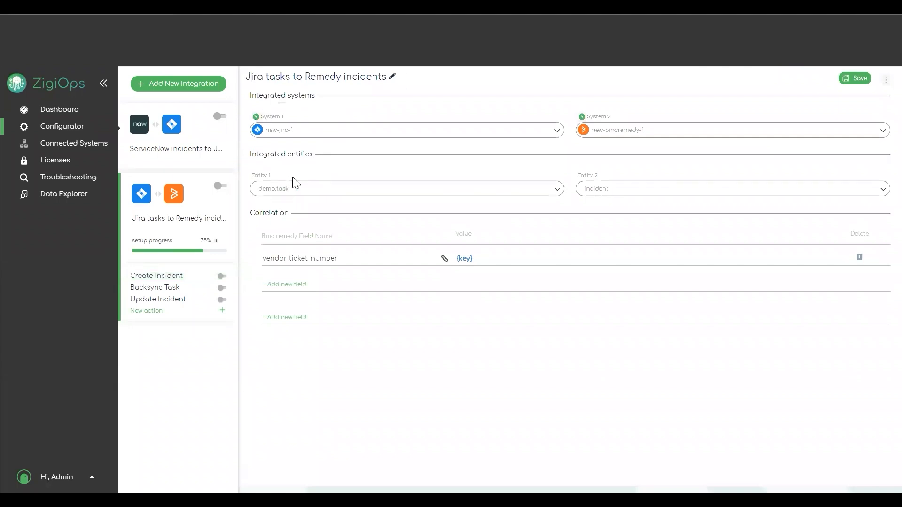
mouse_move(584, 131)
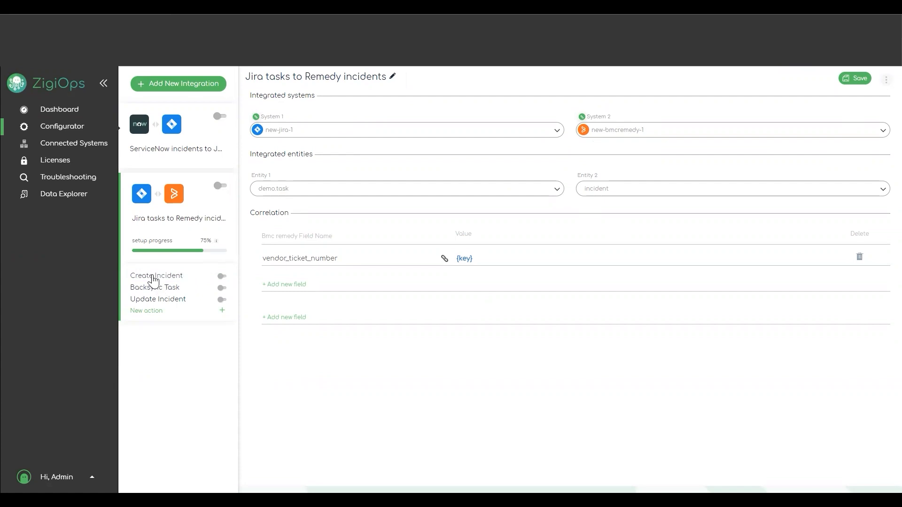
Retype description as 'Incident from Jira', then clear it back for the {summary} placeholder.
left_click(155, 276)
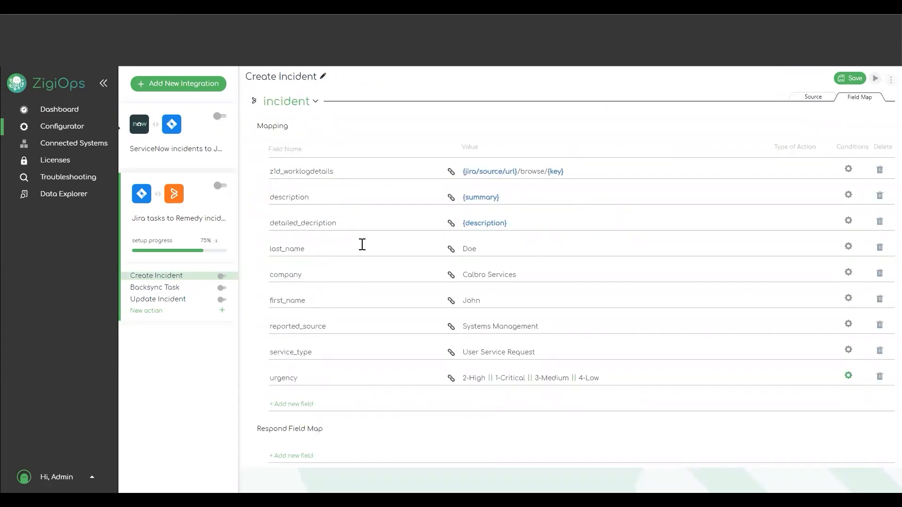
left_click(289, 196)
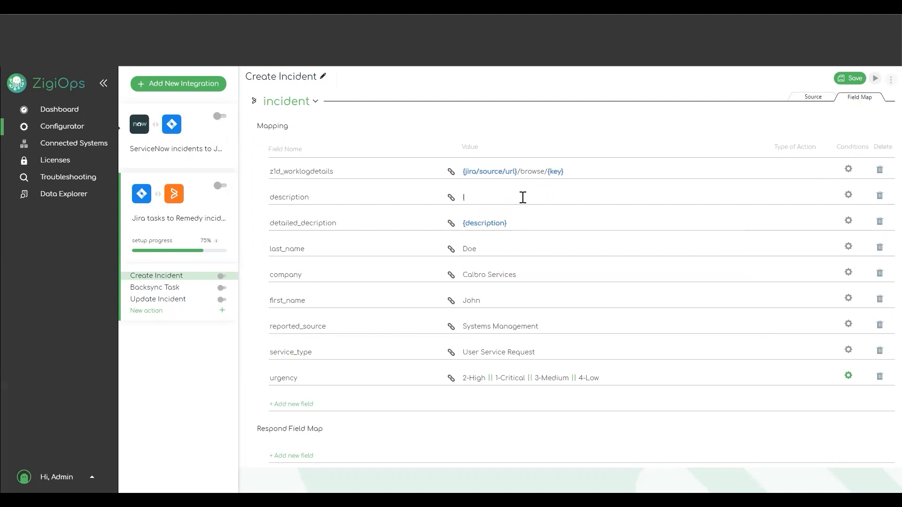
type("Incident")
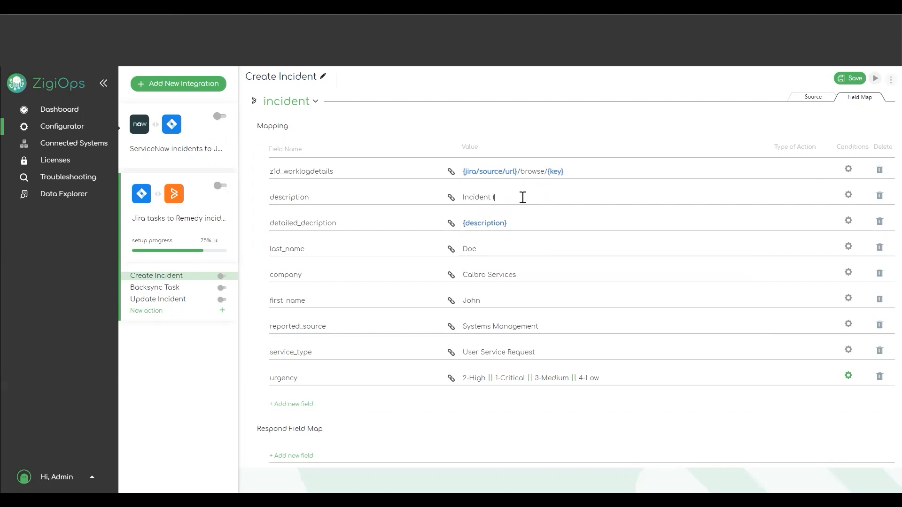
type("from Jir")
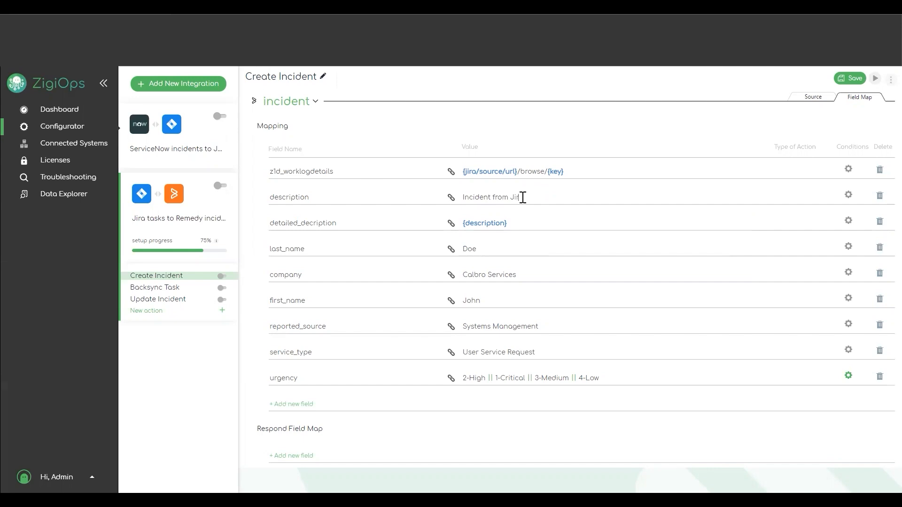
type("a")
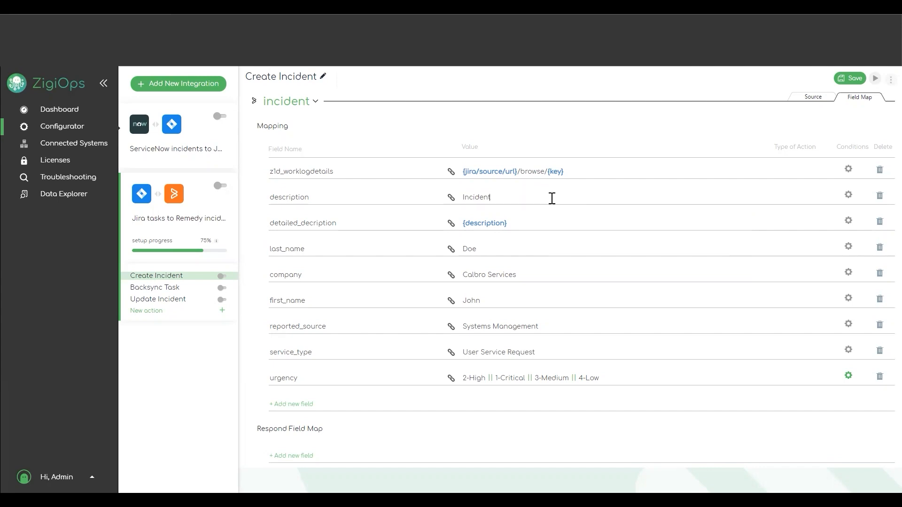
key("BackSpace")
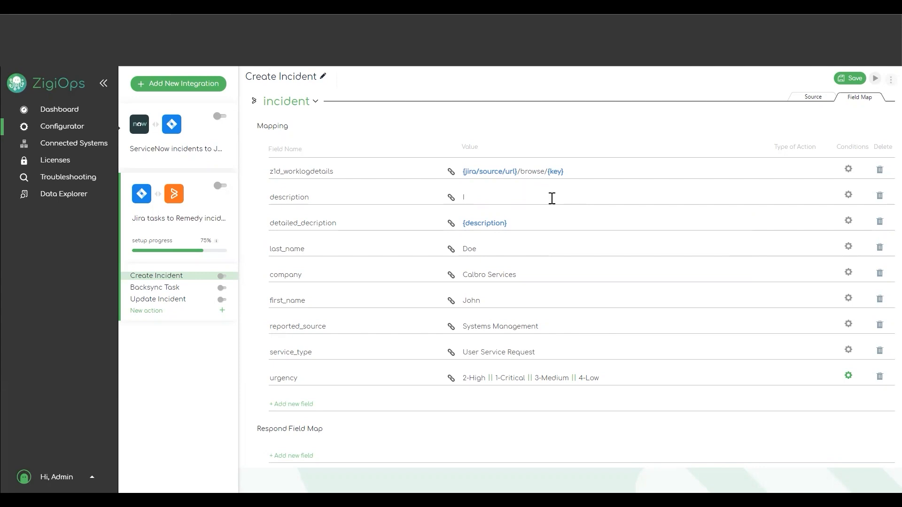
left_click(464, 197)
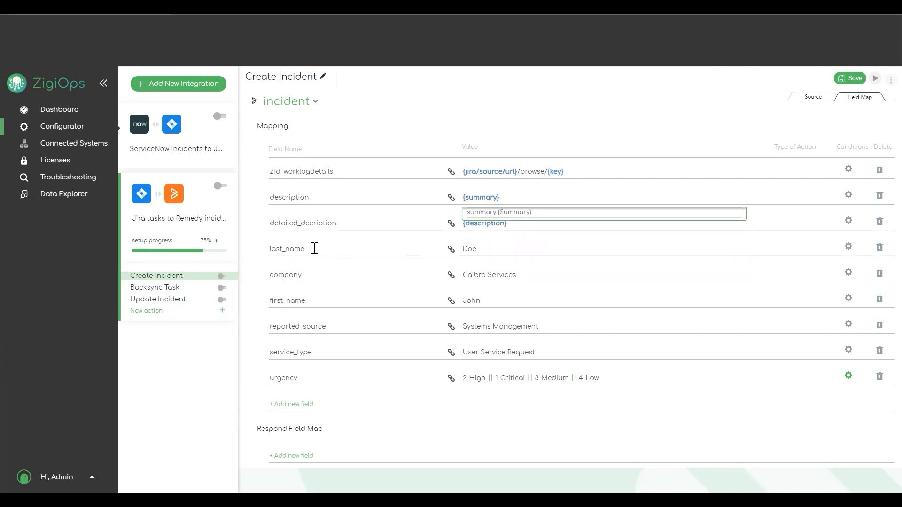
left_click(287, 300)
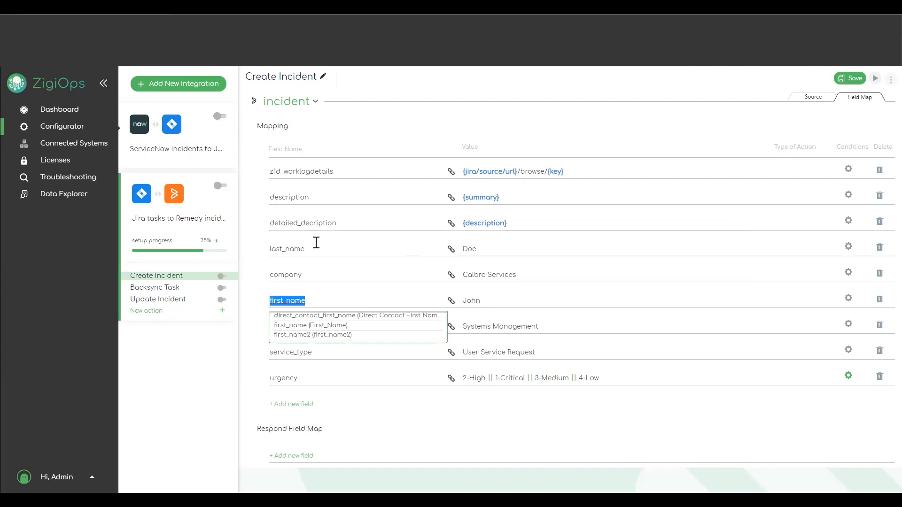
left_click(287, 248)
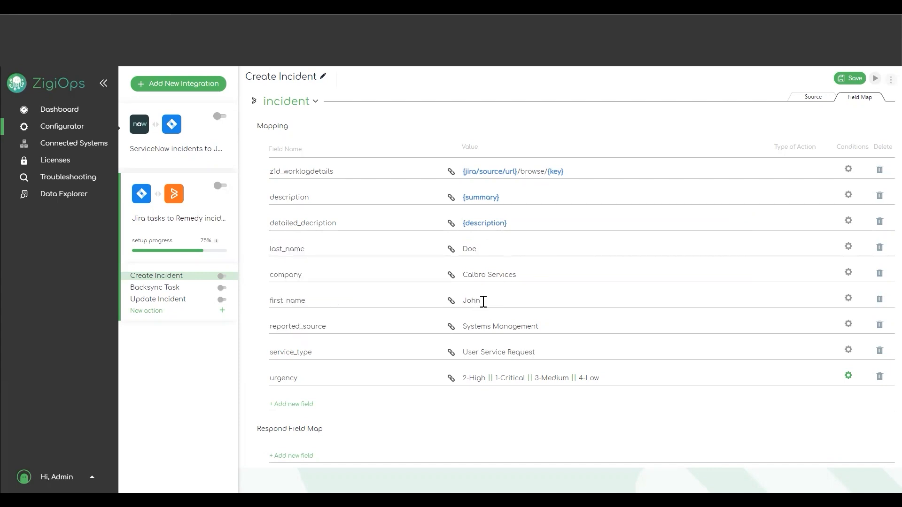
double_click(471, 300)
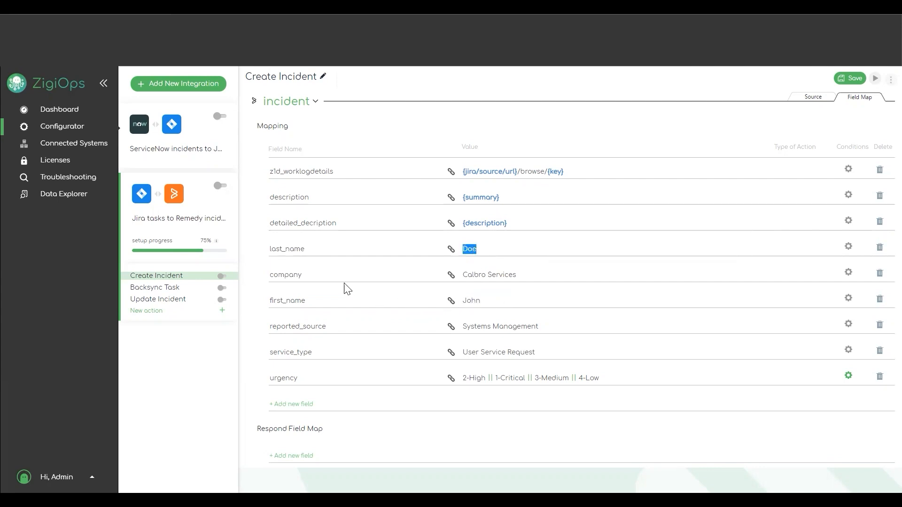
left_click(285, 274)
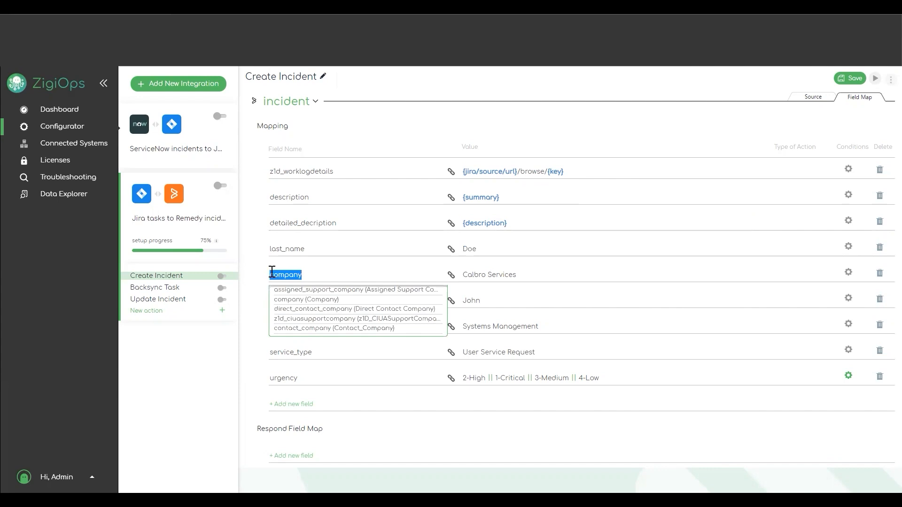
left_click(489, 275)
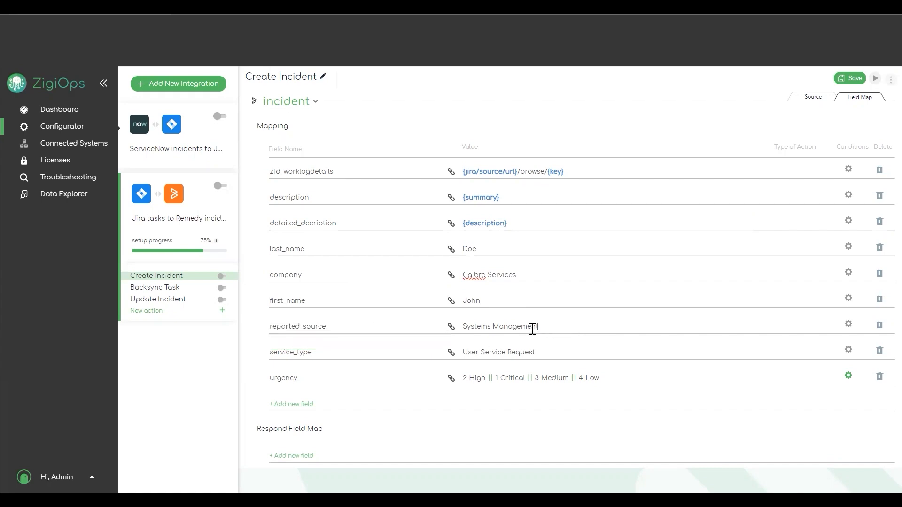
double_click(499, 326)
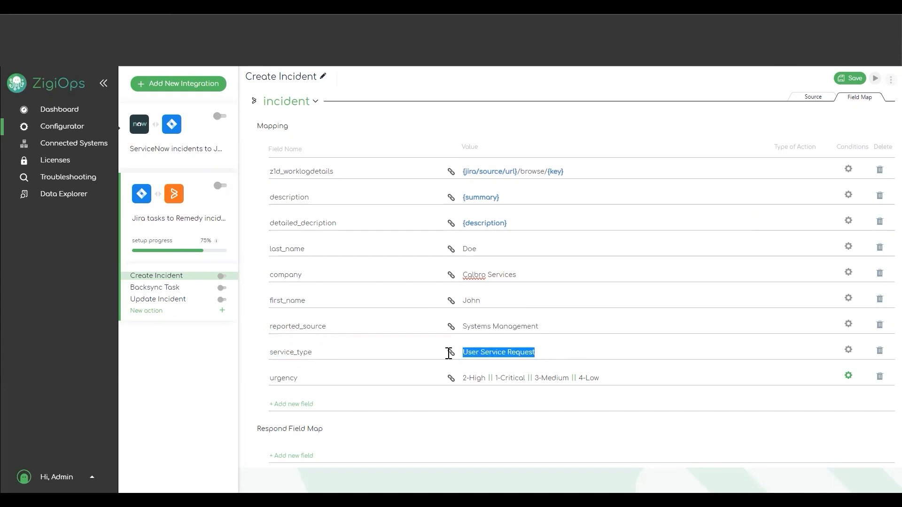
mouse_move(565, 353)
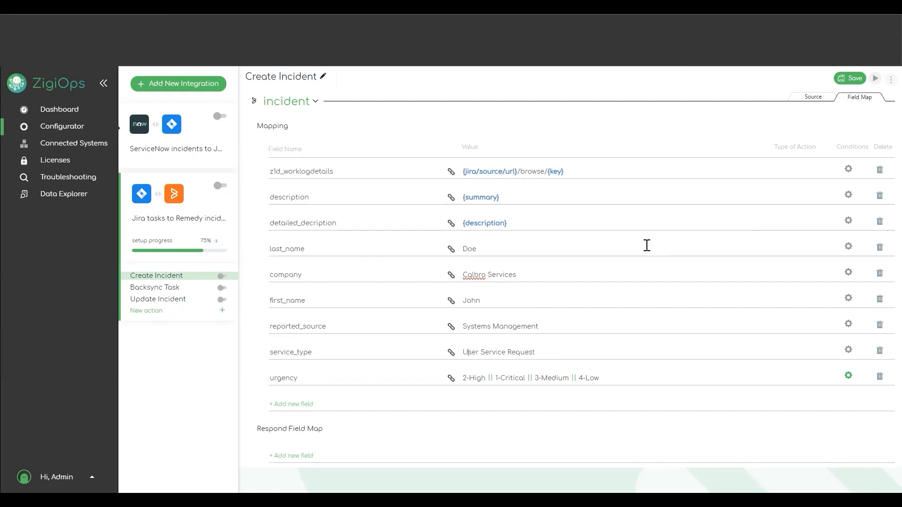
mouse_move(287, 278)
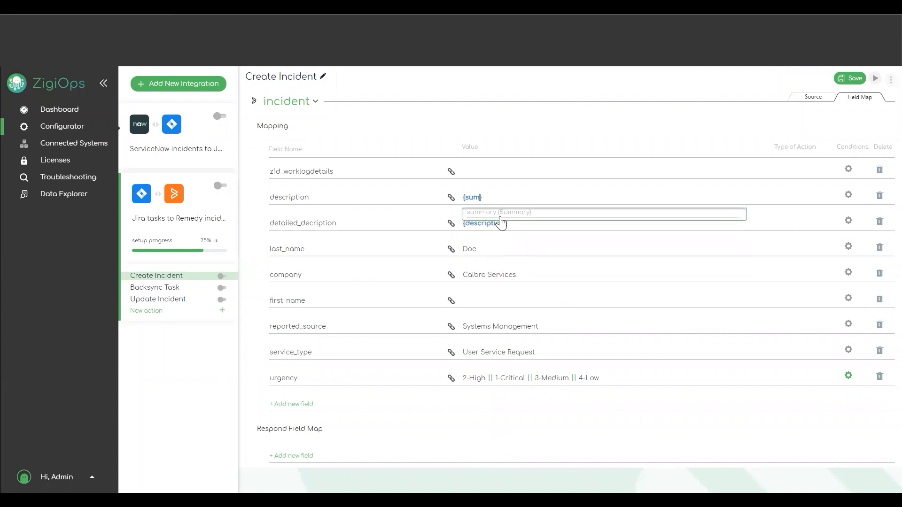
Map description to {summary} and set first_name to John.
left_click(498, 212)
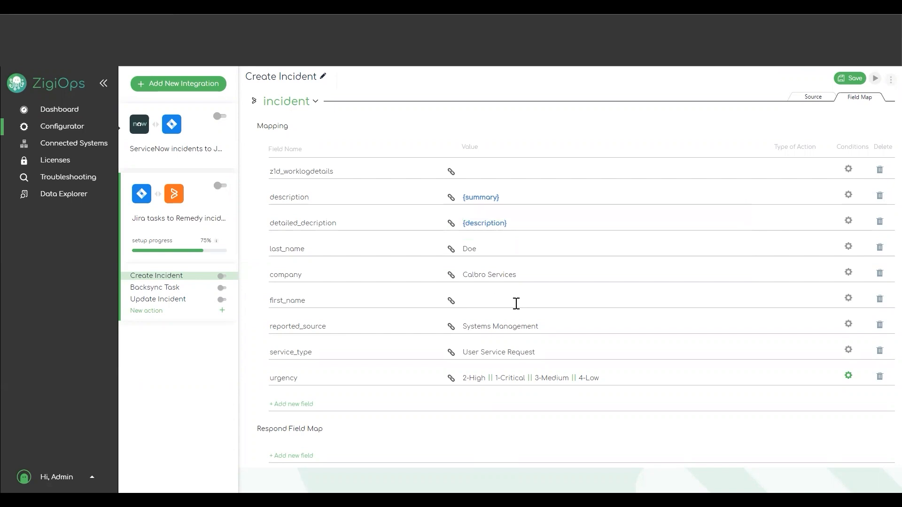
type("John")
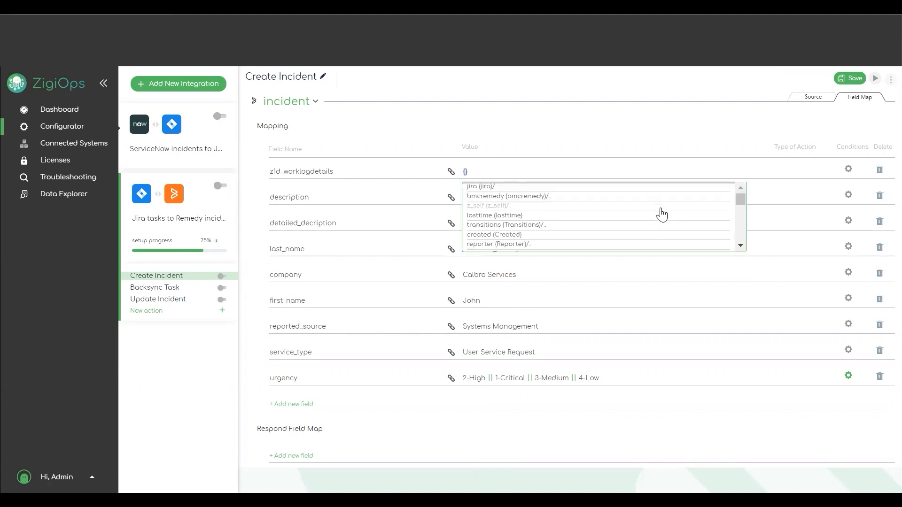
Map z1d_worklogdetails to the Jira issue link {jira/source/url}/browse/{key}.
left_click(481, 186)
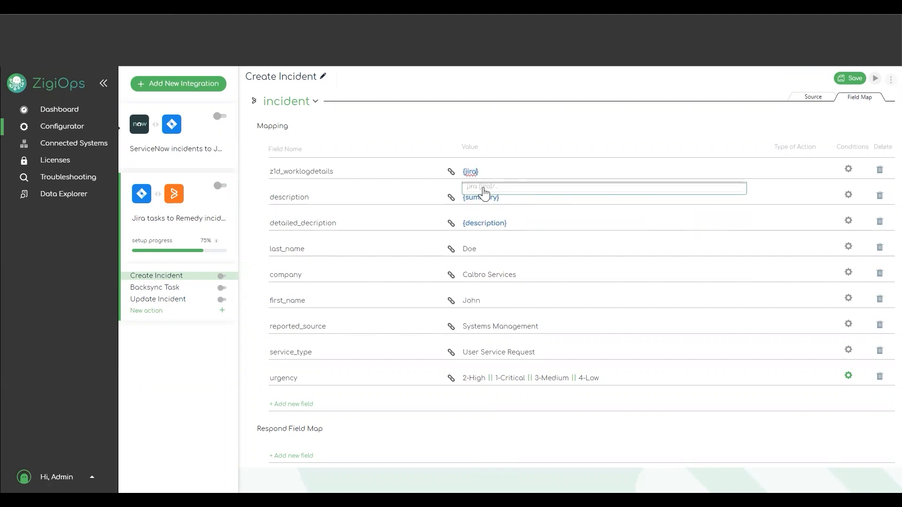
type("/source/url")
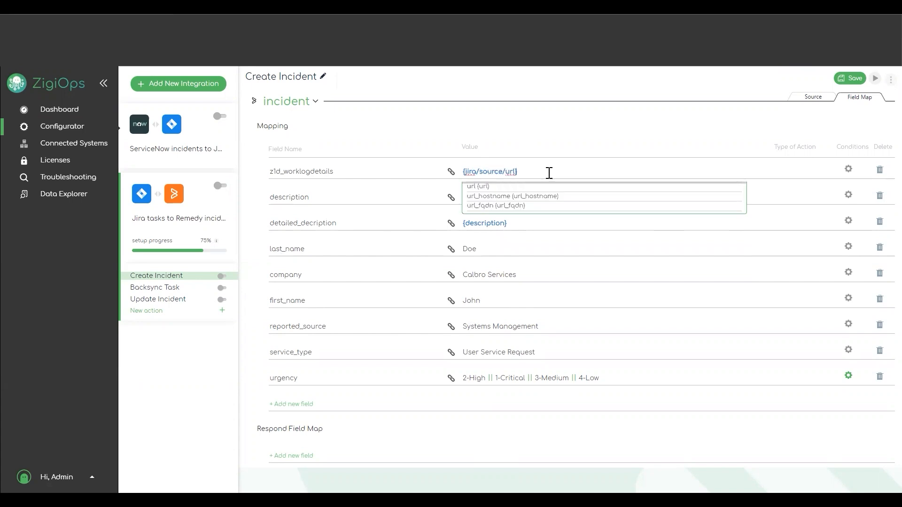
type("/browse/")
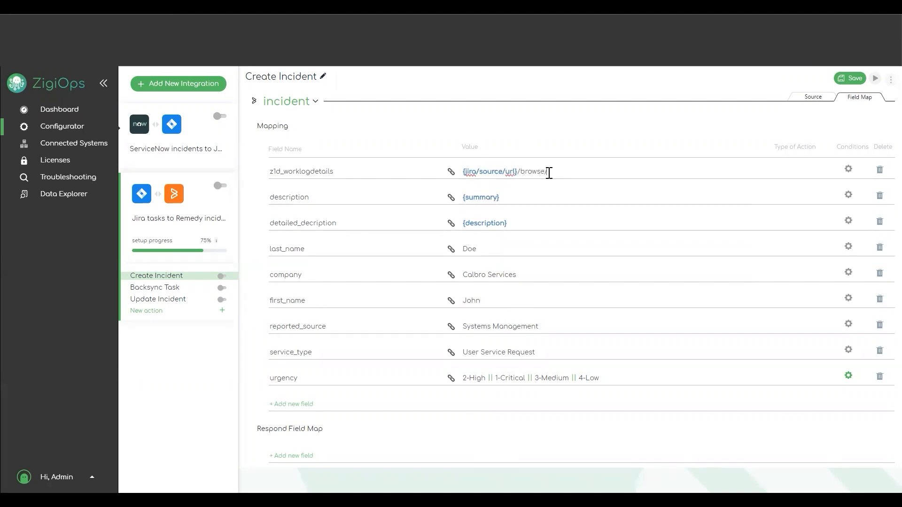
type("{key")
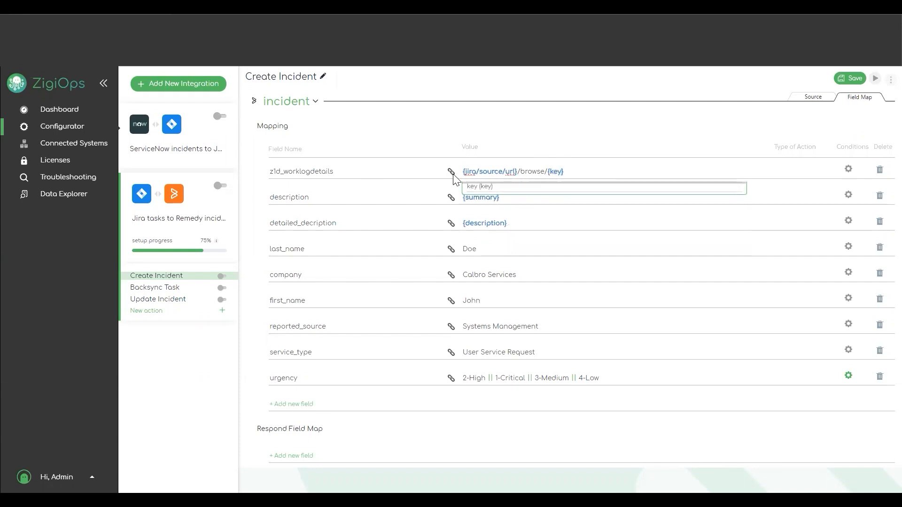
left_click(853, 78)
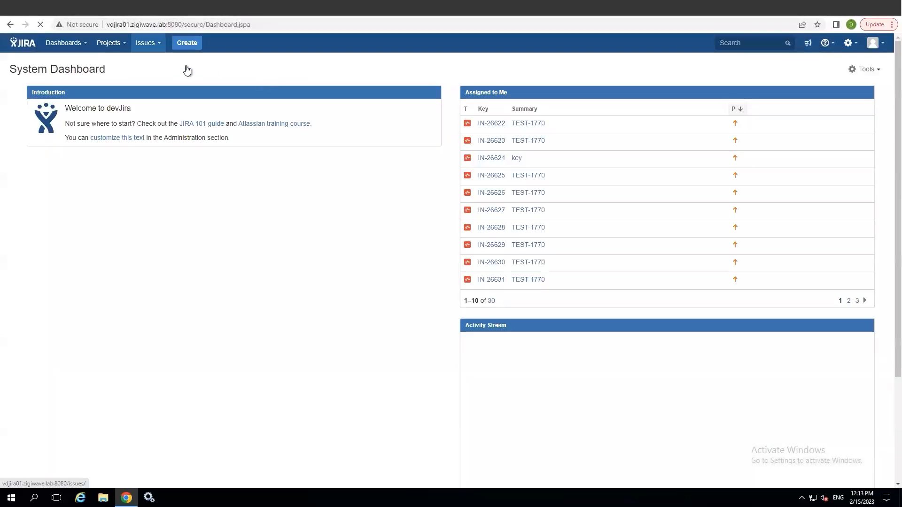
Open Jira issue TEST-1770 and highlight the /browse/ and issue-key parts of its address.
left_click(527, 123)
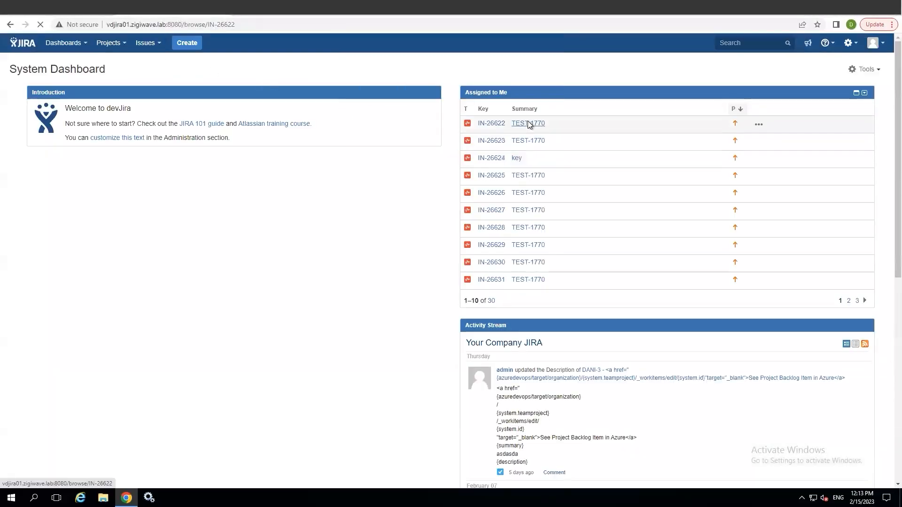
left_click(527, 123)
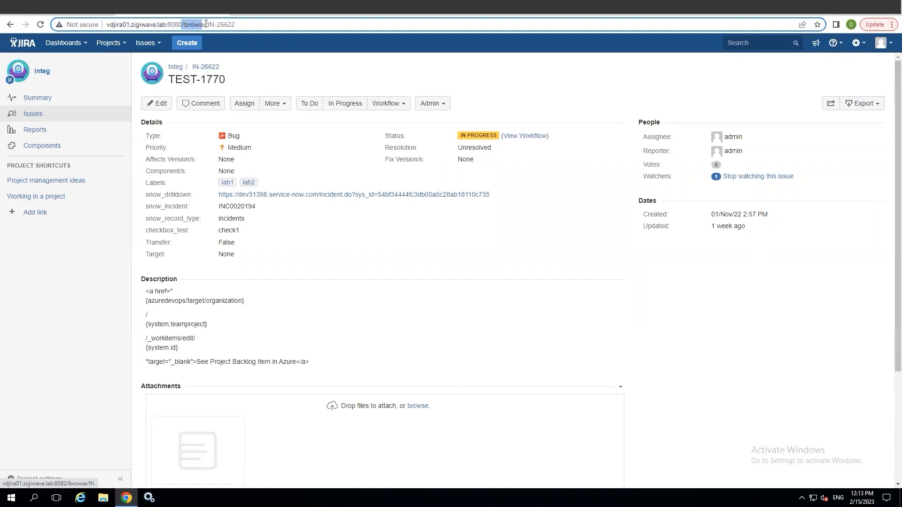
double_click(217, 24)
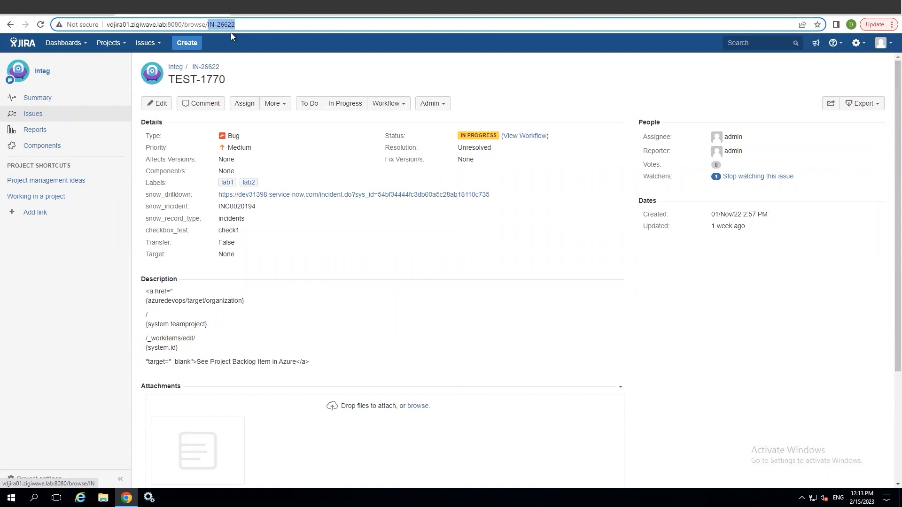
left_click(264, 24)
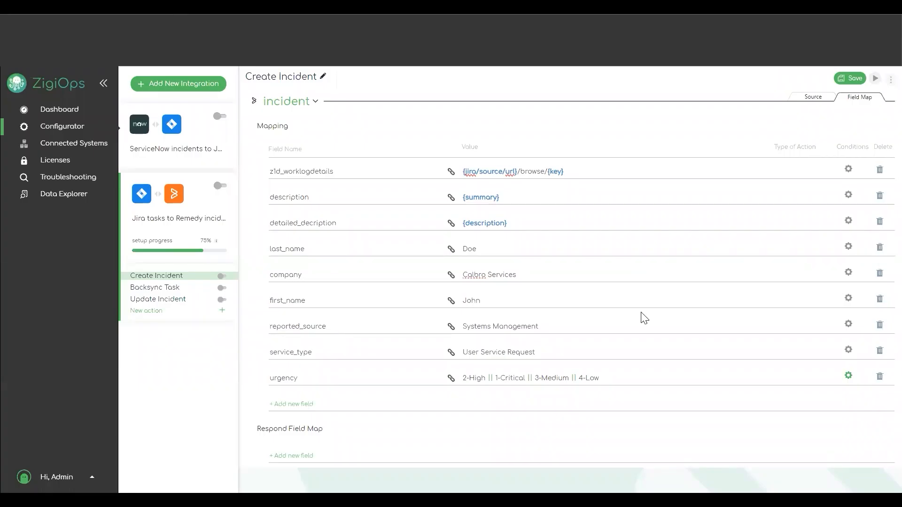
mouse_move(282, 150)
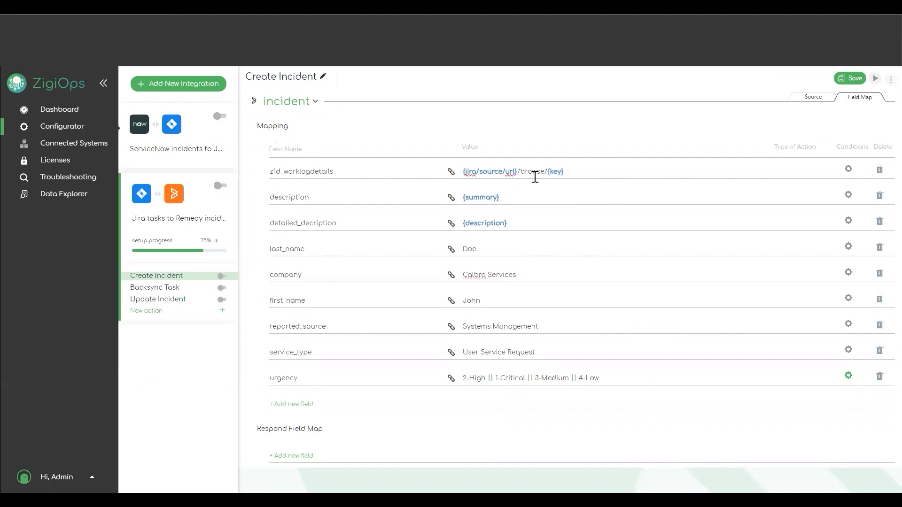
mouse_move(513, 196)
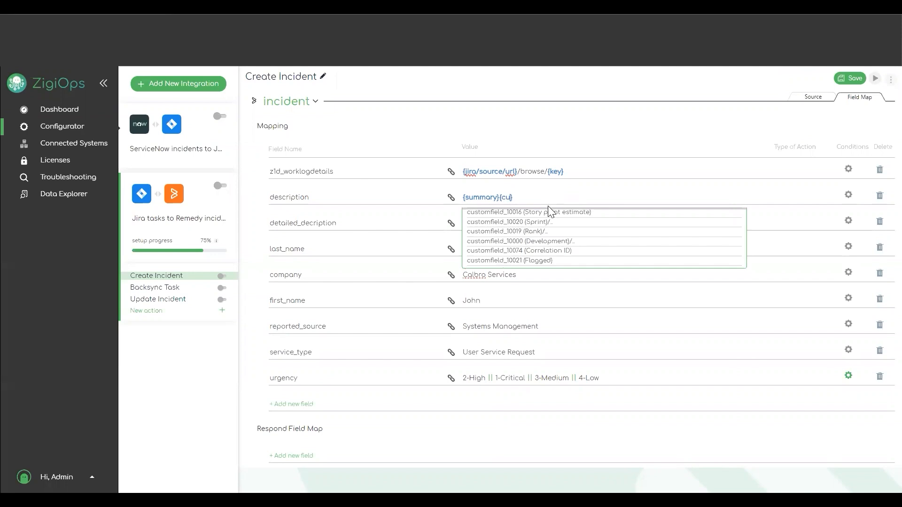
Append {customfield_10016} after {summary} in description, then remove junk typed into last_name.
left_click(528, 212)
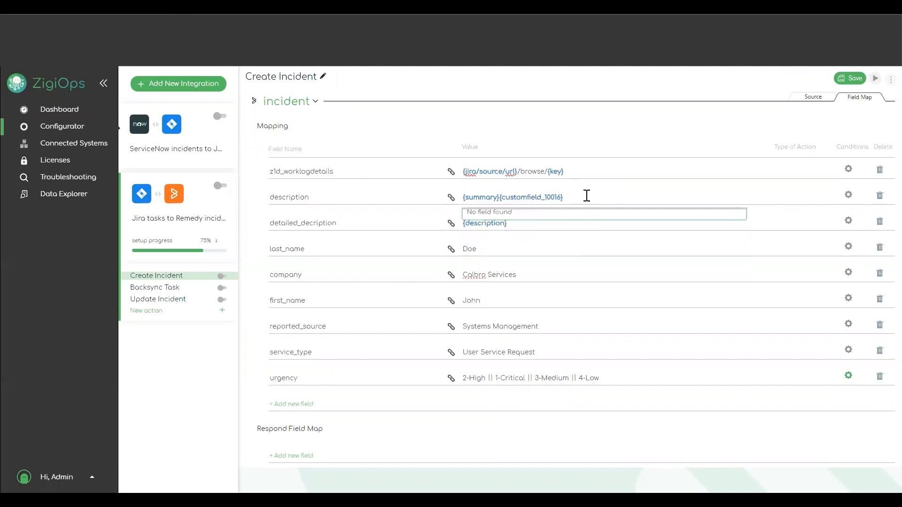
mouse_move(537, 240)
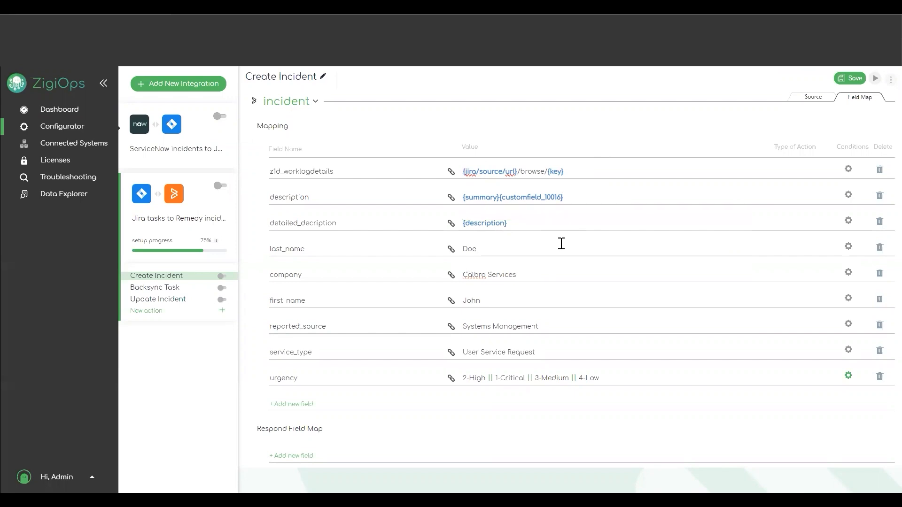
type("/gfk")
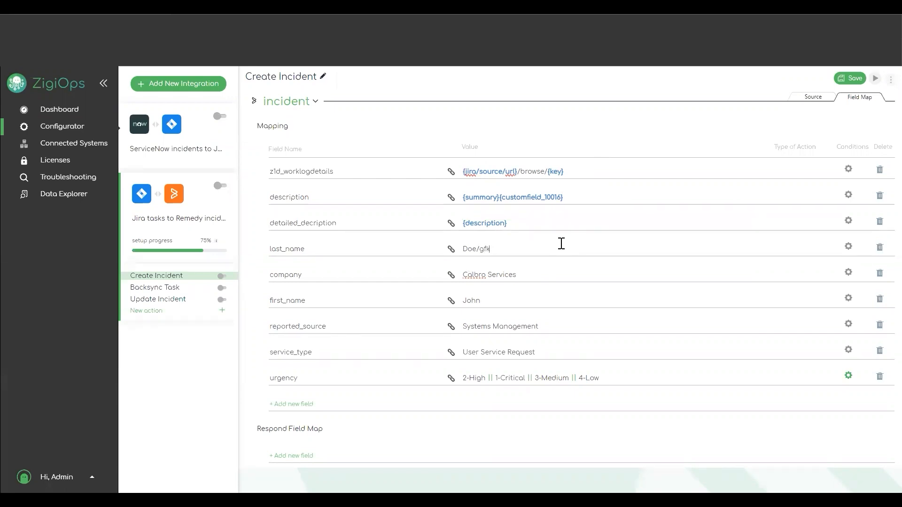
type("bfgnbkf")
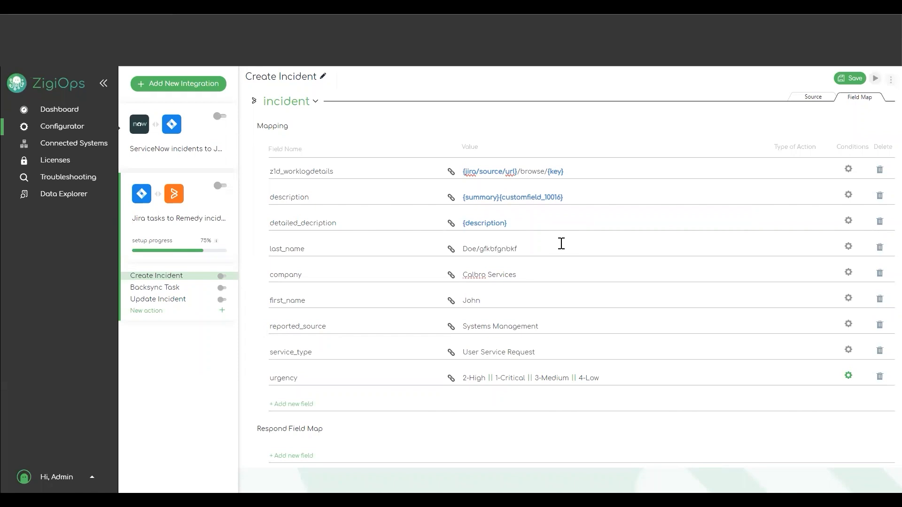
key("Backspace")
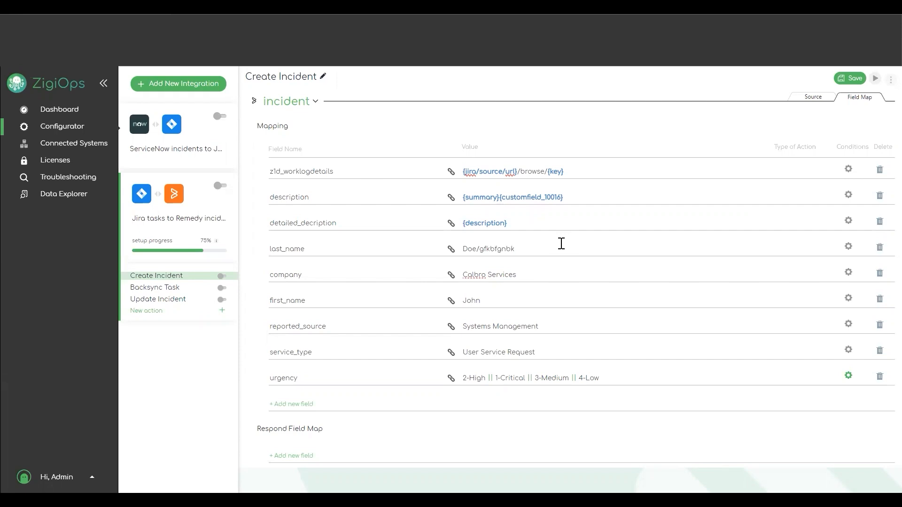
key("Backspace")
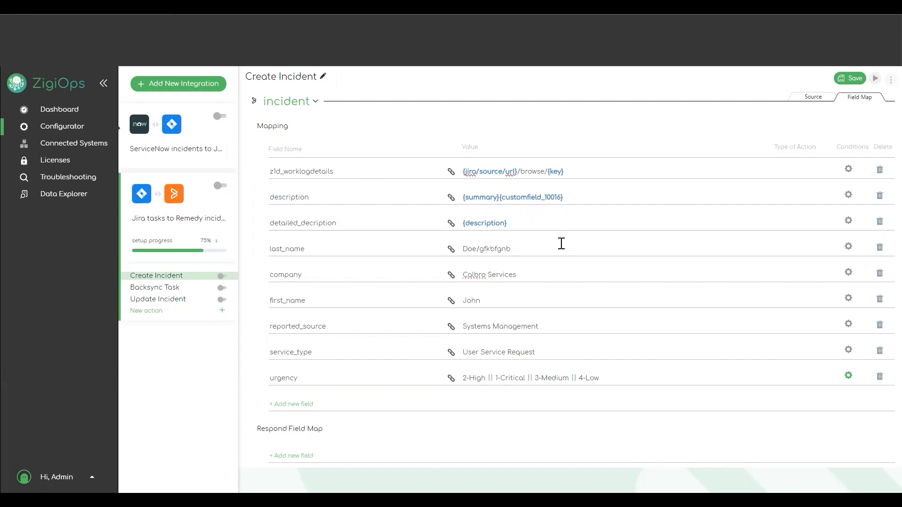
key("Backspace")
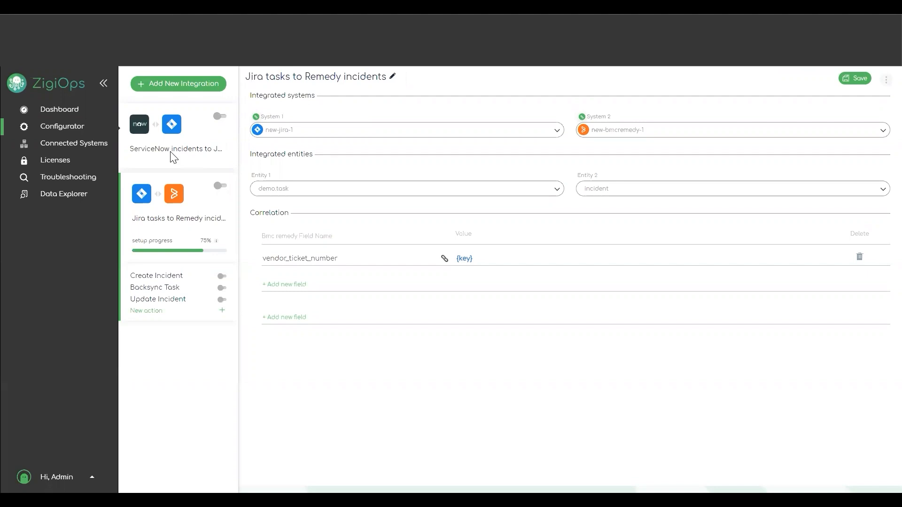
Show the Update Task field map of the ServiceNow incidents to Jira tasks integration.
left_click(177, 135)
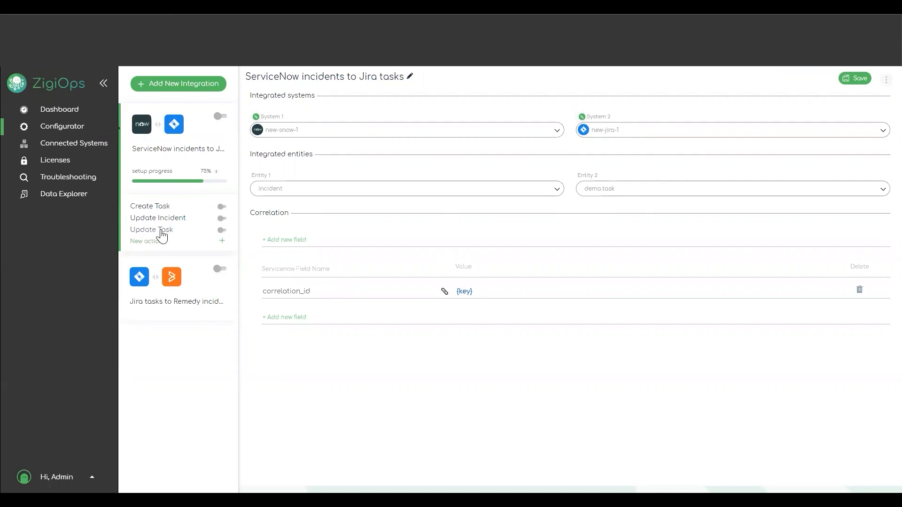
left_click(152, 230)
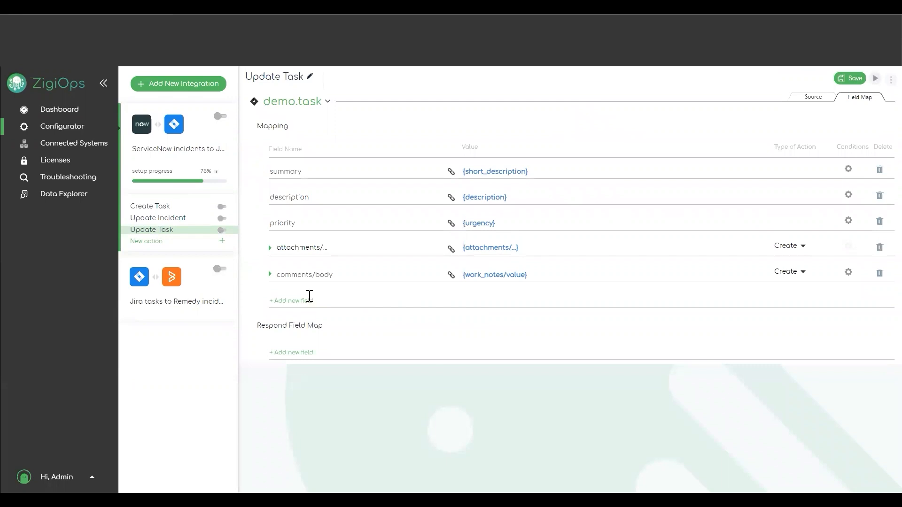
Add a status/name field to Update Task with fixed value In Progress.
left_click(290, 300)
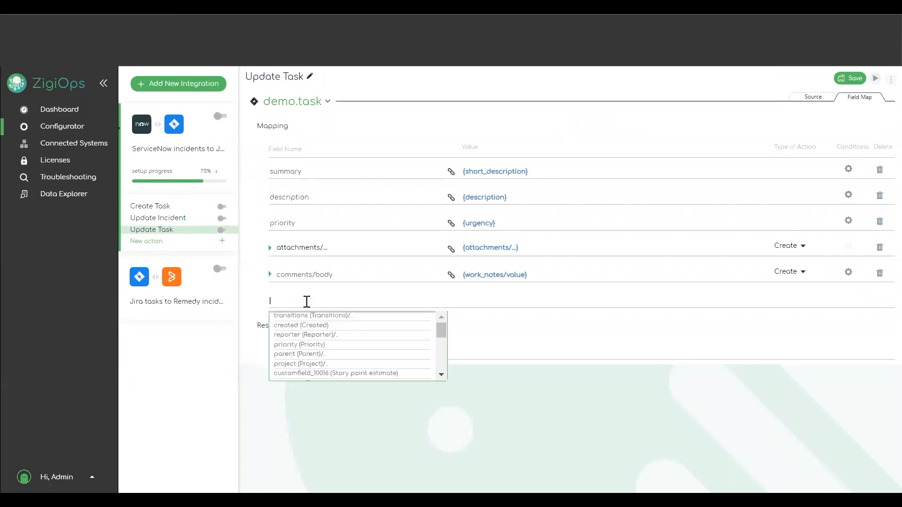
type("status/")
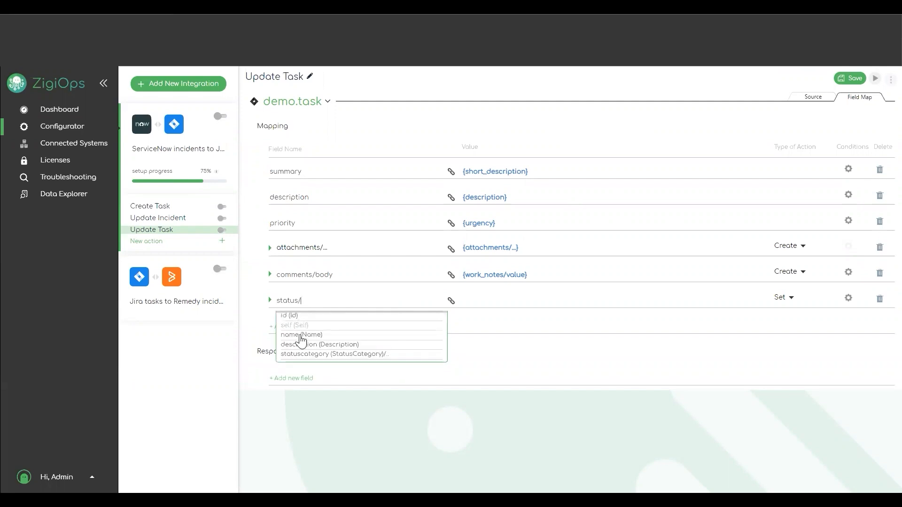
left_click(301, 335)
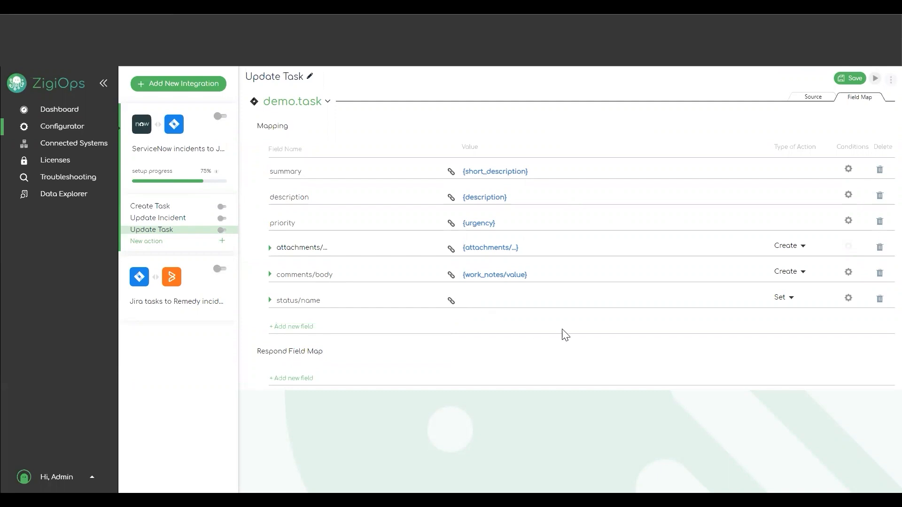
type("In Progress")
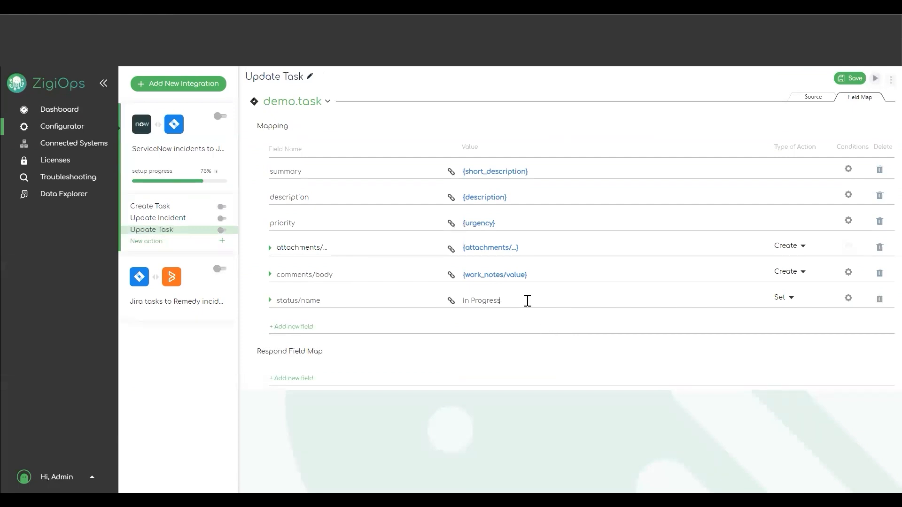
double_click(481, 300)
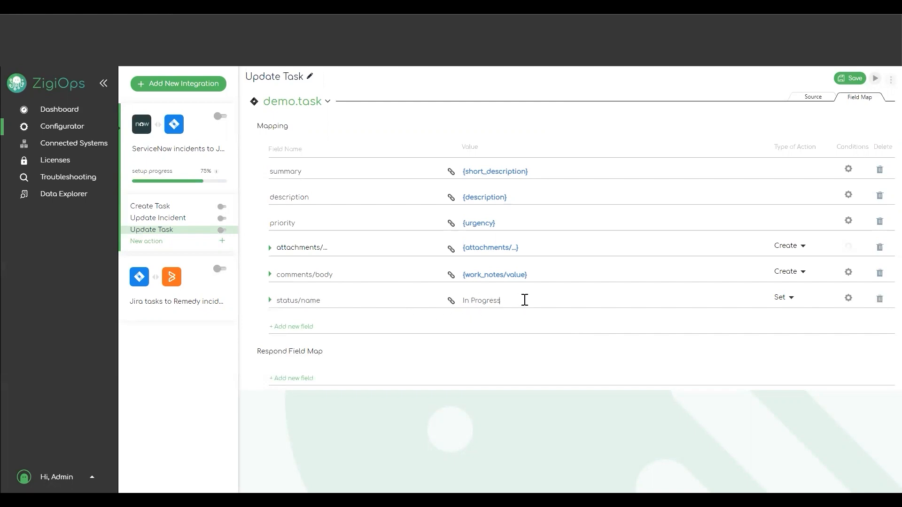
Replace the fixed In Progress value with the ServiceNow {state} field.
key("Backspace")
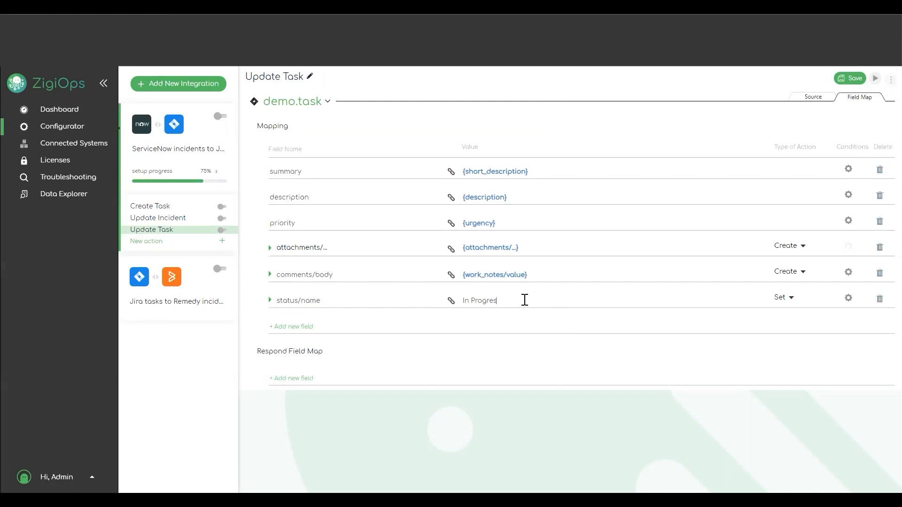
key("ctrl+a")
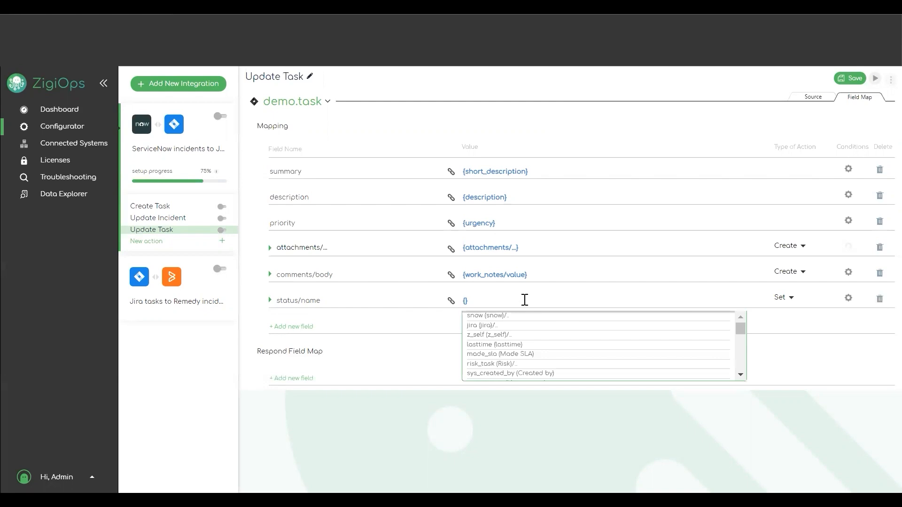
type("state")
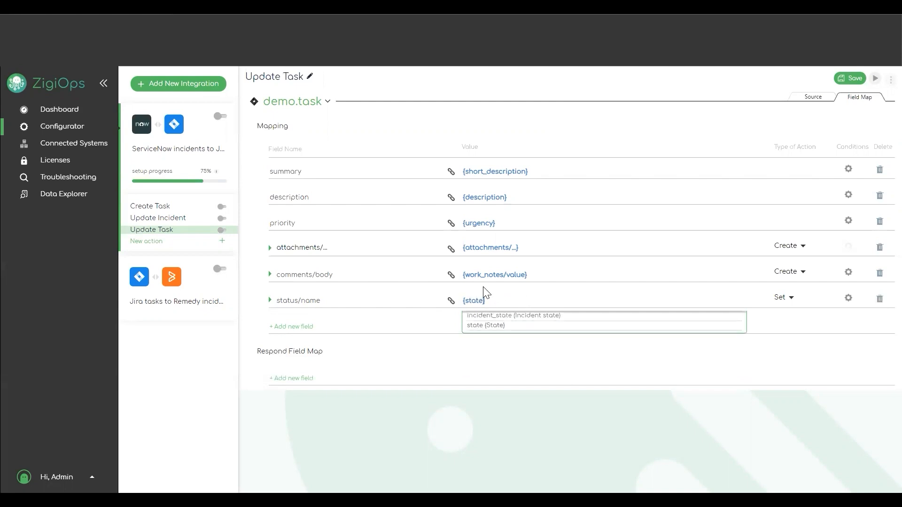
mouse_move(283, 306)
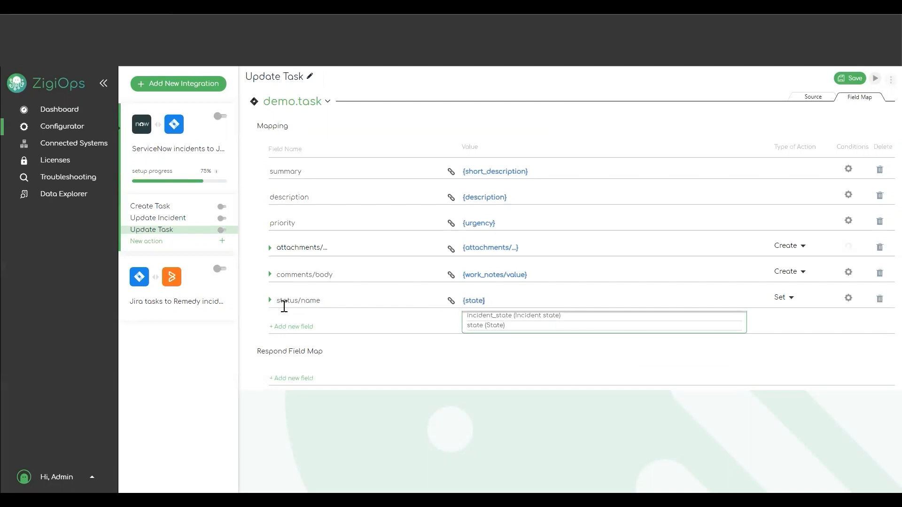
mouse_move(452, 304)
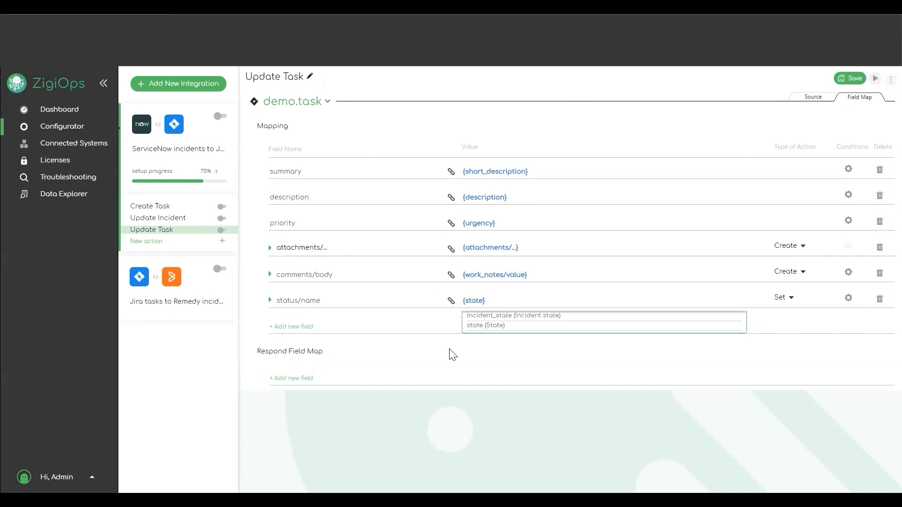
left_click(655, 353)
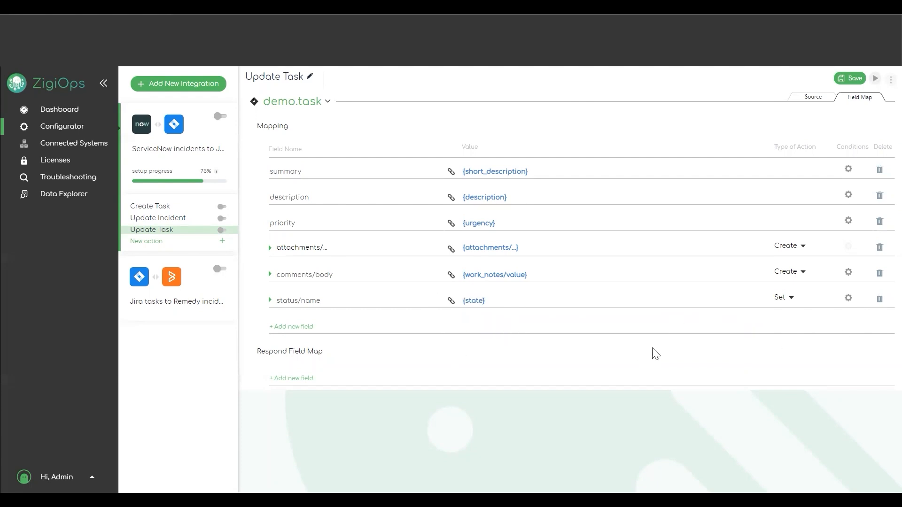
mouse_move(848, 312)
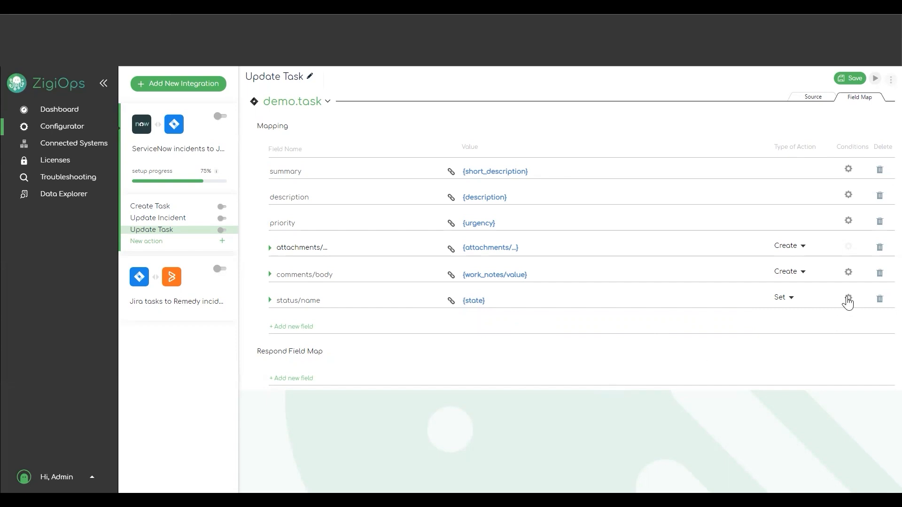
Show the conditions editor for the status/name mapping with {state} as alternative value.
left_click(848, 298)
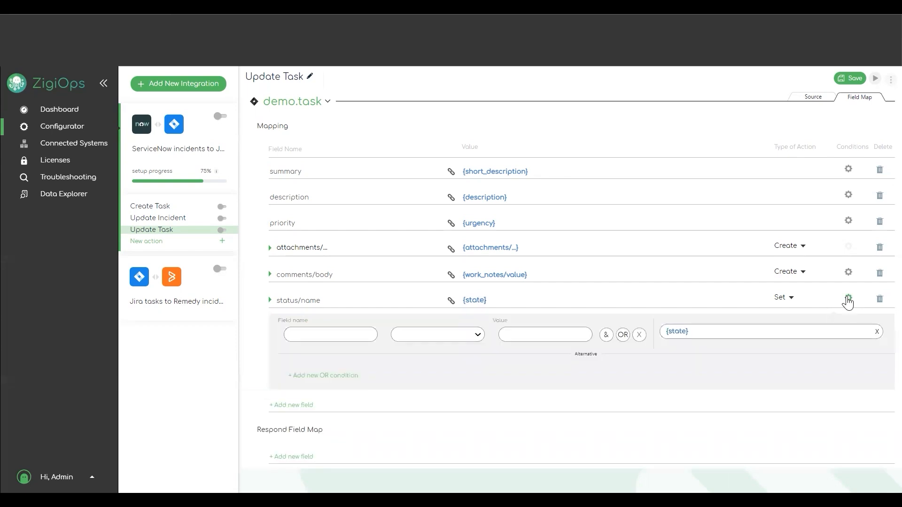
mouse_move(775, 382)
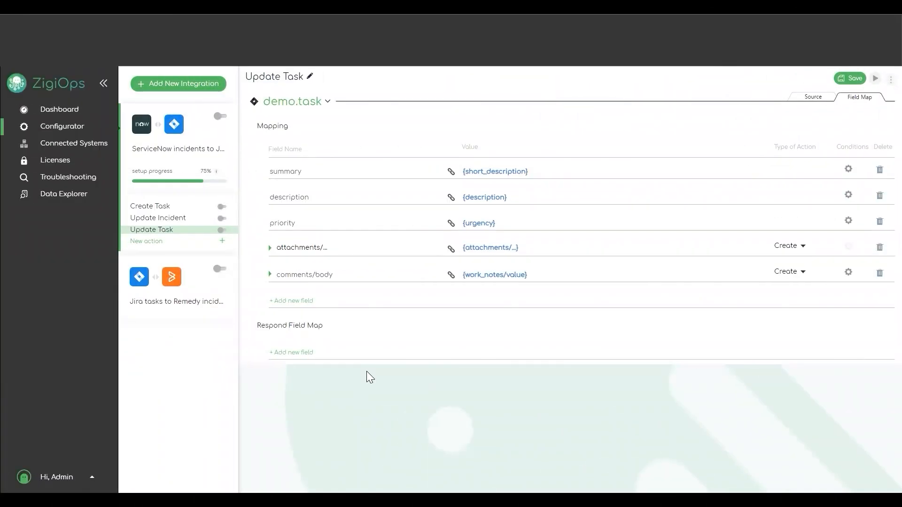
Re-add a blank status/name field from suggestions and toggle its conditions open and closed.
type("status")
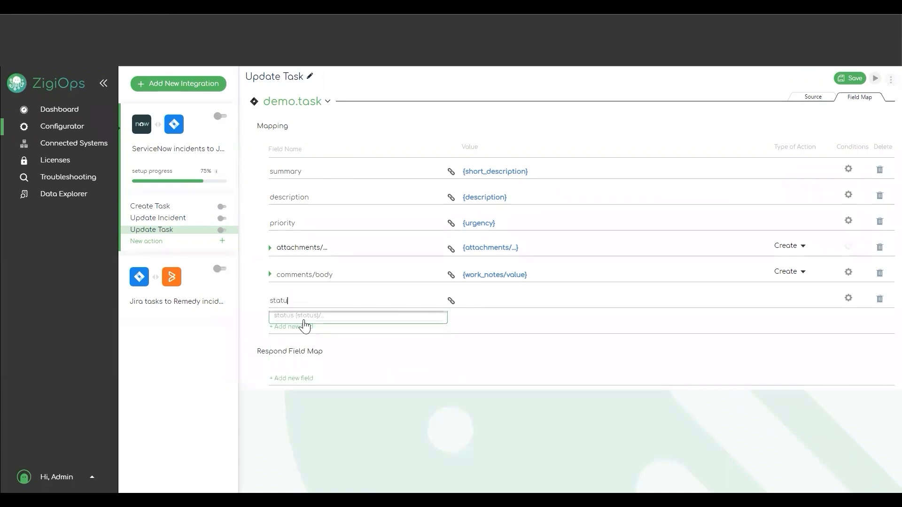
left_click(300, 315)
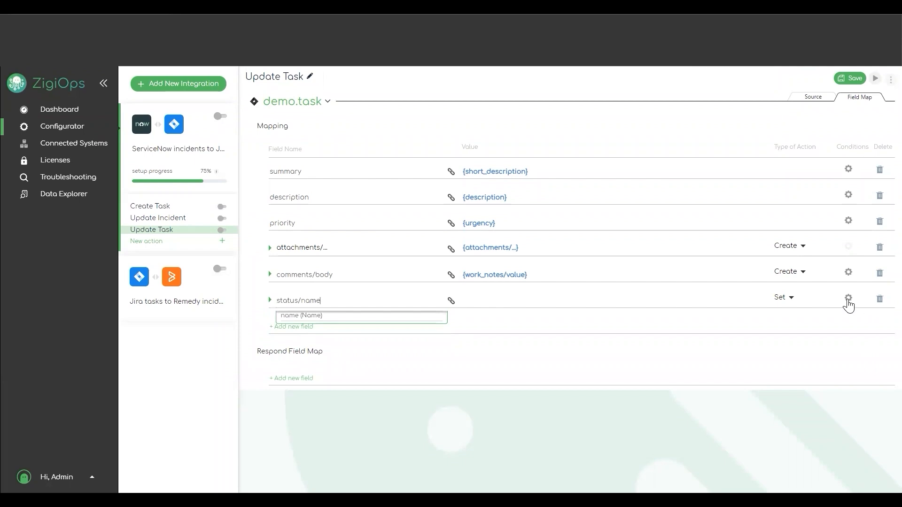
left_click(849, 297)
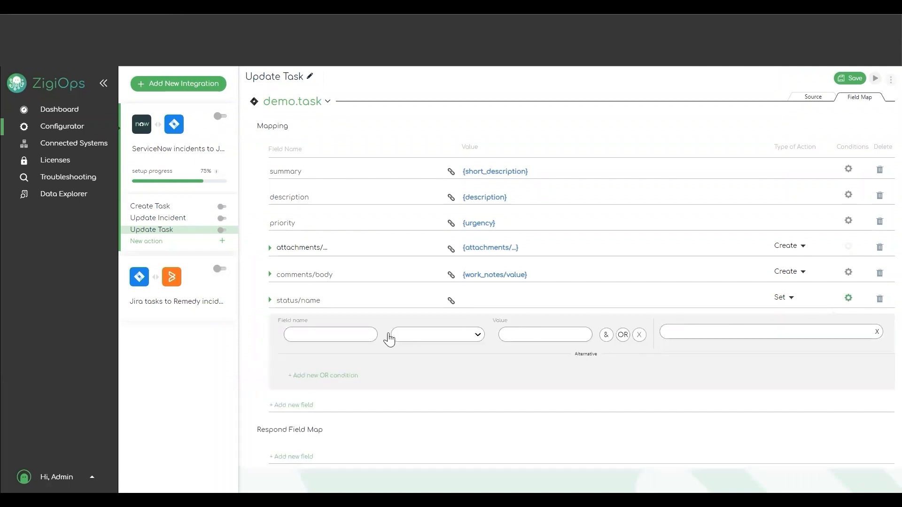
mouse_move(302, 300)
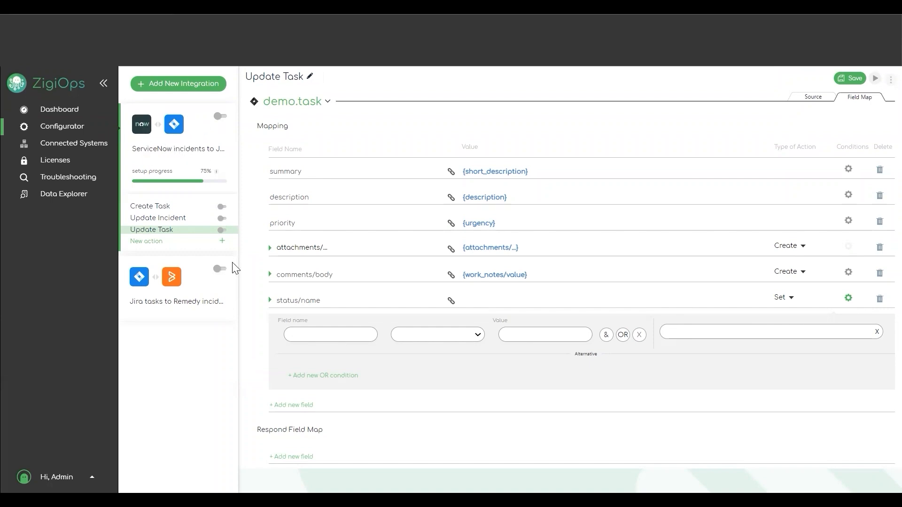
double_click(297, 299)
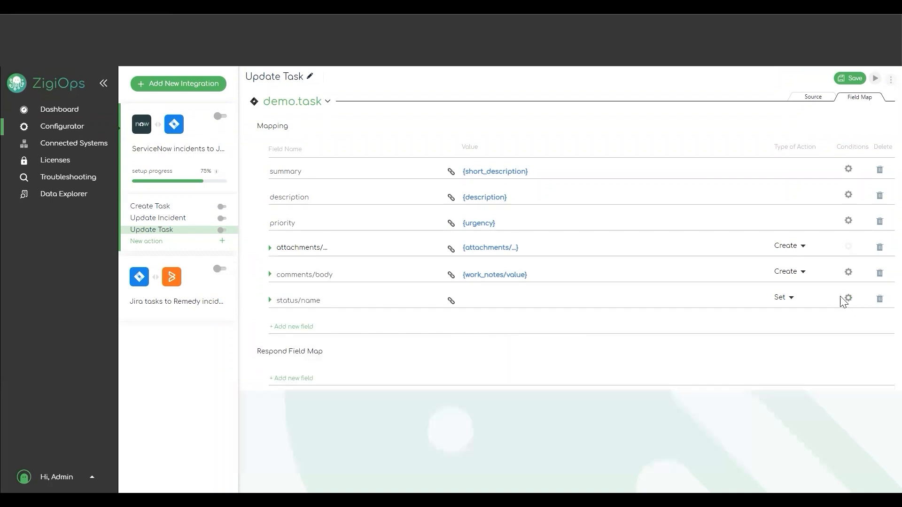
left_click(471, 300)
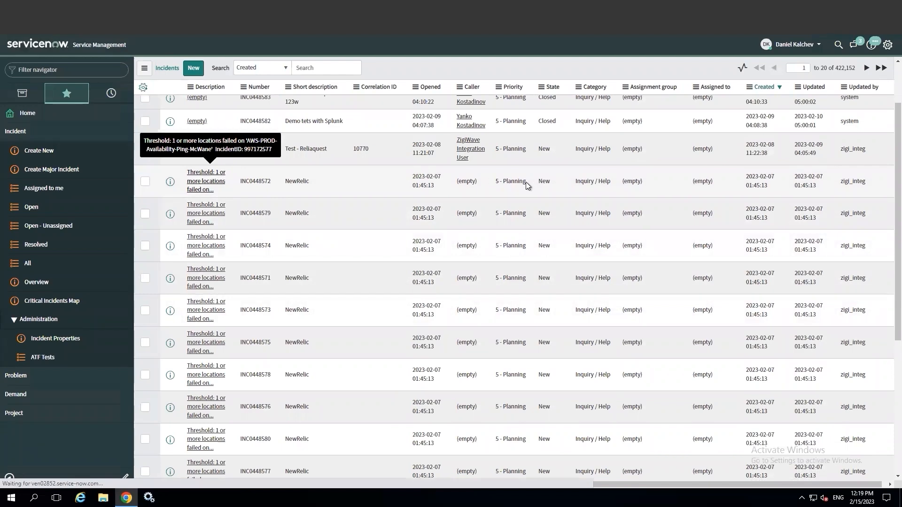
Open NewRelic incident INC0448572, showing state New, then bring up Jira issue TEST-1770.
left_click(205, 180)
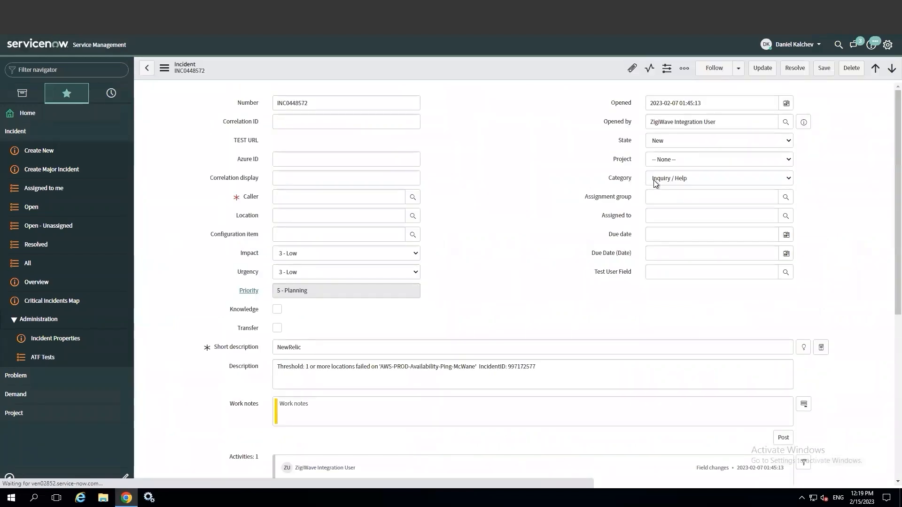
left_click(717, 141)
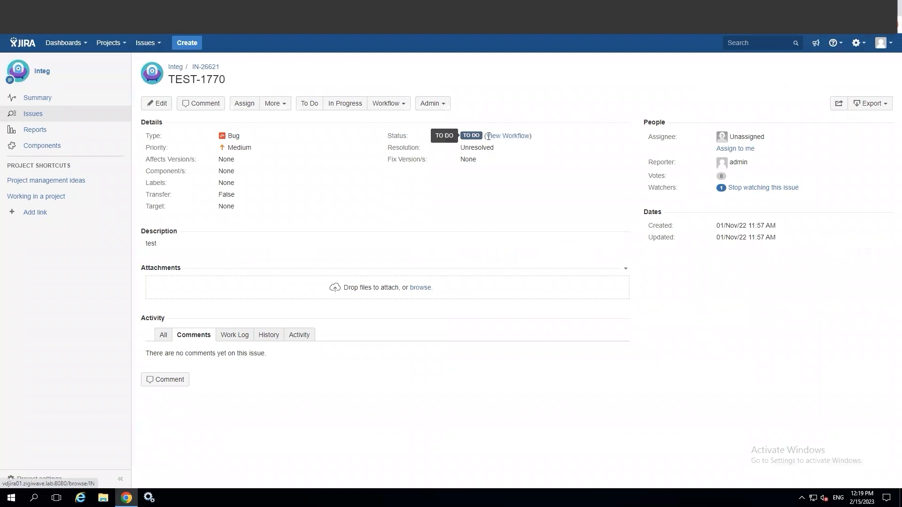
View TEST-1770's workflow with To Do, In Progress, Done and Awaiting Deployment statuses.
left_click(510, 136)
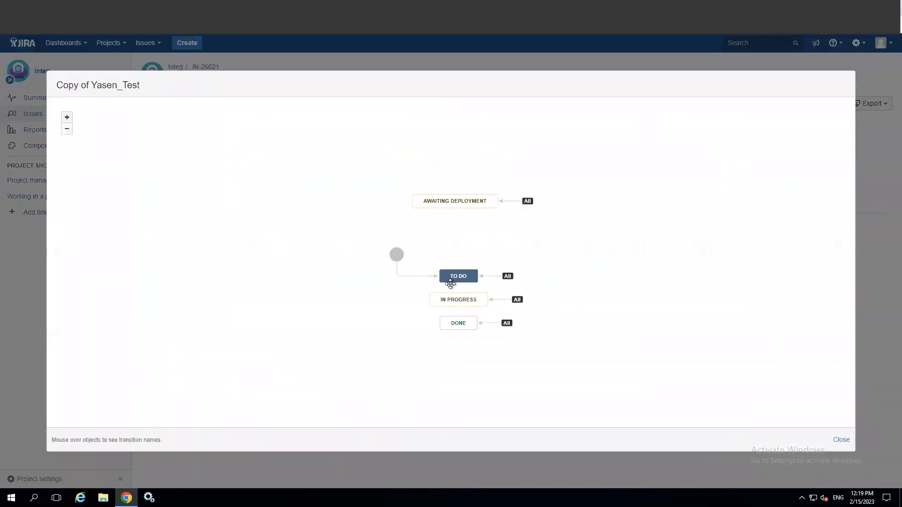
mouse_move(473, 205)
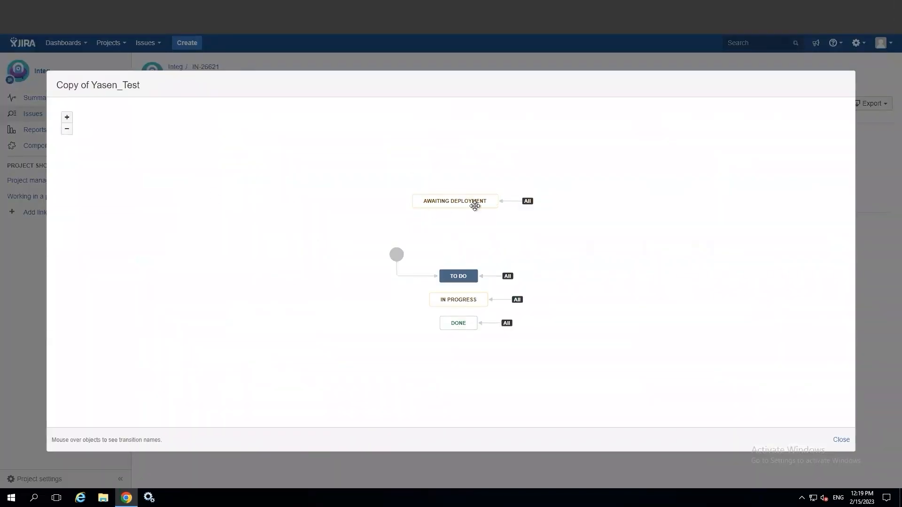
mouse_move(474, 302)
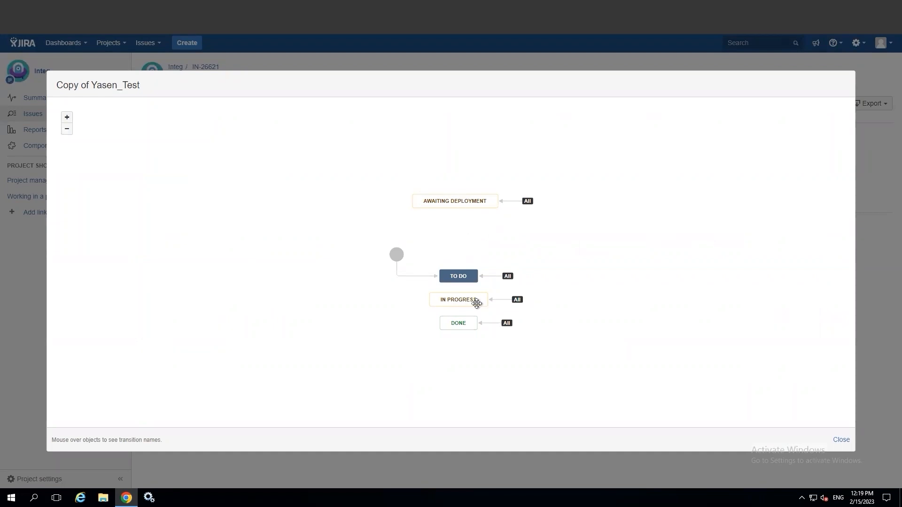
mouse_move(827, 200)
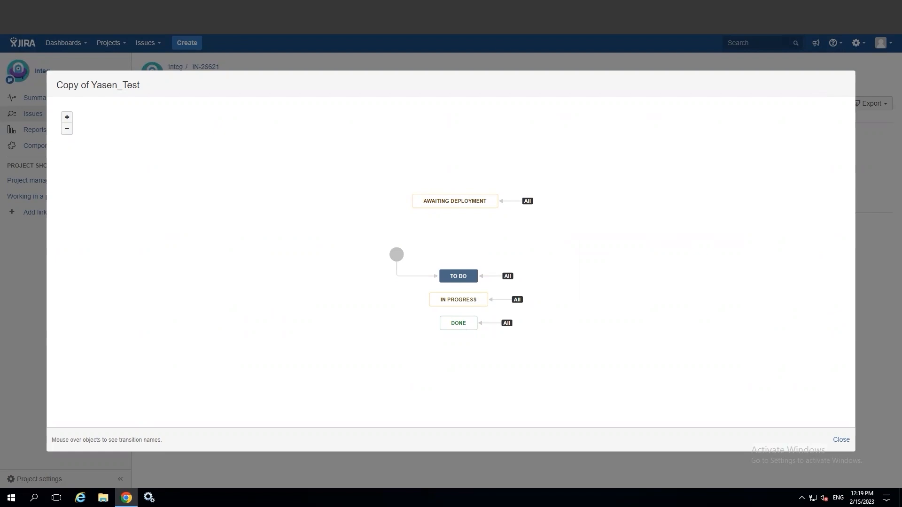
left_click(718, 140)
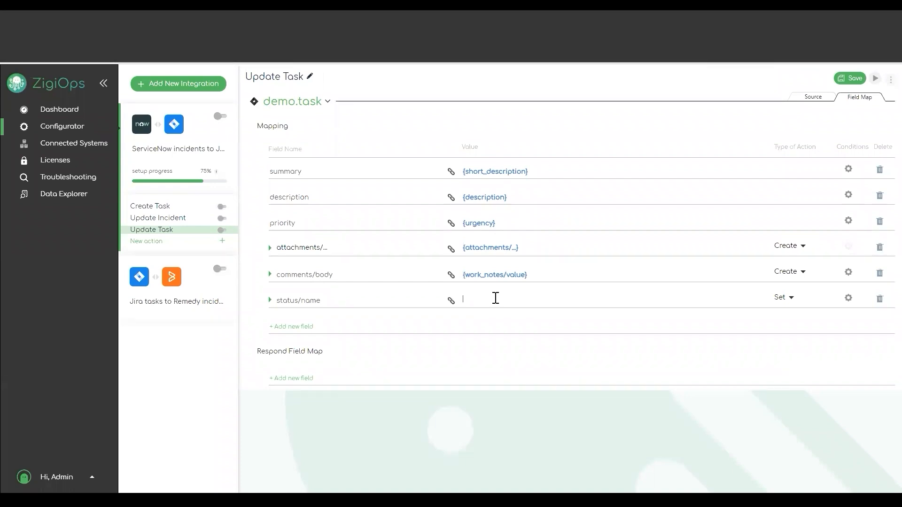
Set the status/name value to the ServiceNow state field and open its conditions.
type("sta}")
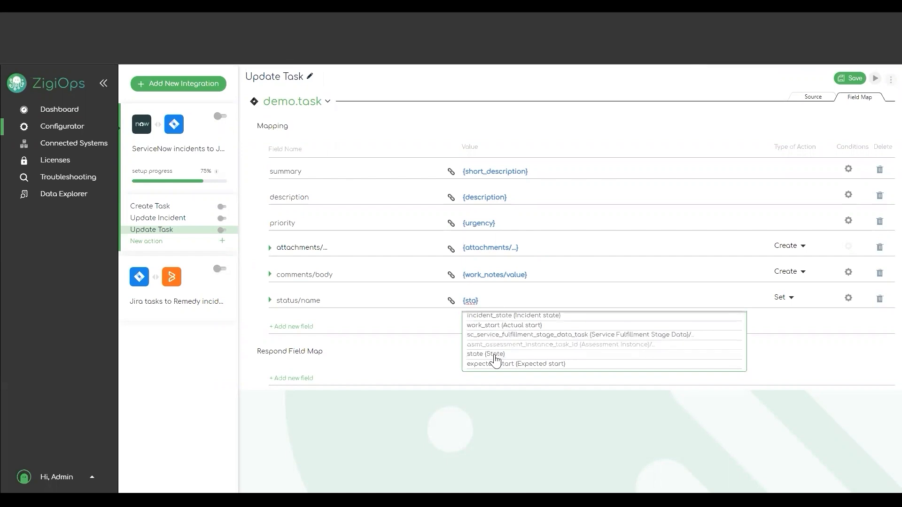
left_click(485, 354)
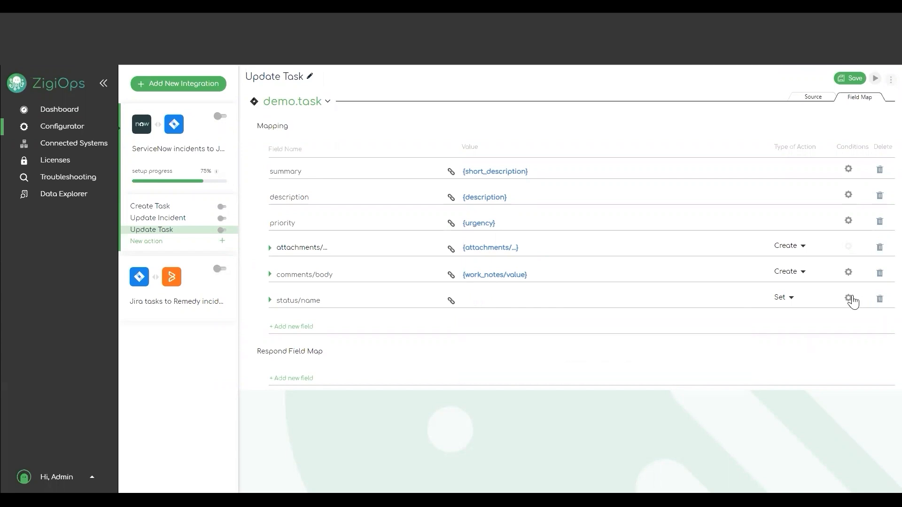
left_click(848, 297)
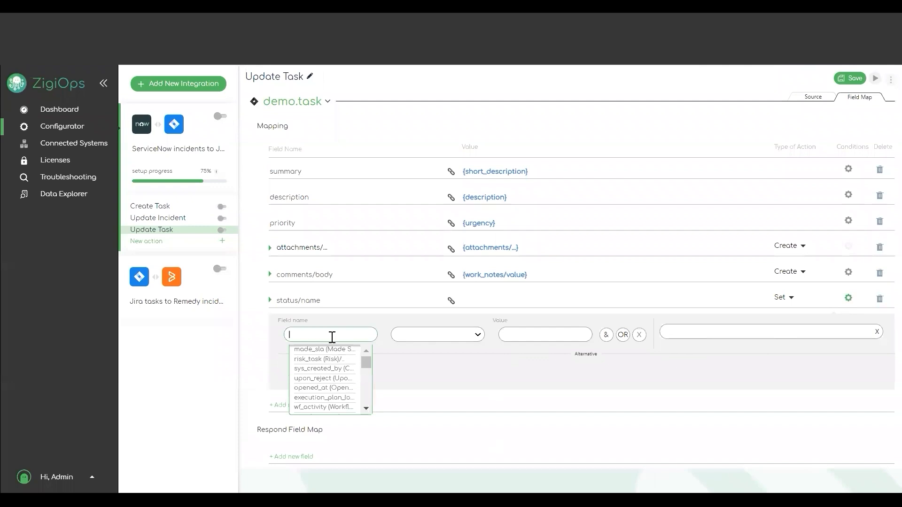
Add a condition: when state is 2, use In Progress as the alternative status.
type("state")
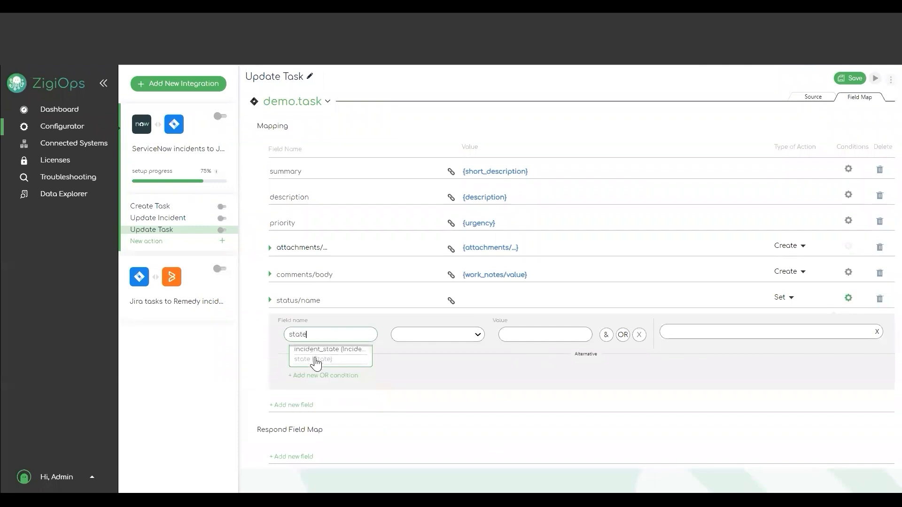
left_click(436, 334)
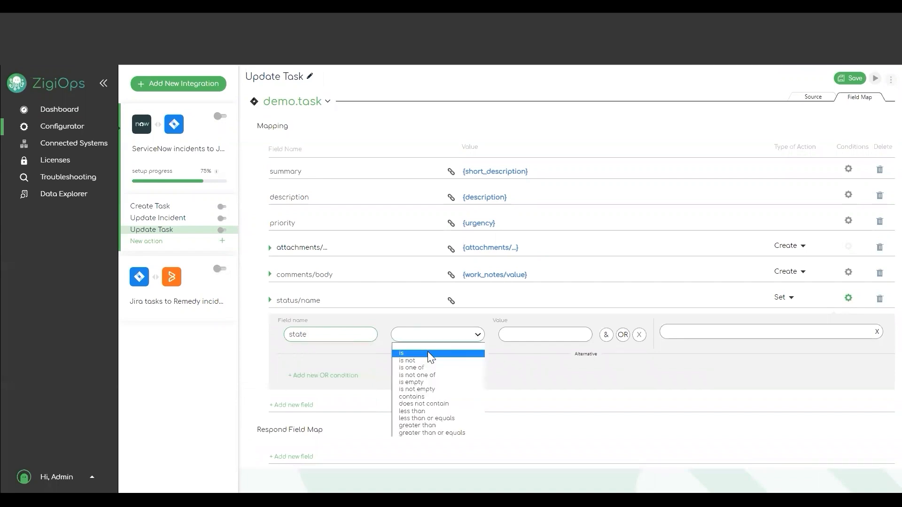
left_click(402, 354)
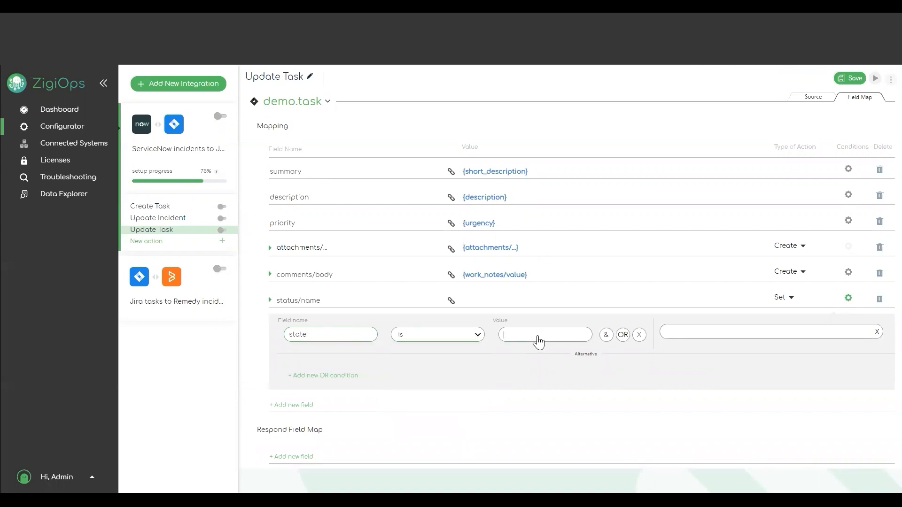
type("2")
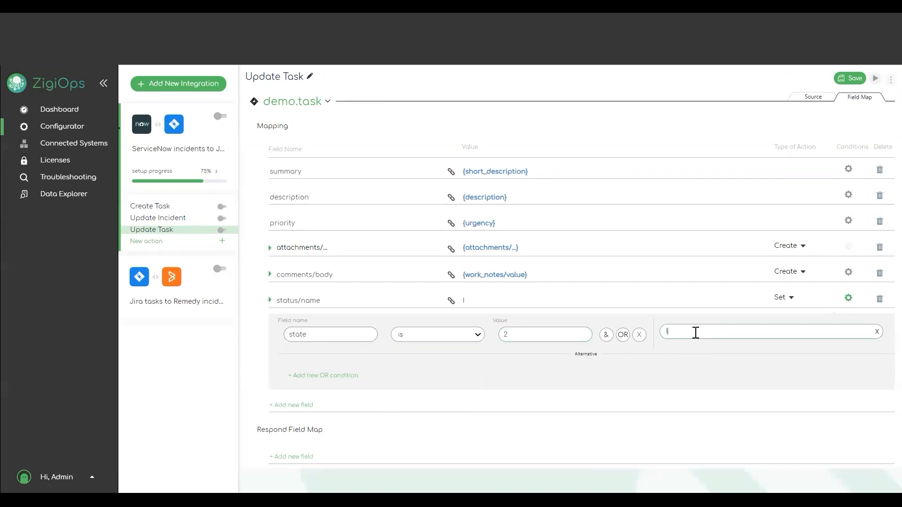
type("In Progress")
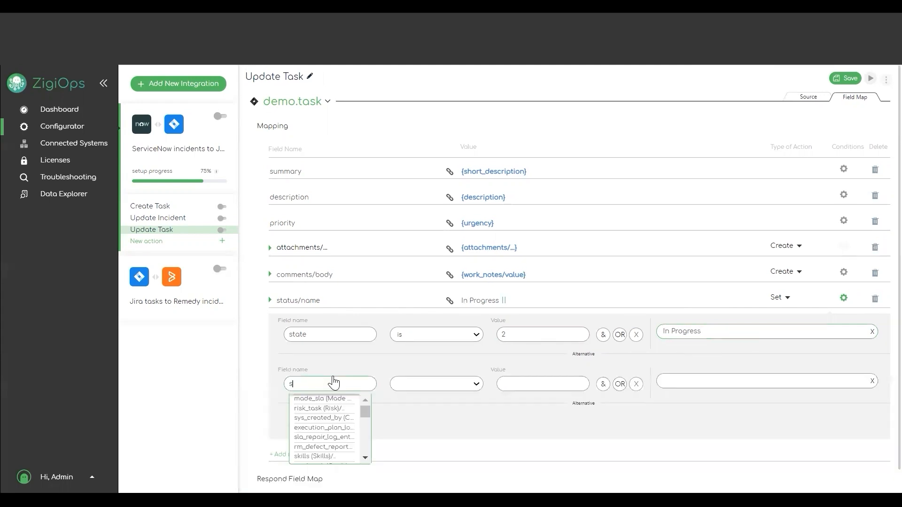
Add an OR condition mapping state is 1 to alternative status To Do.
type("tate")
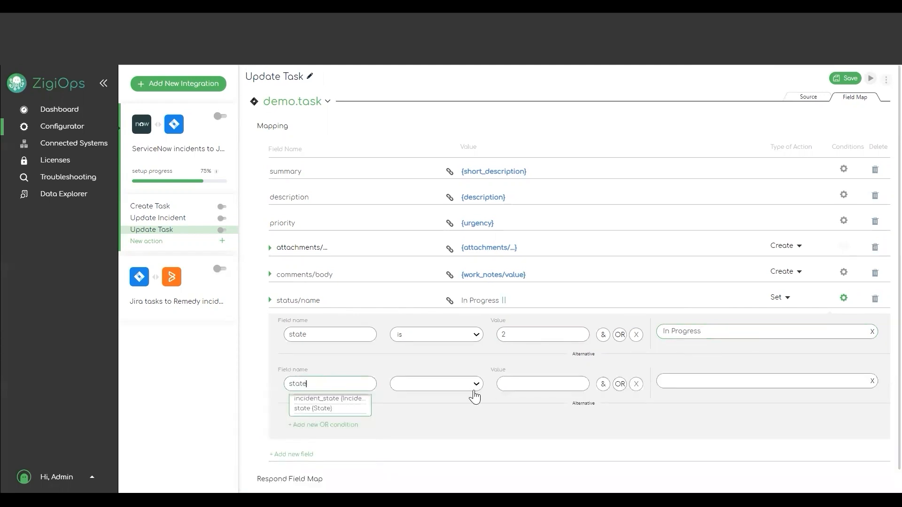
left_click(326, 408)
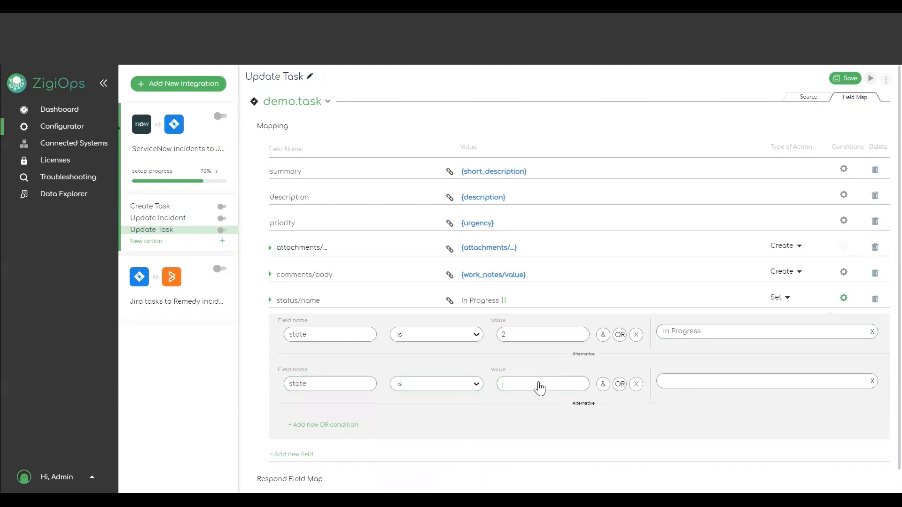
type("1")
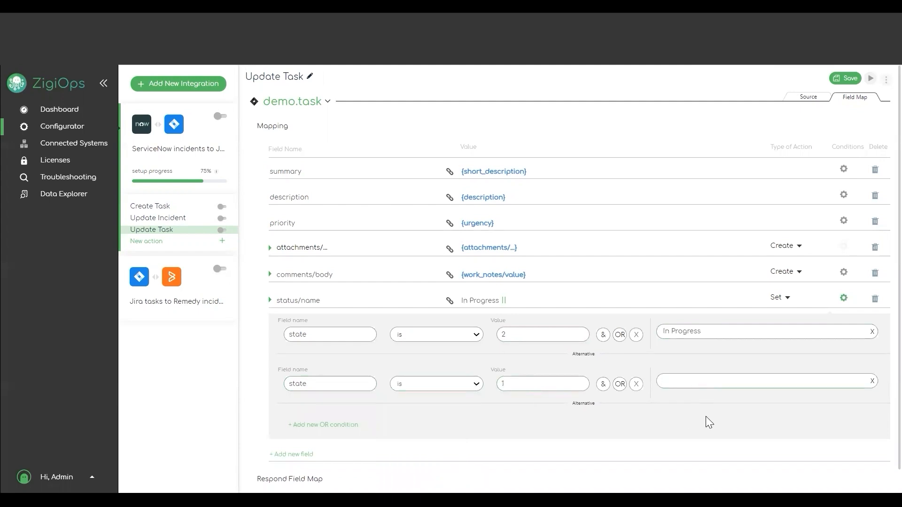
type("To Do")
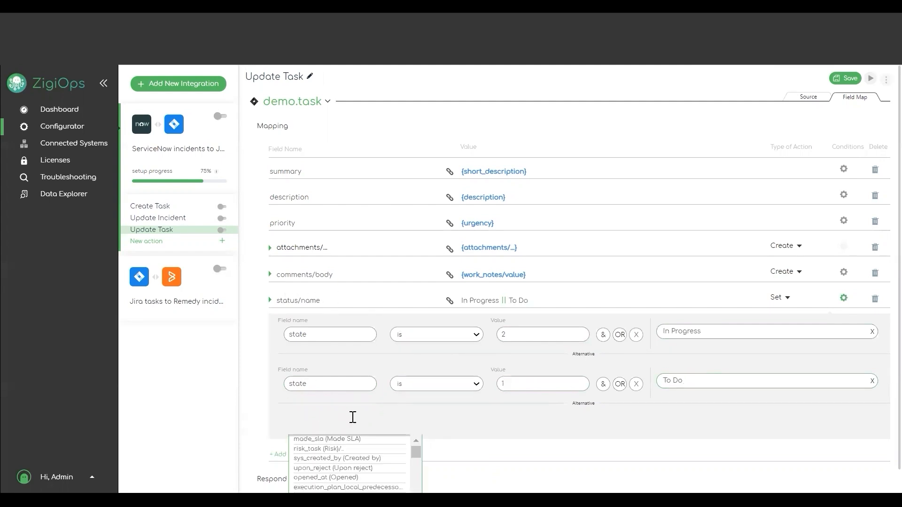
Add a third condition mapping state 6 to alternative status Done.
type("state")
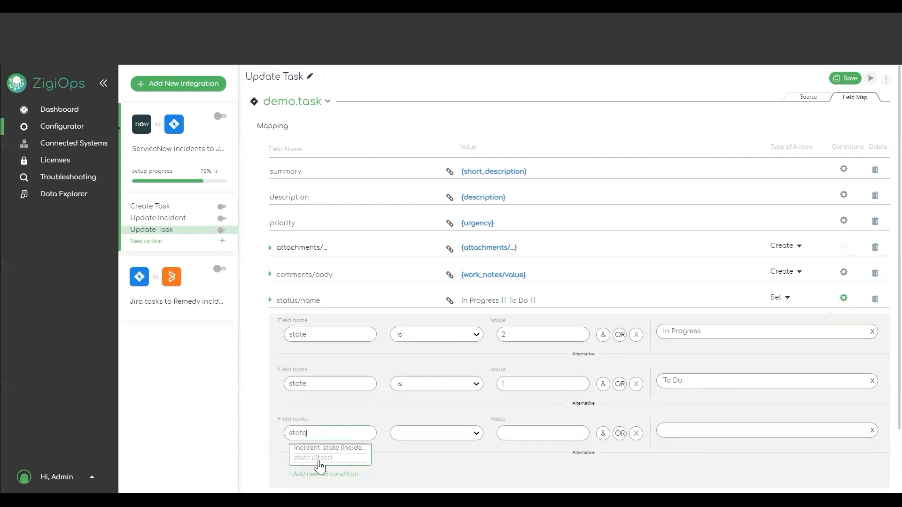
left_click(435, 334)
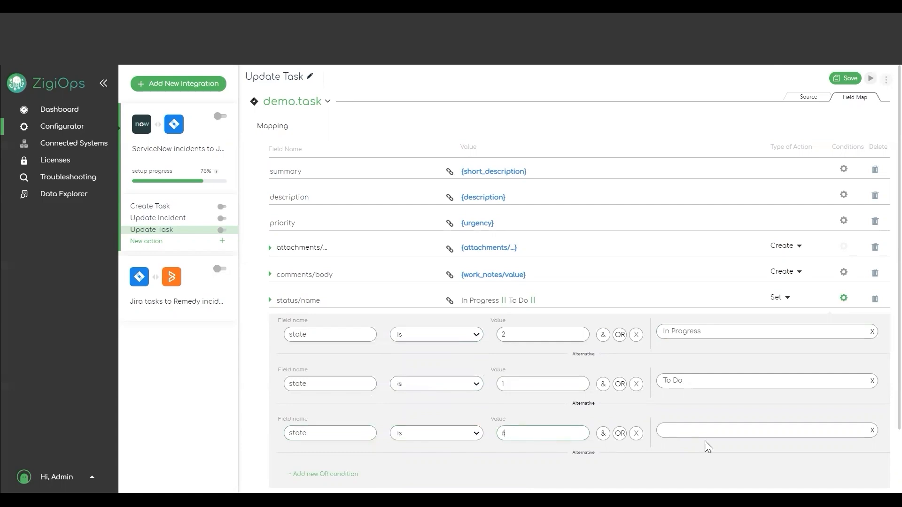
type("Done")
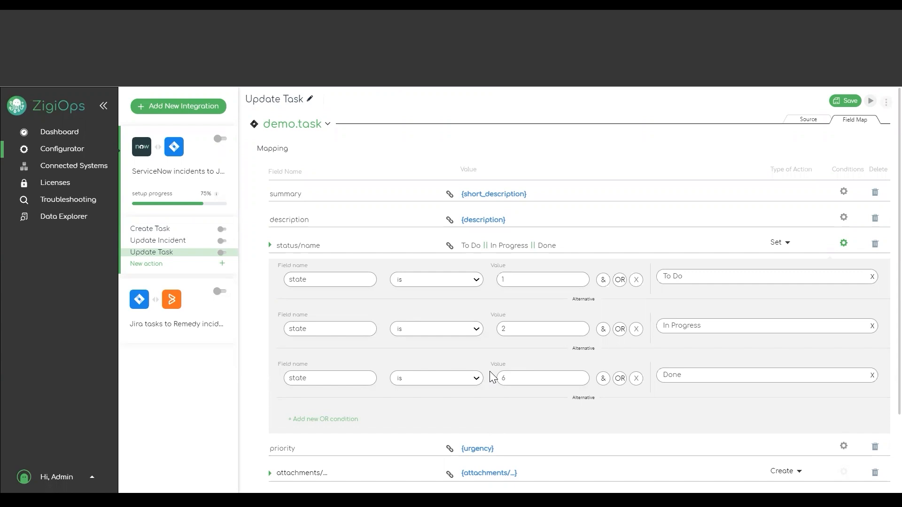
mouse_move(158, 241)
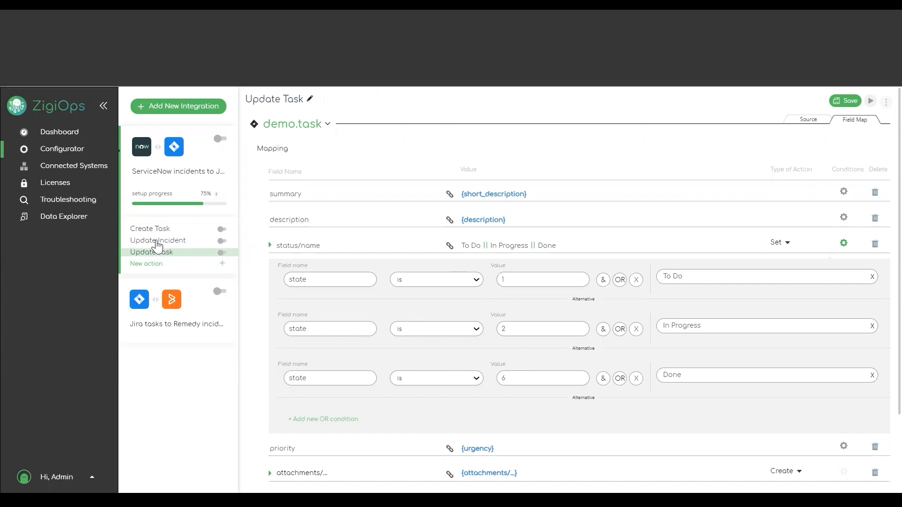
Show the Update Incident field map's state rules converting To Do, In Progress, Done to 1, 2, 6.
left_click(157, 240)
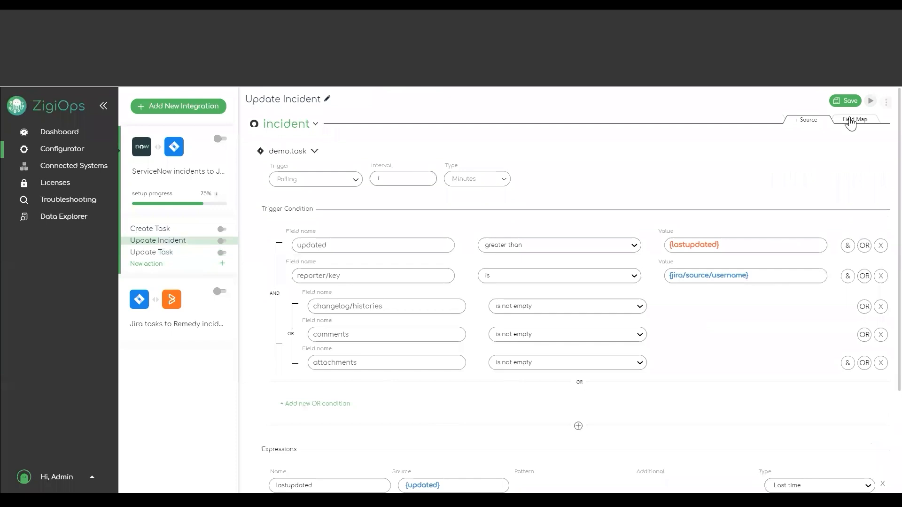
left_click(859, 120)
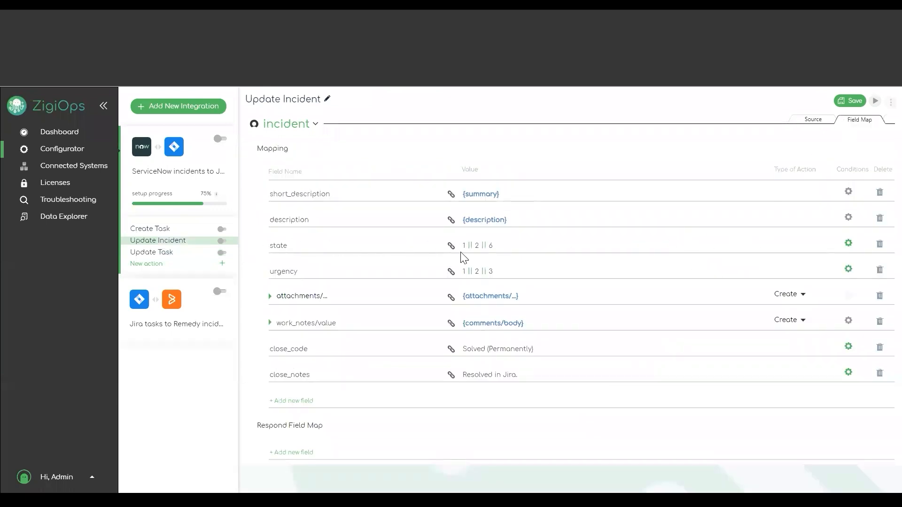
left_click(847, 243)
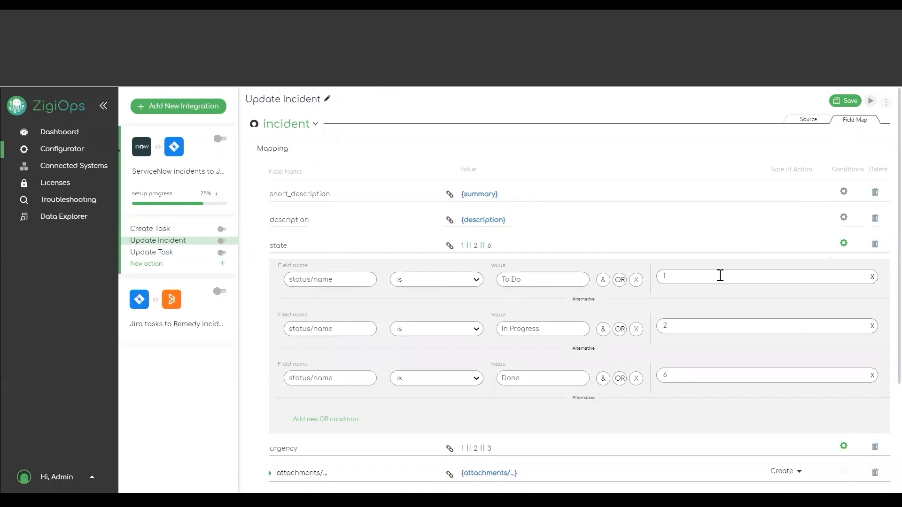
left_click(278, 245)
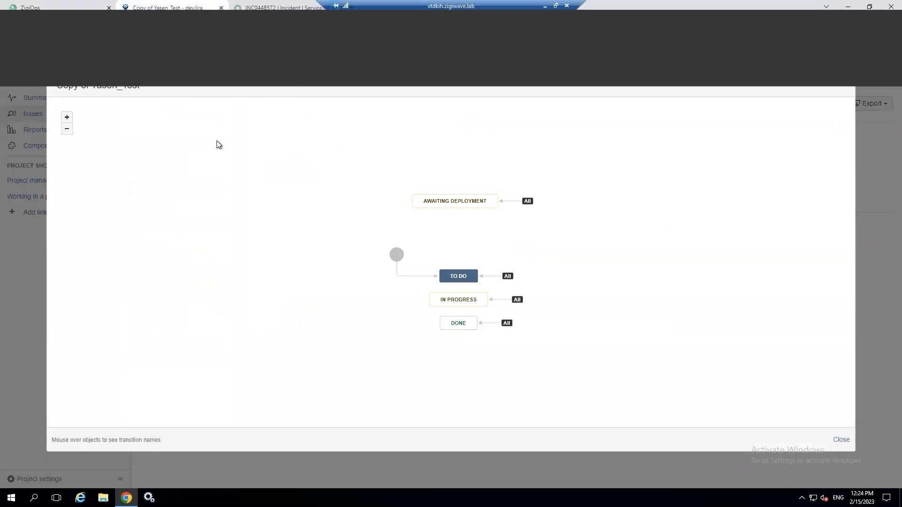
Close the workflow viewer and move TEST-1770 to Done.
left_click(840, 440)
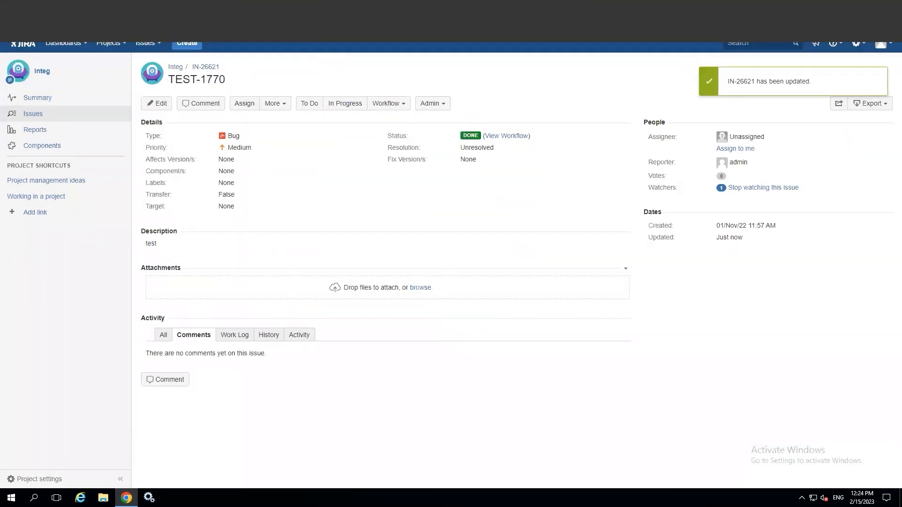
Bring up ServiceNow incident INC0448572 and review its State choices.
left_click(718, 140)
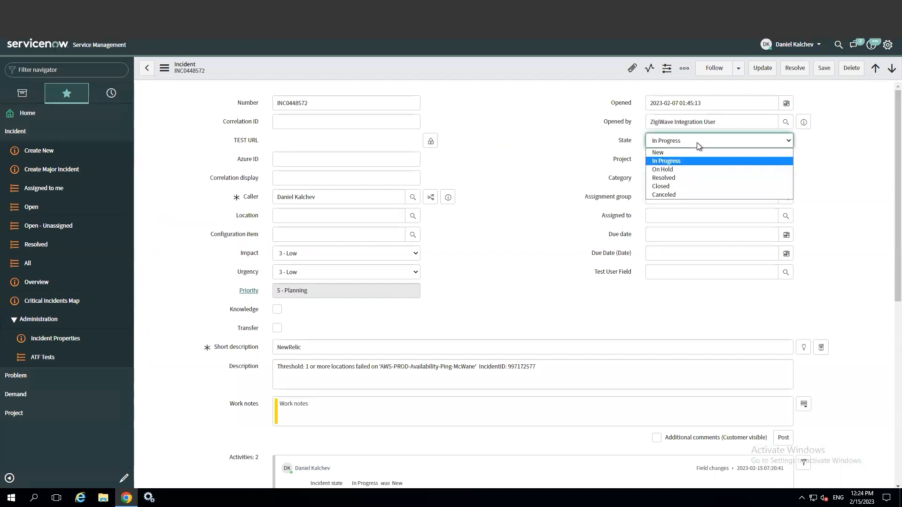
left_click(663, 177)
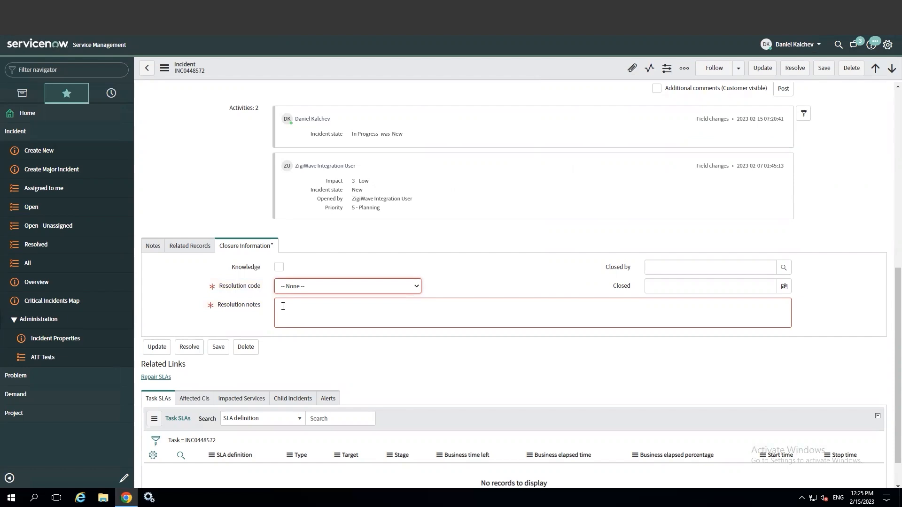
mouse_move(249, 280)
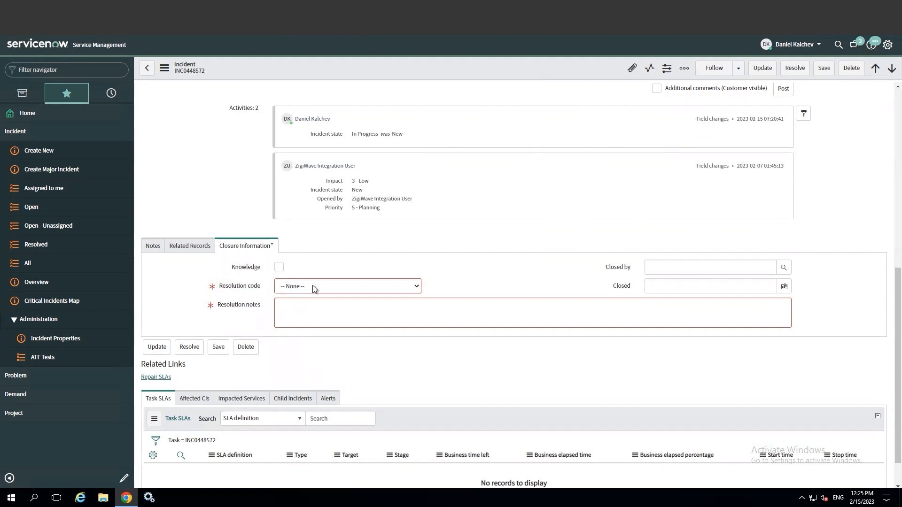
Set the resolution code to Solved (Work Around), then to Closed/Resolved by Caller.
left_click(347, 286)
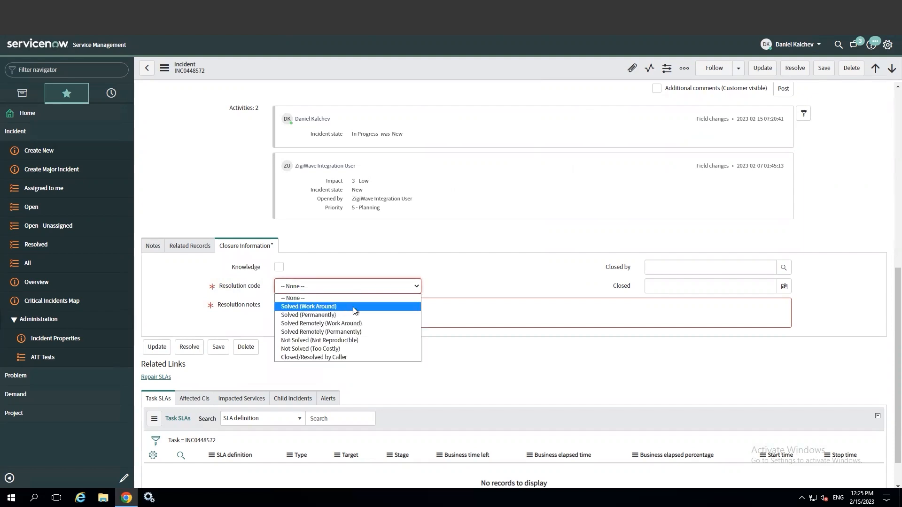
left_click(309, 306)
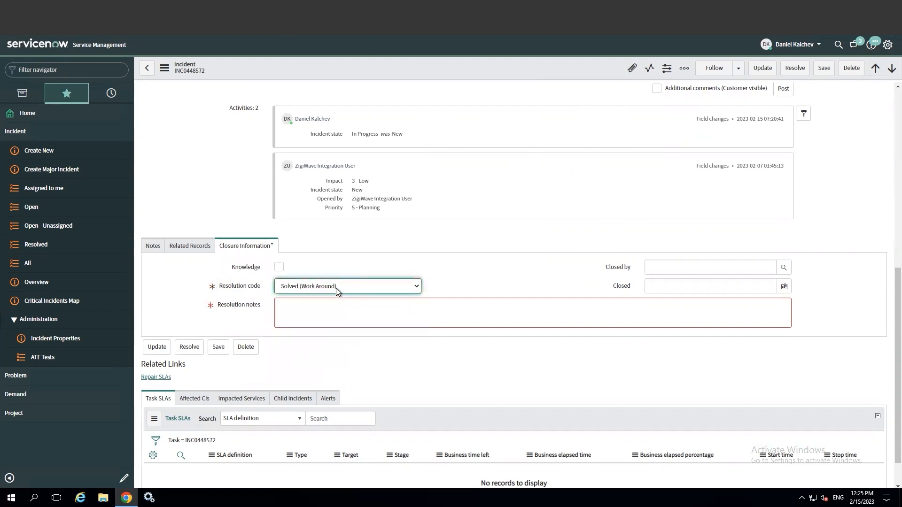
left_click(347, 286)
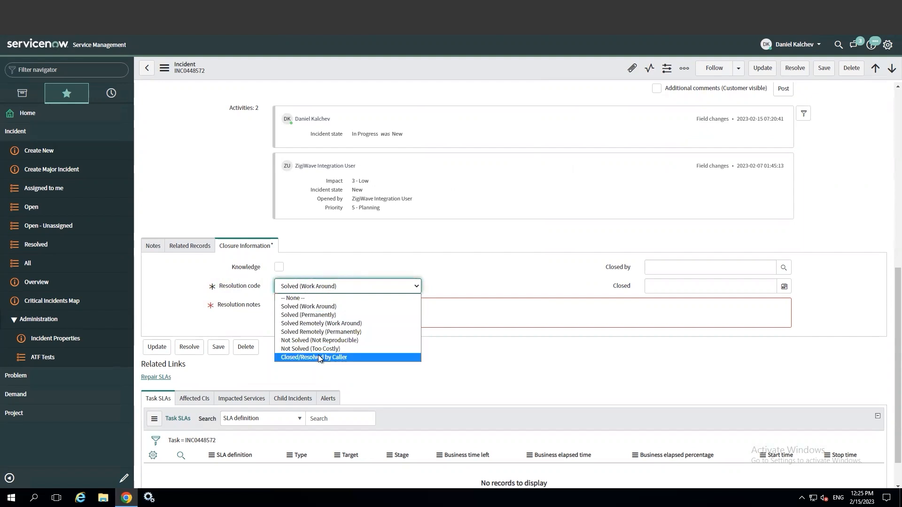
mouse_move(324, 364)
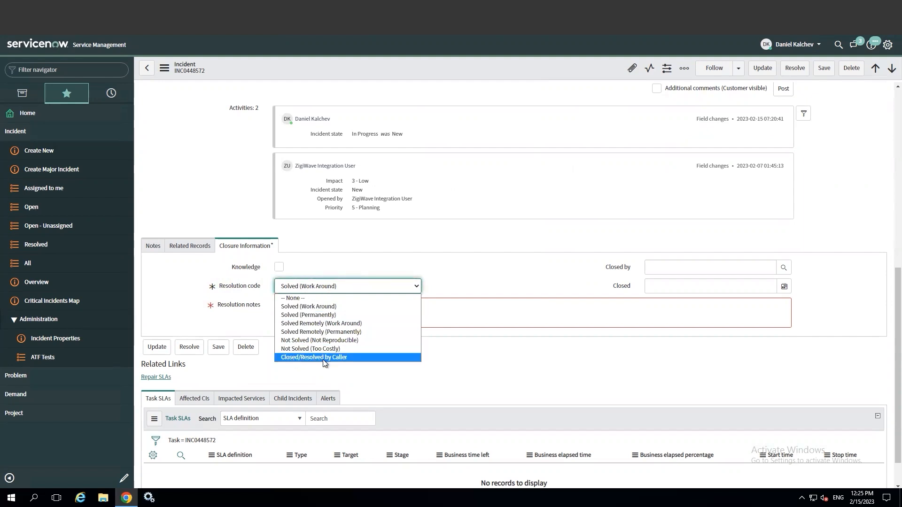
left_click(293, 298)
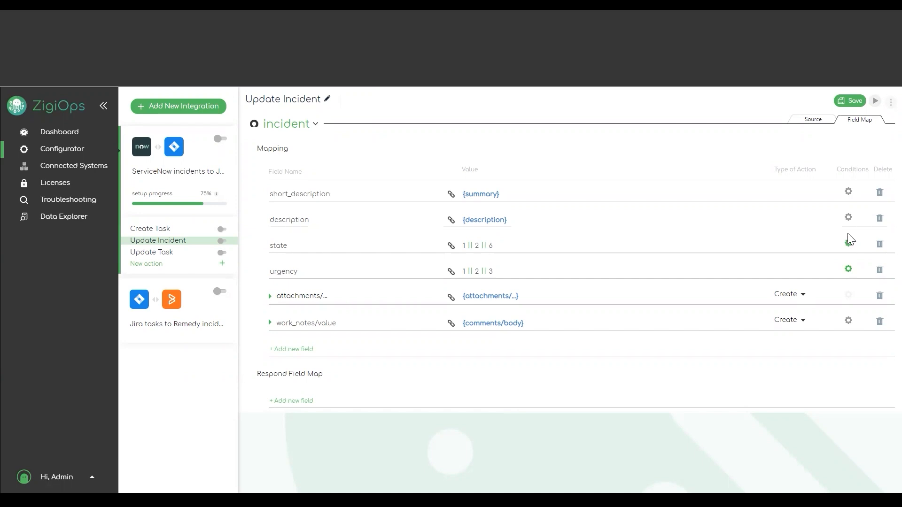
Add a close_code field mapped to 'Closed/Resolved by Caller' in the Update Incident map.
left_click(847, 243)
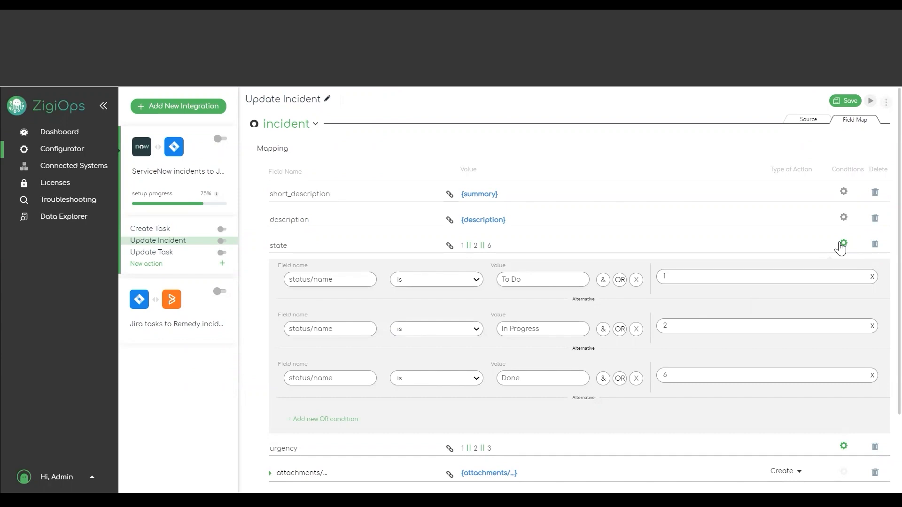
left_click(842, 242)
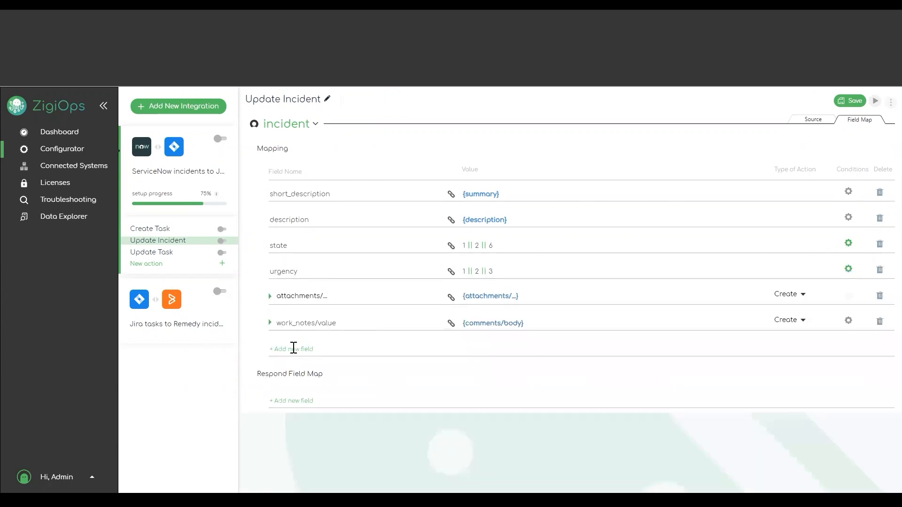
type("clos")
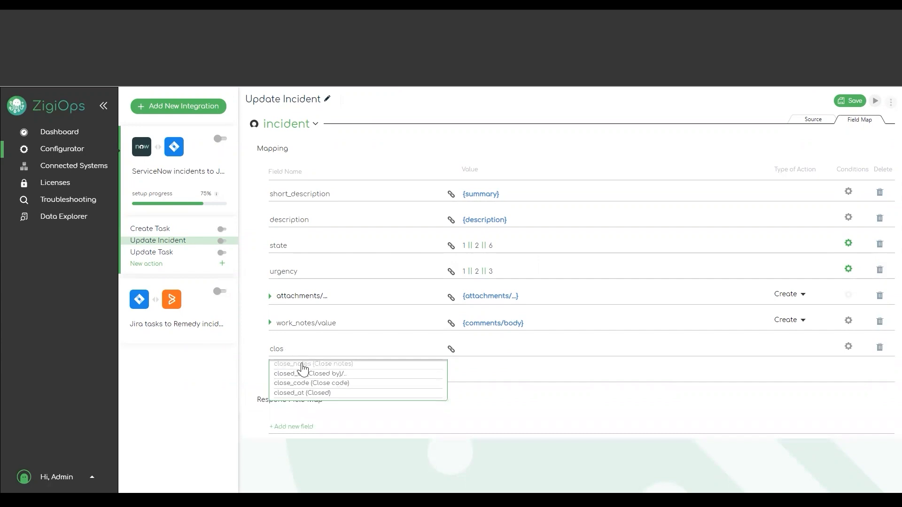
left_click(312, 384)
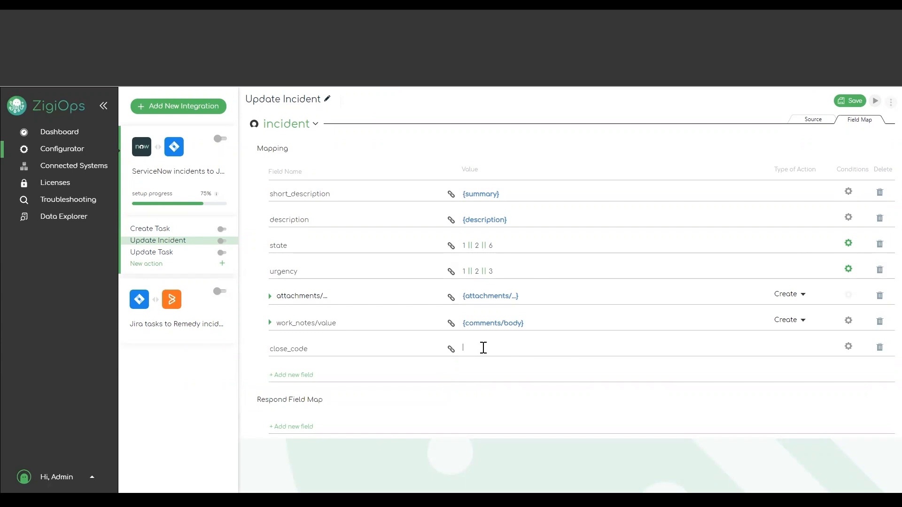
type("Closed/R")
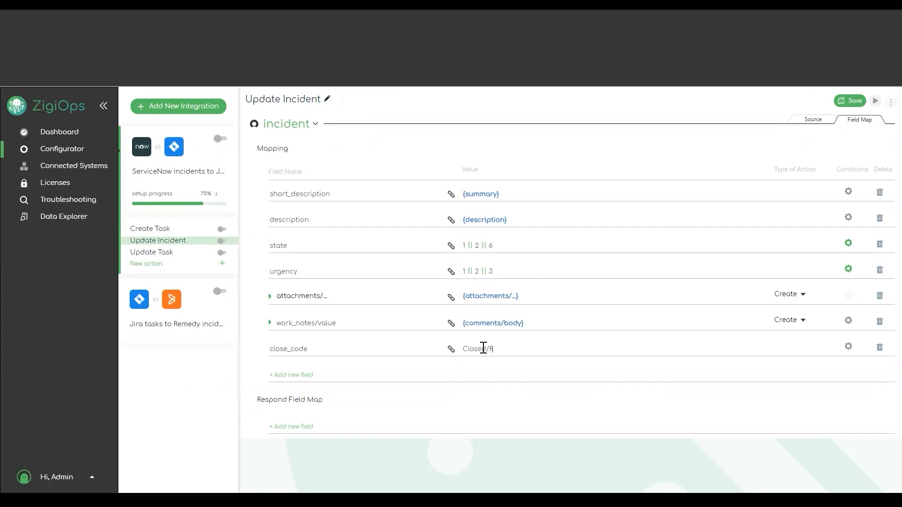
type("Resolved by")
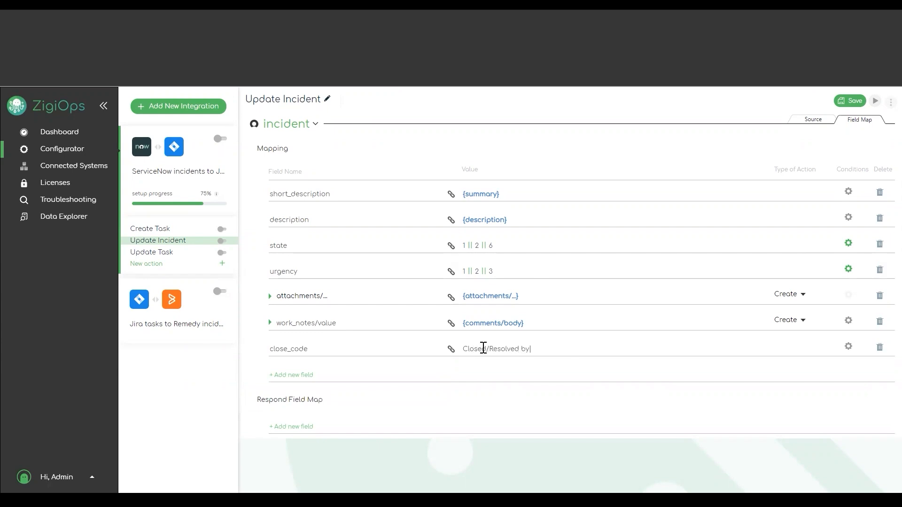
type("Caller")
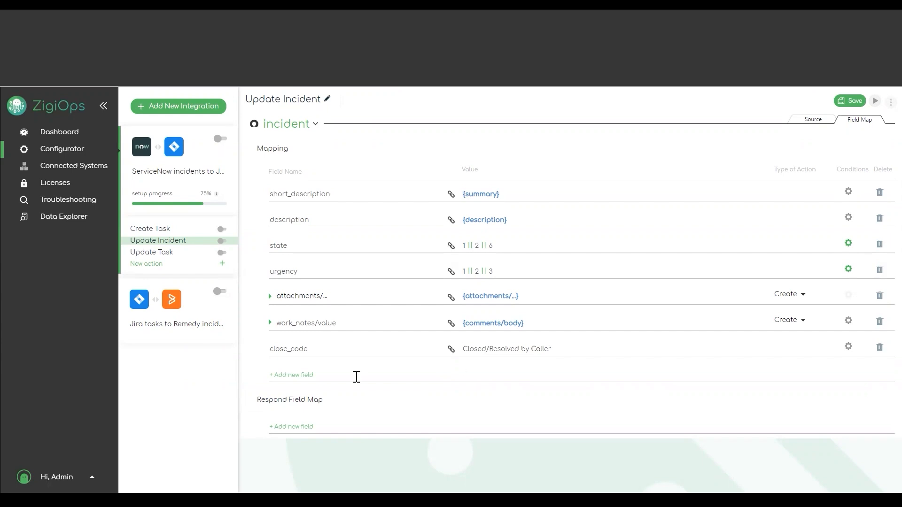
Add a close_notes field mapped to 'Resolved in Jira'.
left_click(291, 375)
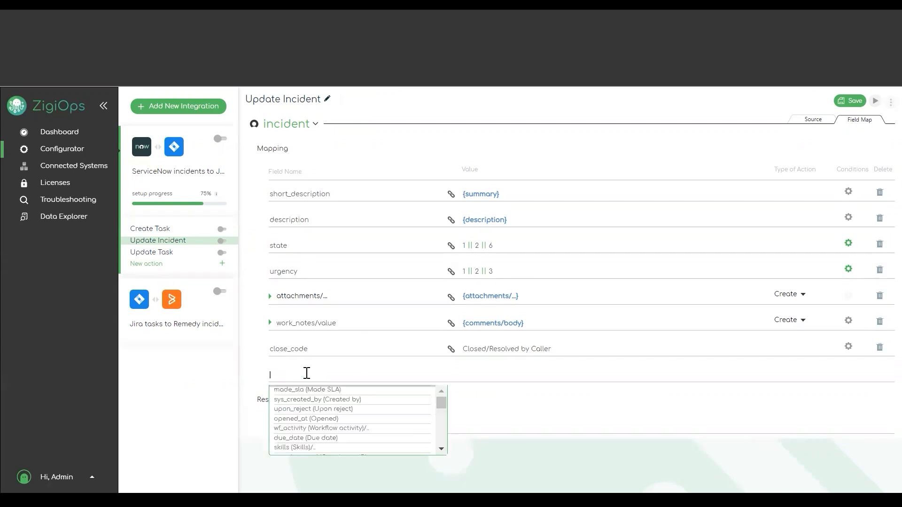
type("clos")
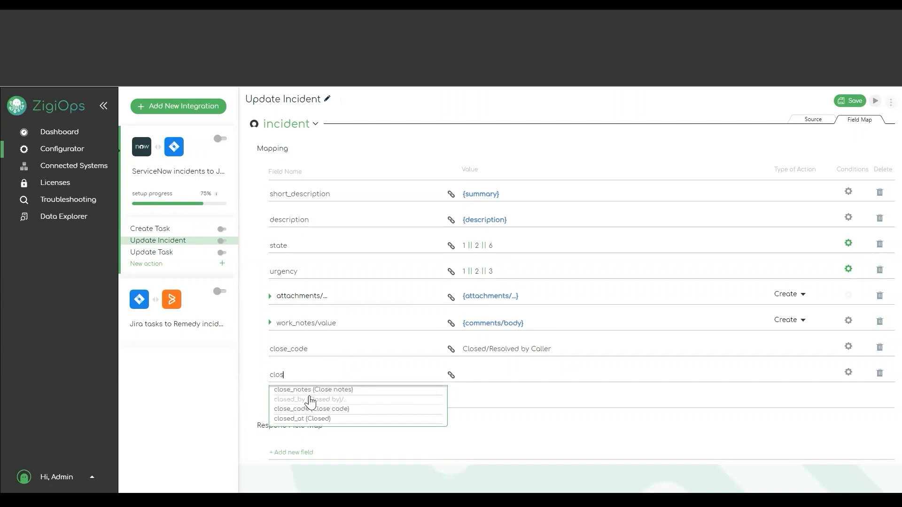
left_click(312, 390)
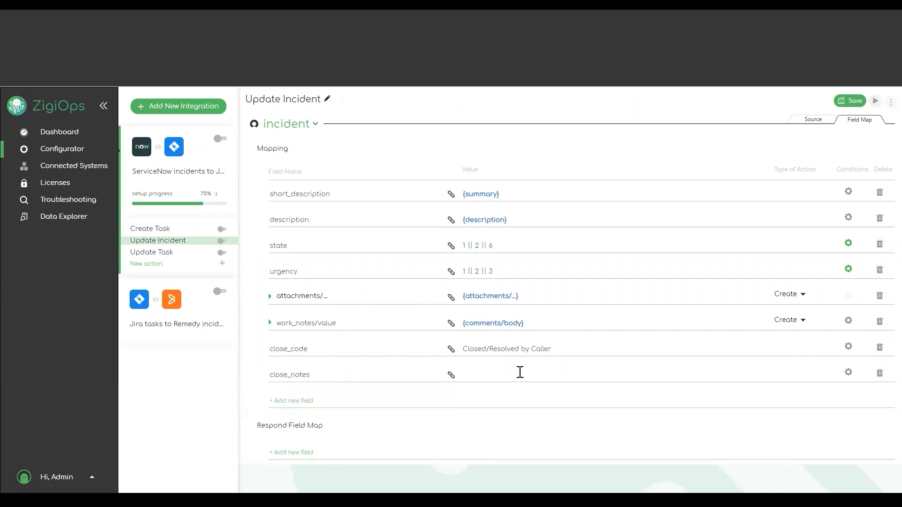
type("Resolved in Jira")
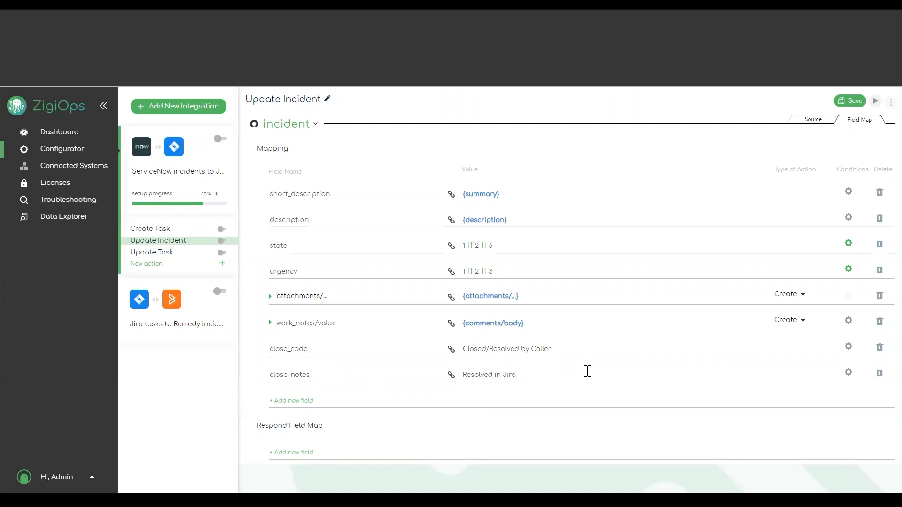
Condition close_code on Jira status/name is 'Done' so it yields Closed/Resolved by Caller.
left_click(847, 346)
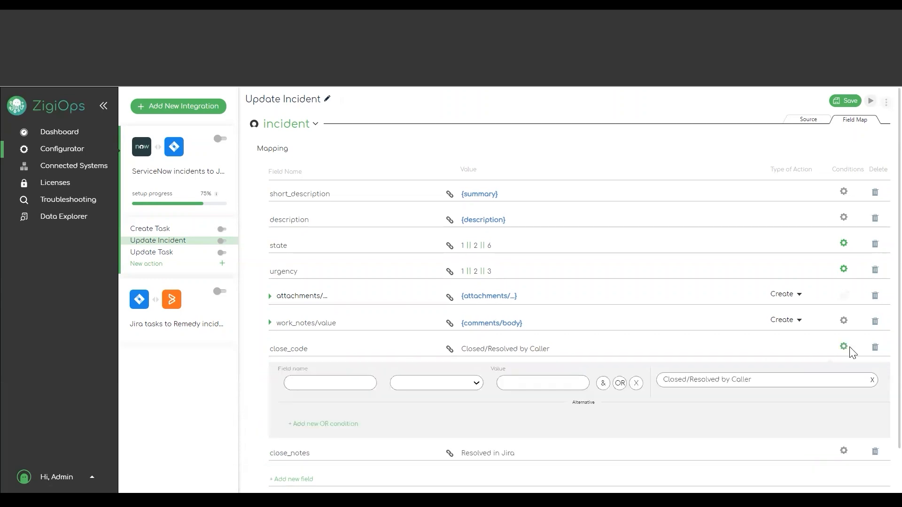
left_click(329, 382)
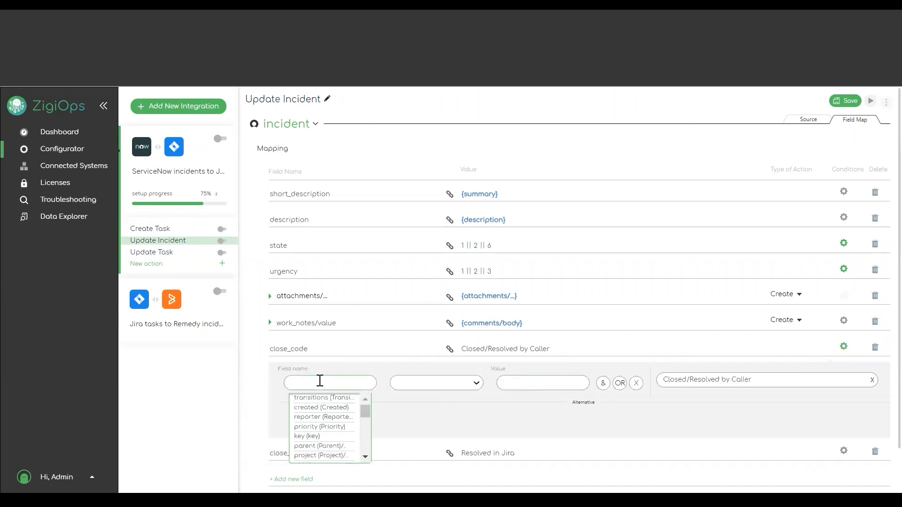
type("status/")
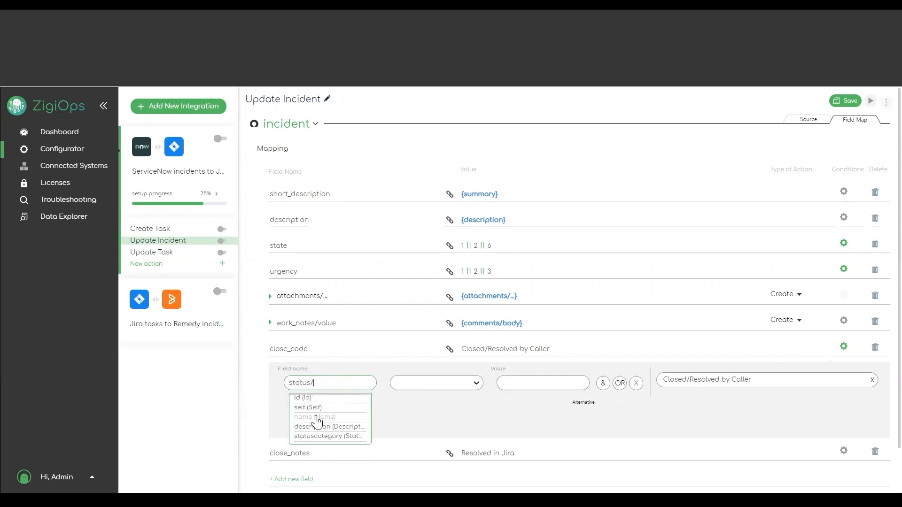
left_click(315, 416)
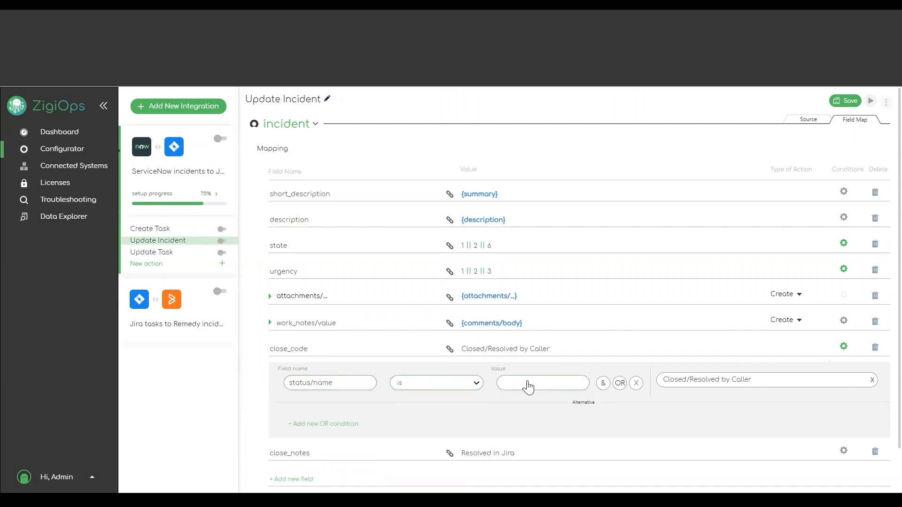
type("Done")
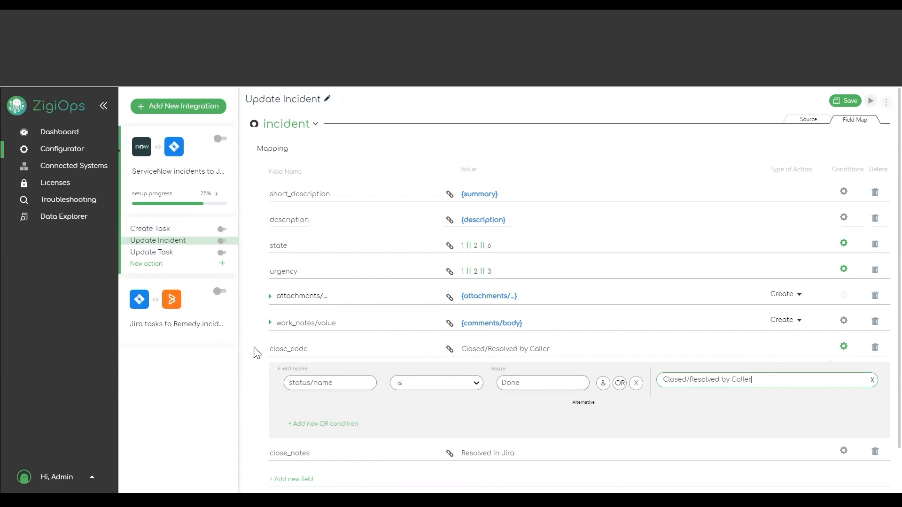
scroll("down", 3)
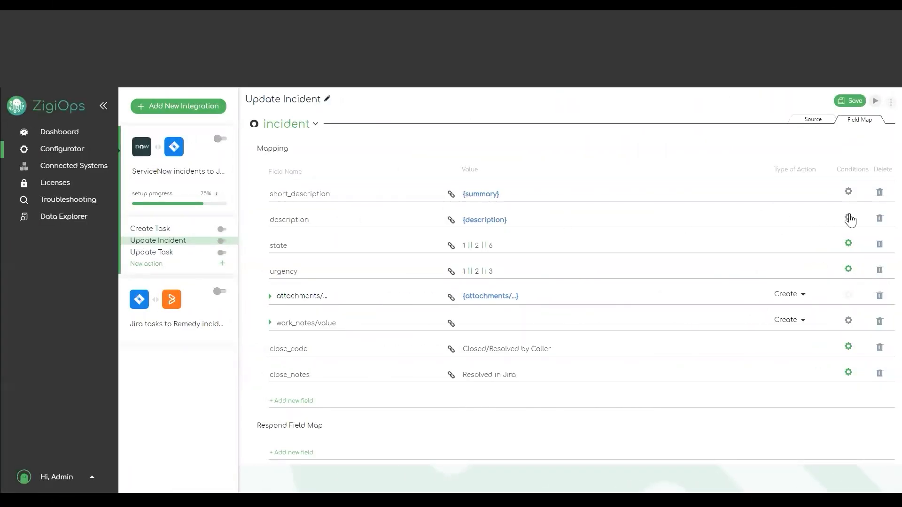
Remove description's assignee/groups/name condition and value, then add a work_notes/value 'is not' condition row.
left_click(847, 220)
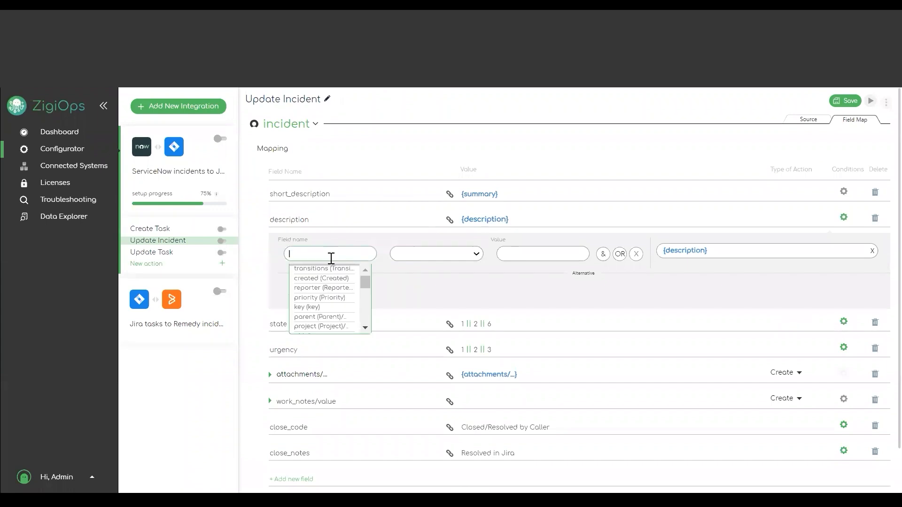
type("as")
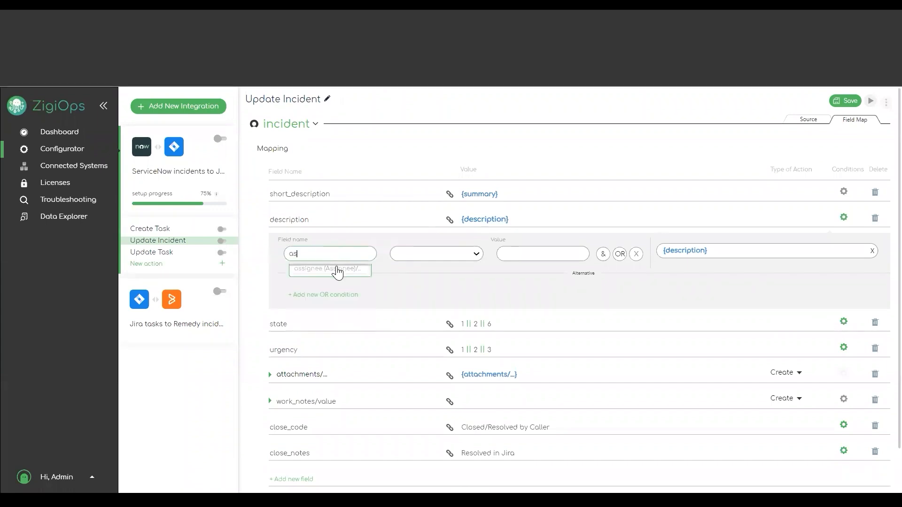
mouse_move(325, 317)
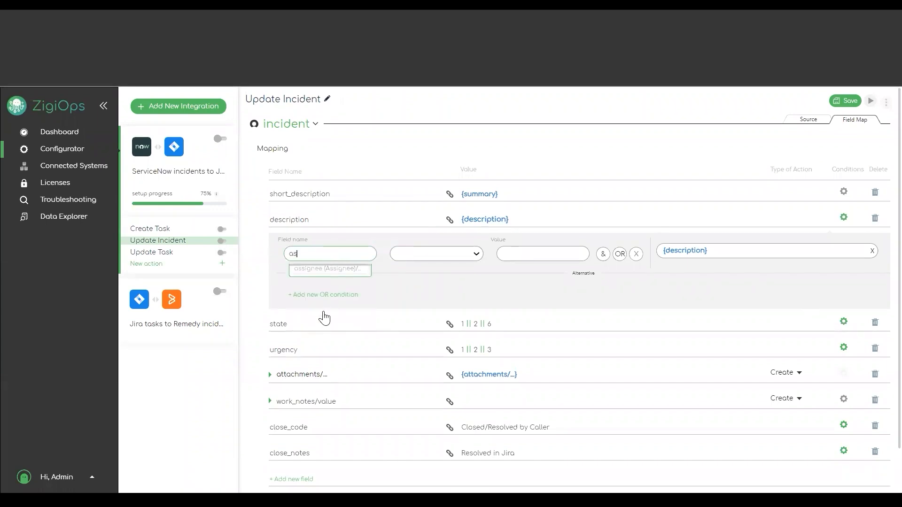
left_click(435, 254)
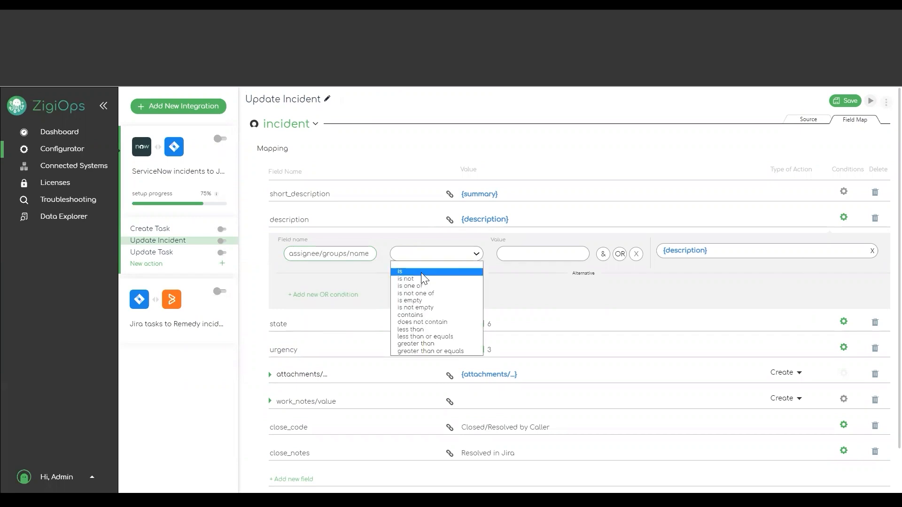
mouse_move(410, 286)
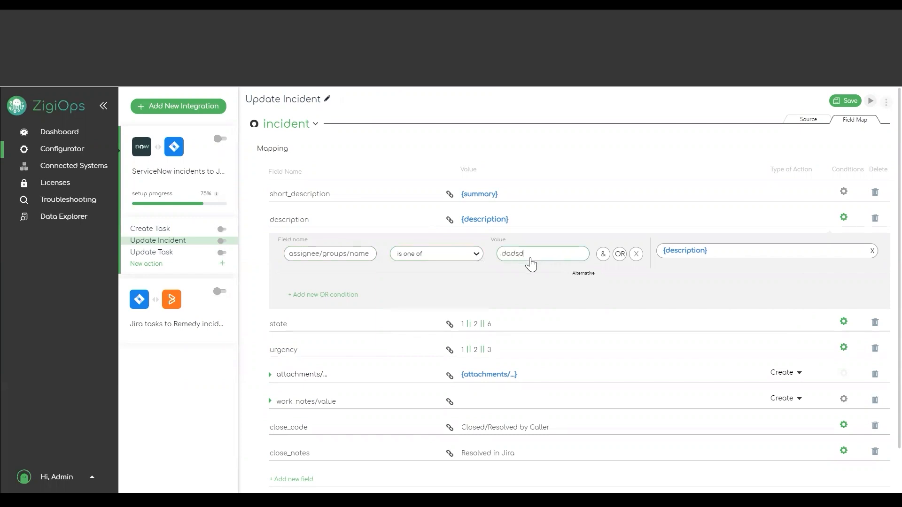
left_click(871, 251)
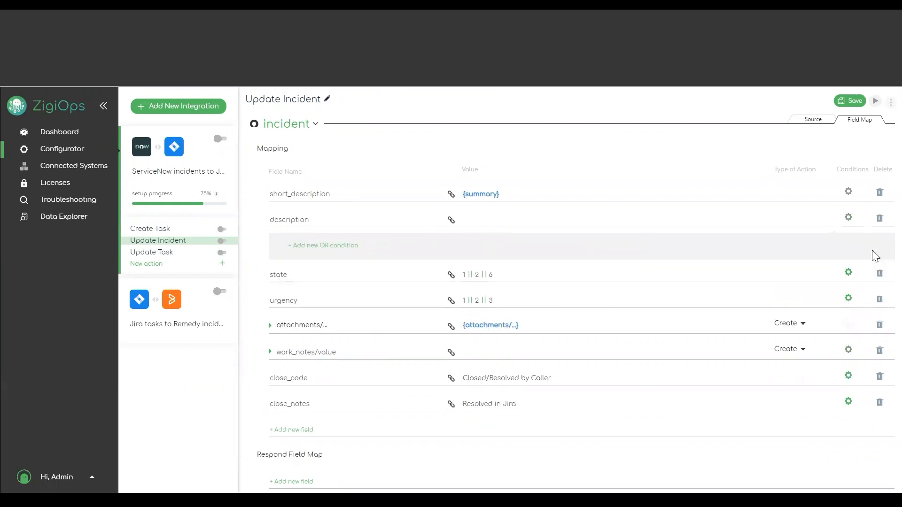
mouse_move(503, 343)
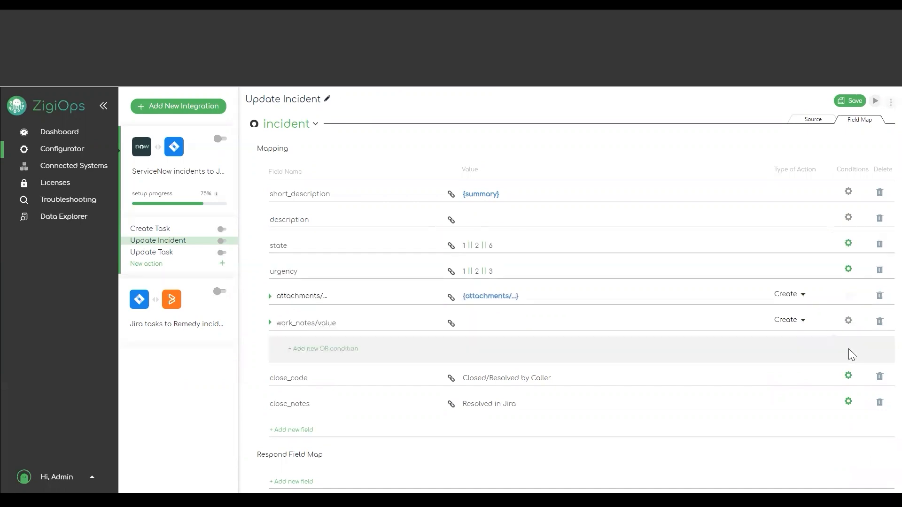
left_click(346, 348)
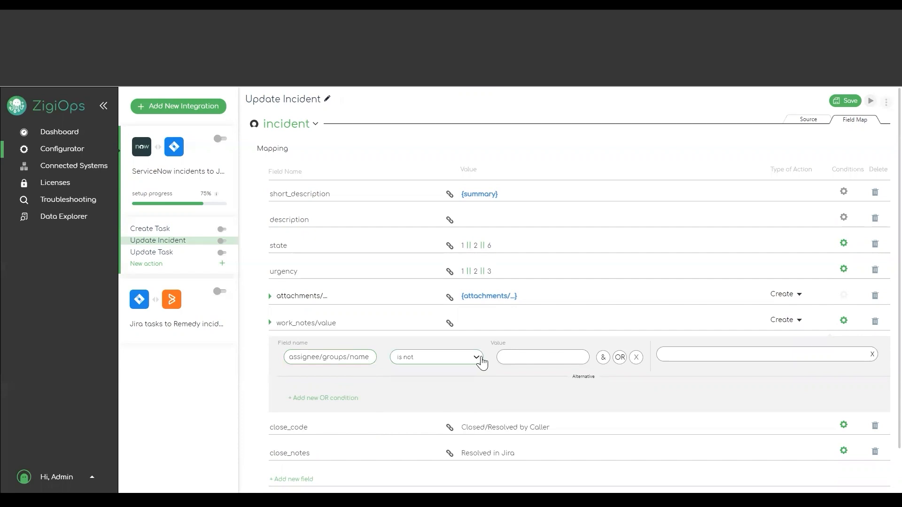
Fill the pending condition with value 'dsfsfsd' and an assignee/ field entry.
type("dsfsfsd")
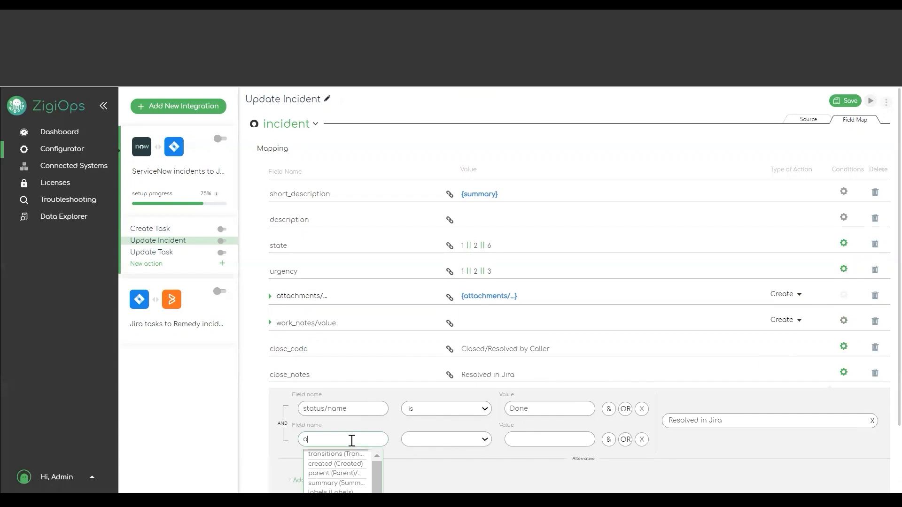
type("assignee/name")
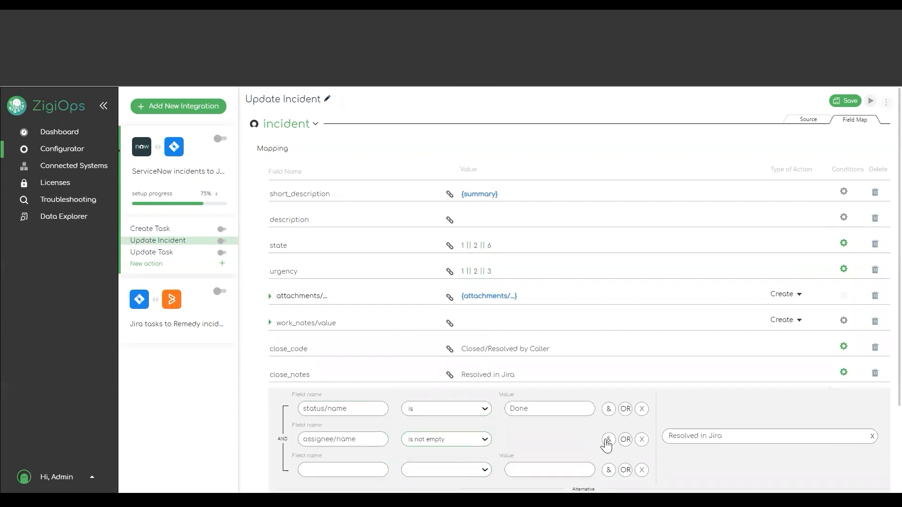
scroll("down", 3)
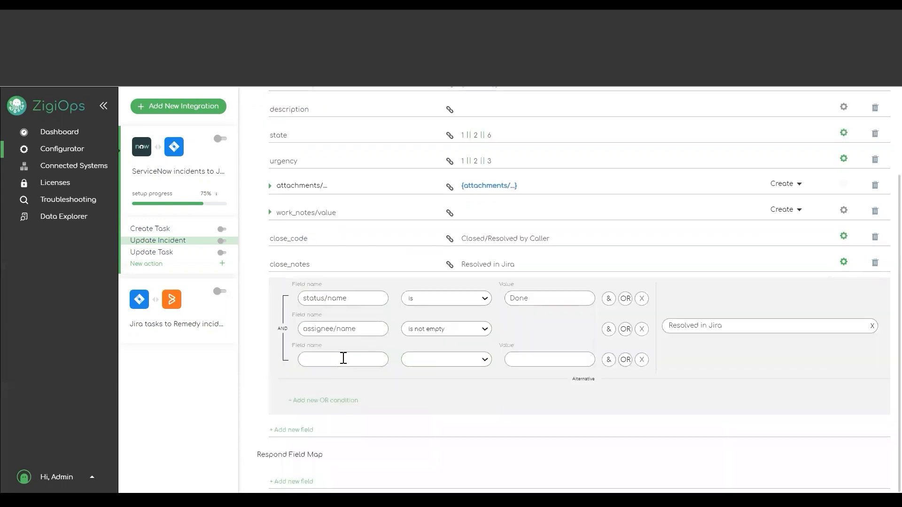
Add a close_notes condition where Jira summary contains 'dfsdfsd'.
left_click(342, 358)
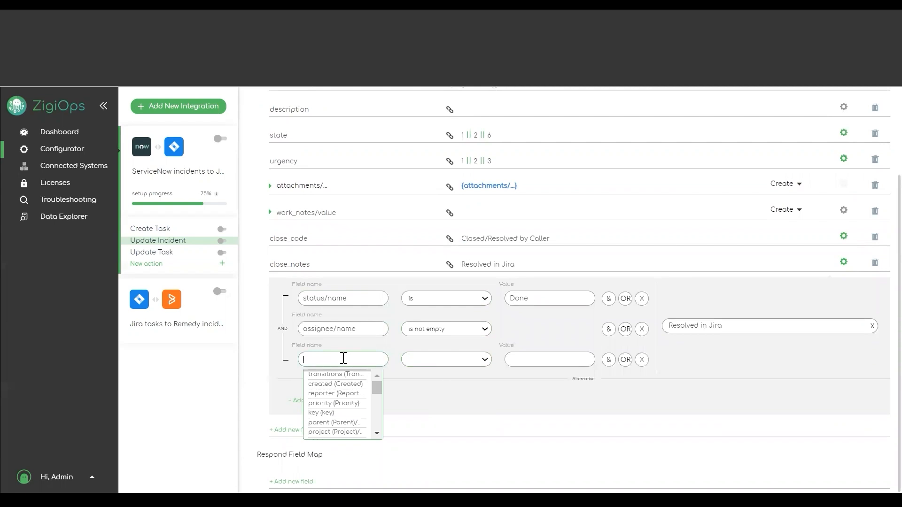
type("su")
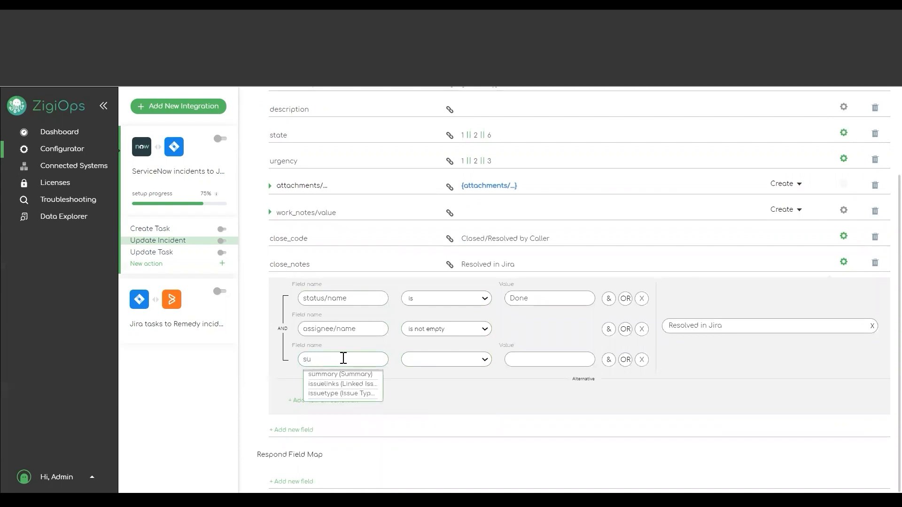
left_click(339, 374)
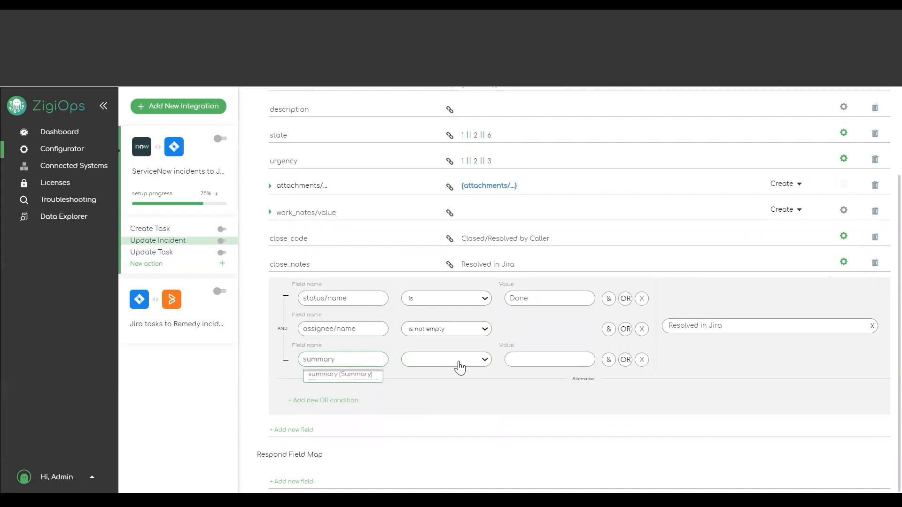
left_click(445, 359)
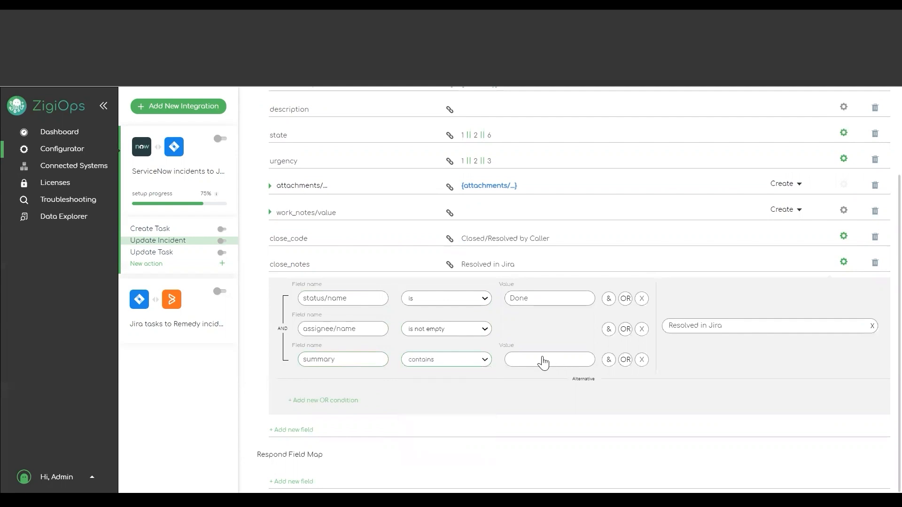
type("dfsdfsd")
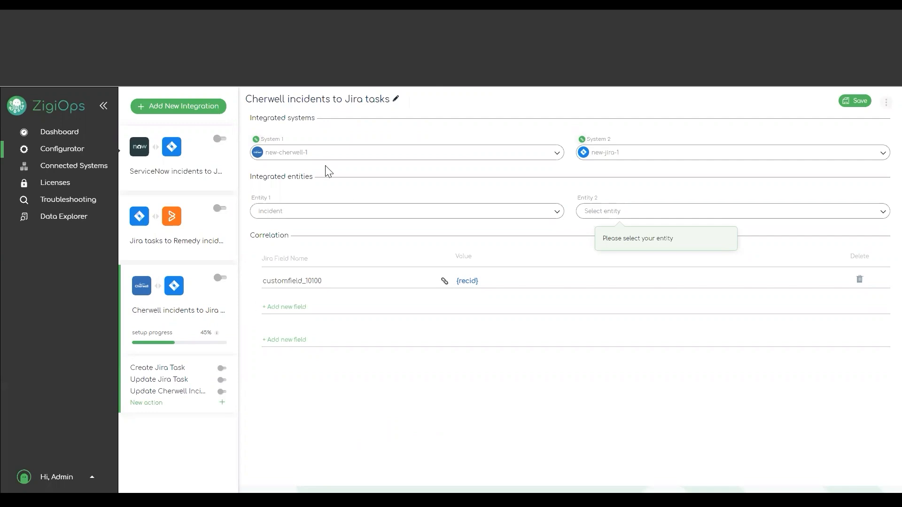
mouse_move(627, 167)
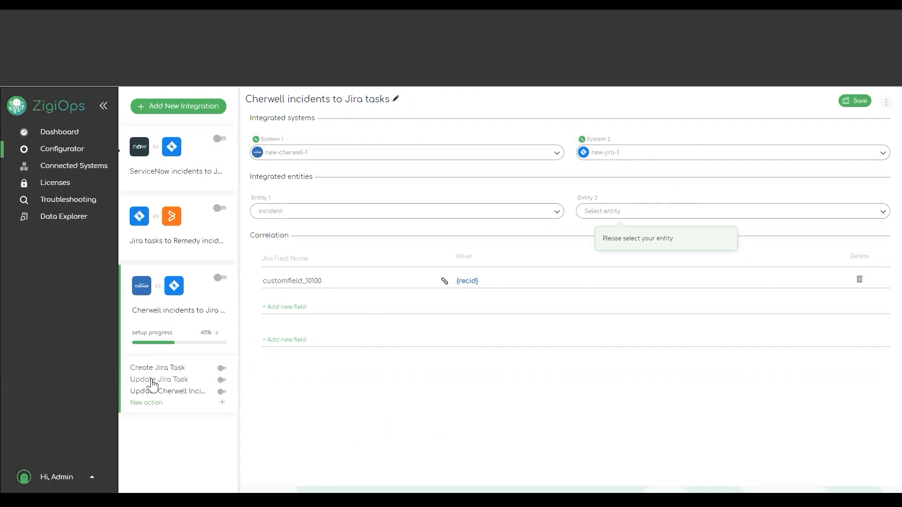
Add a new 'priority' field to the Cherwell integration's Update Jira Task mapping.
left_click(160, 379)
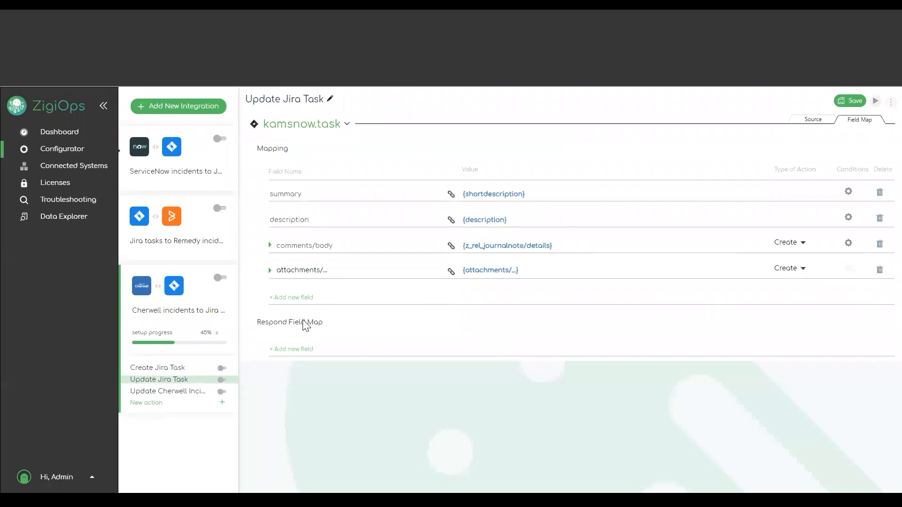
left_click(292, 297)
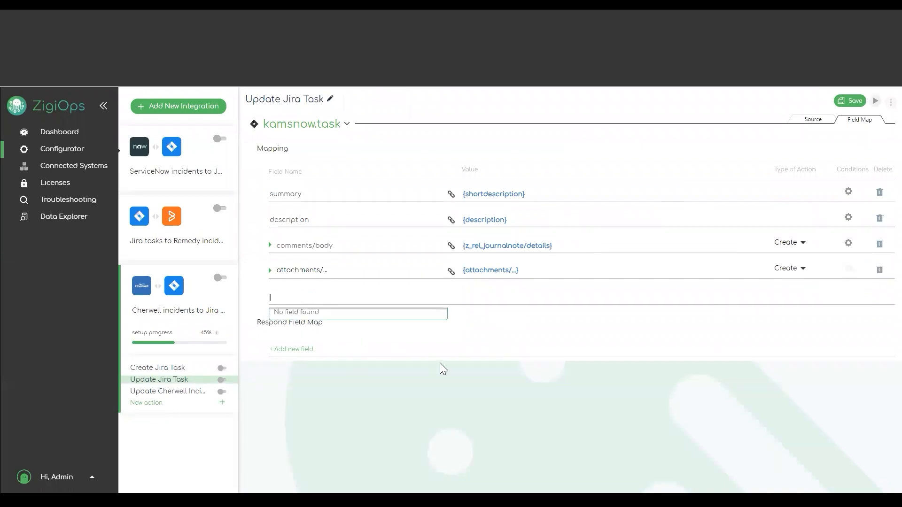
type("priority")
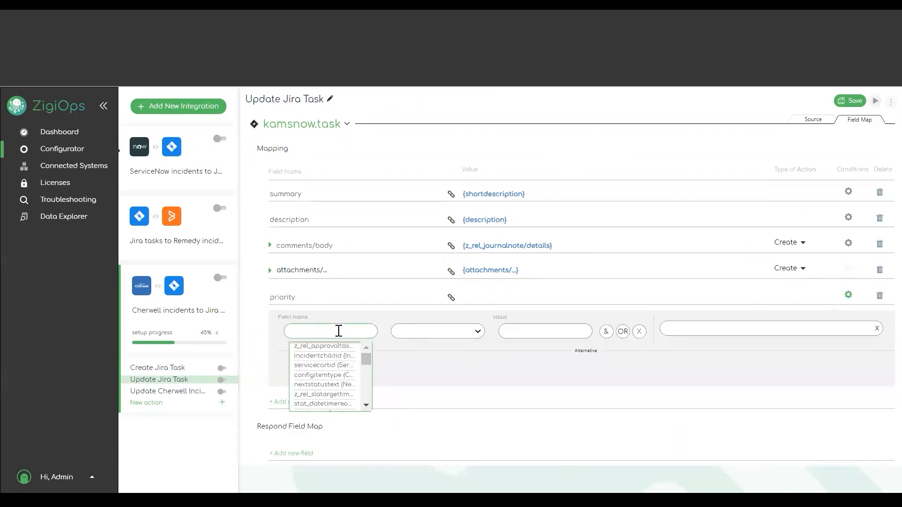
Set priority to Highest when impact is Production and urgency is Critical.
type("impact")
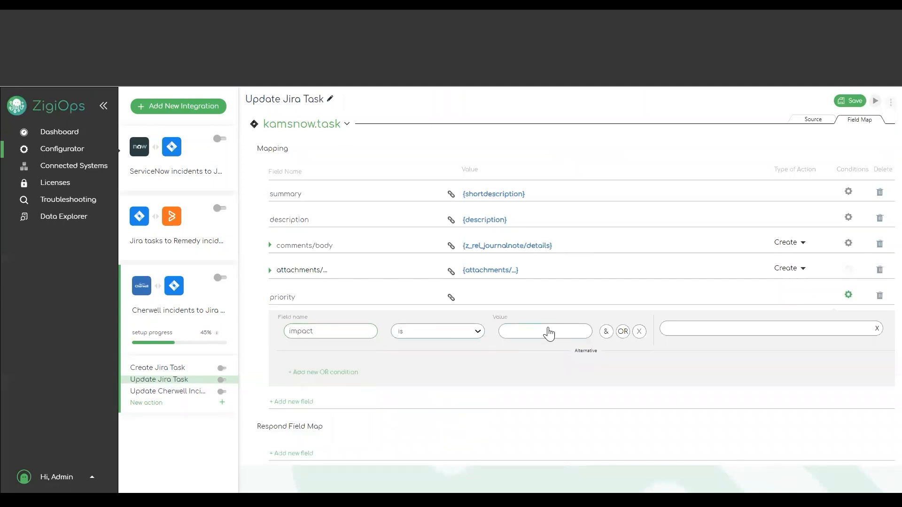
type("Production")
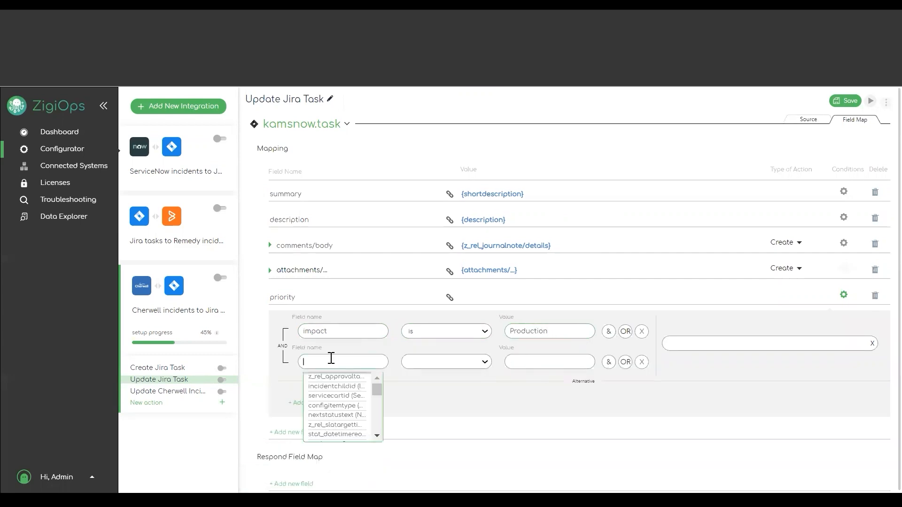
type("urgency")
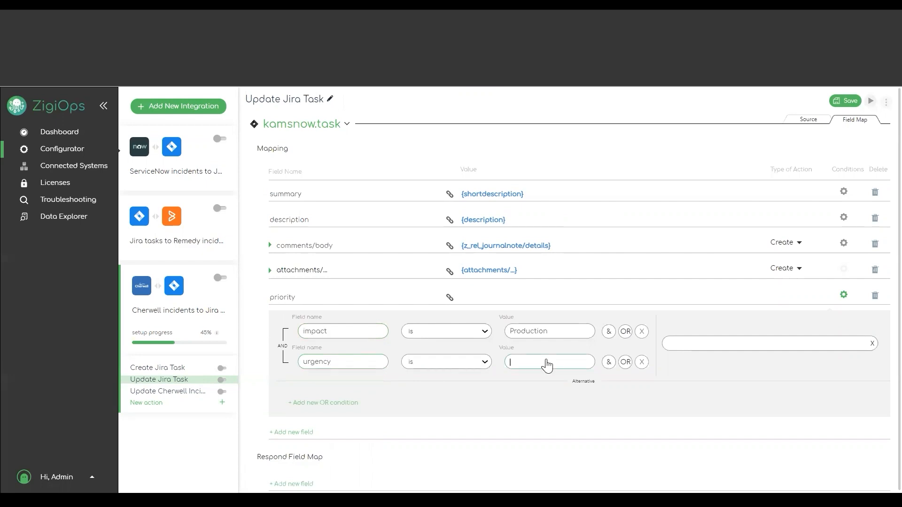
type("Critical")
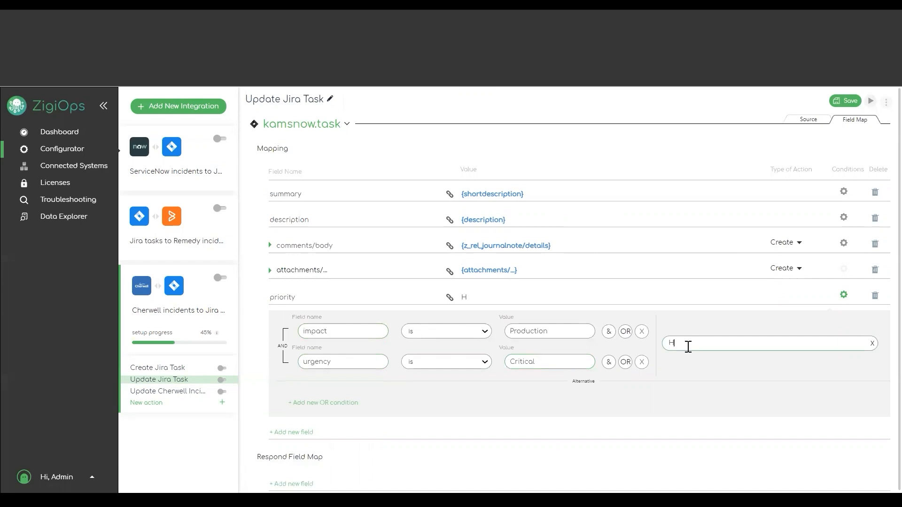
type("ighest")
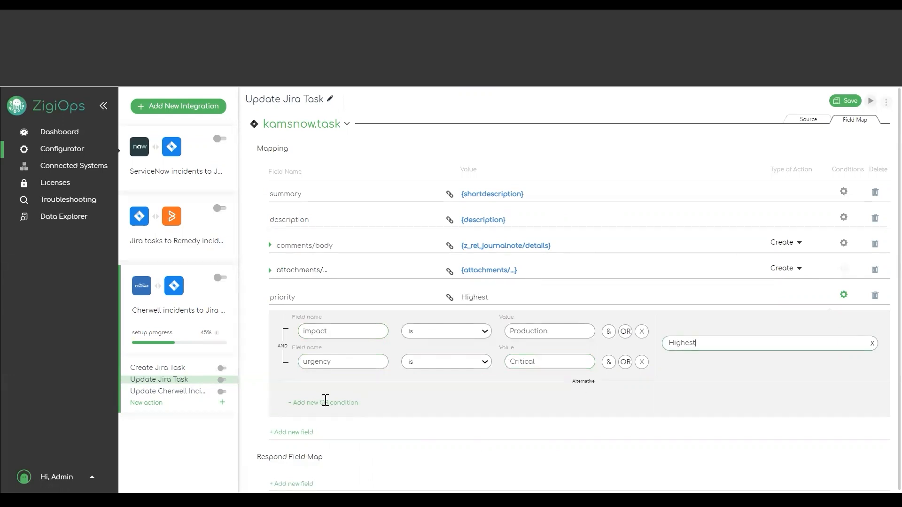
Add a rule giving High when impact is exactly Production and urgency is Medium.
type("impo")
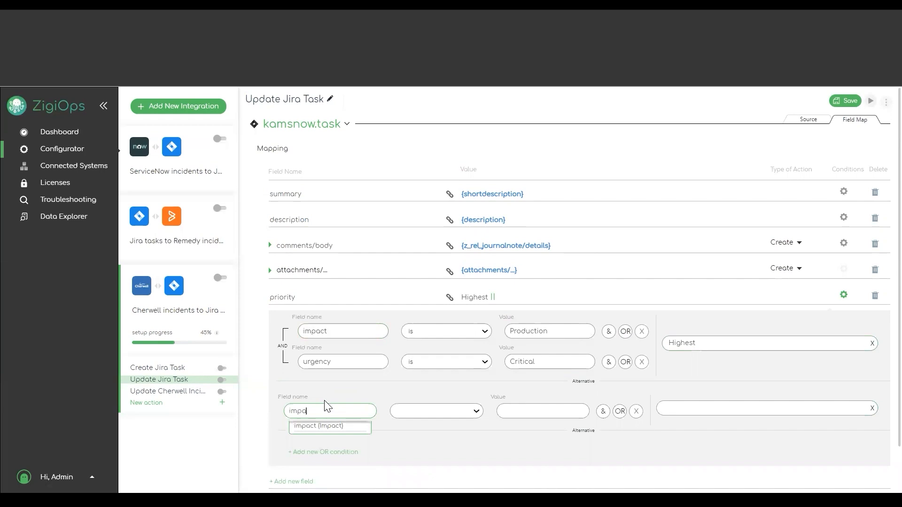
left_click(434, 410)
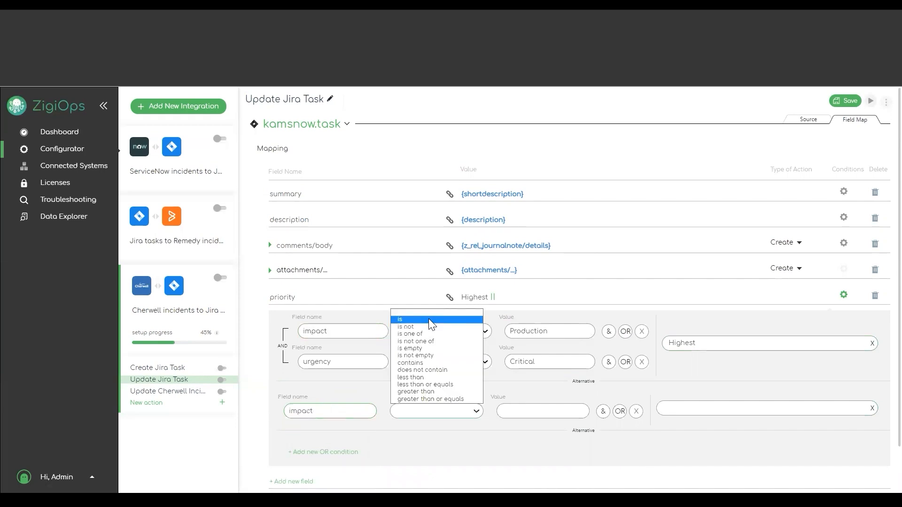
left_click(400, 319)
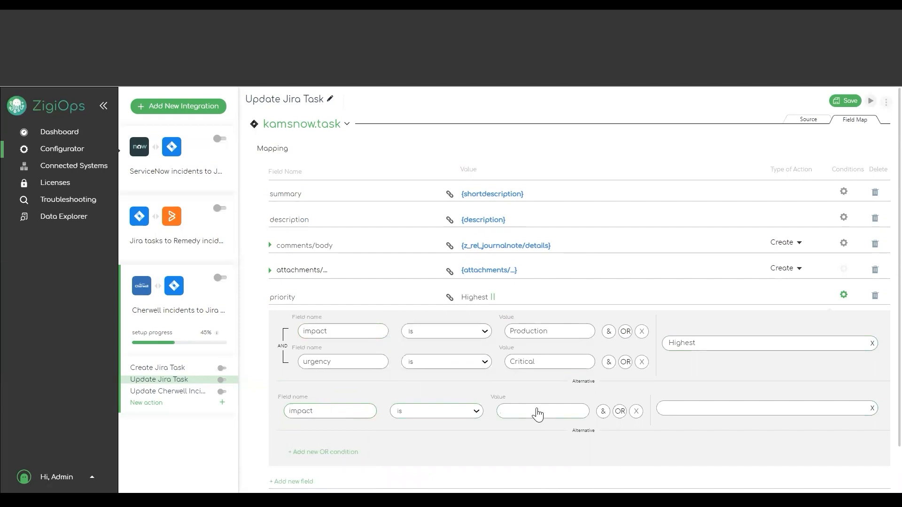
type("Production")
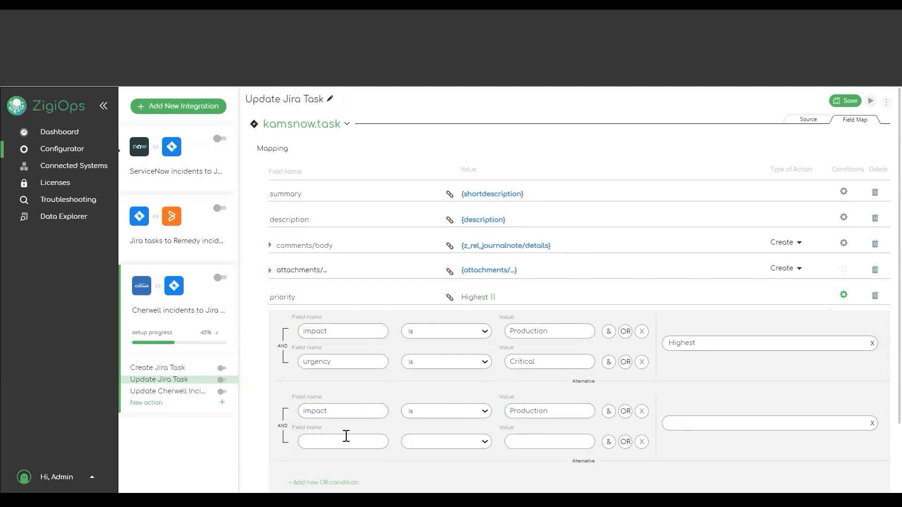
type("urgend")
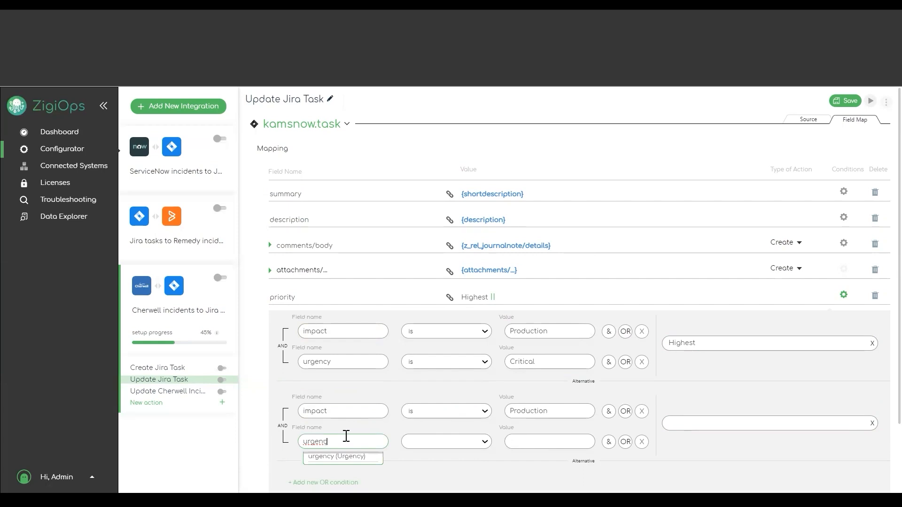
left_click(342, 455)
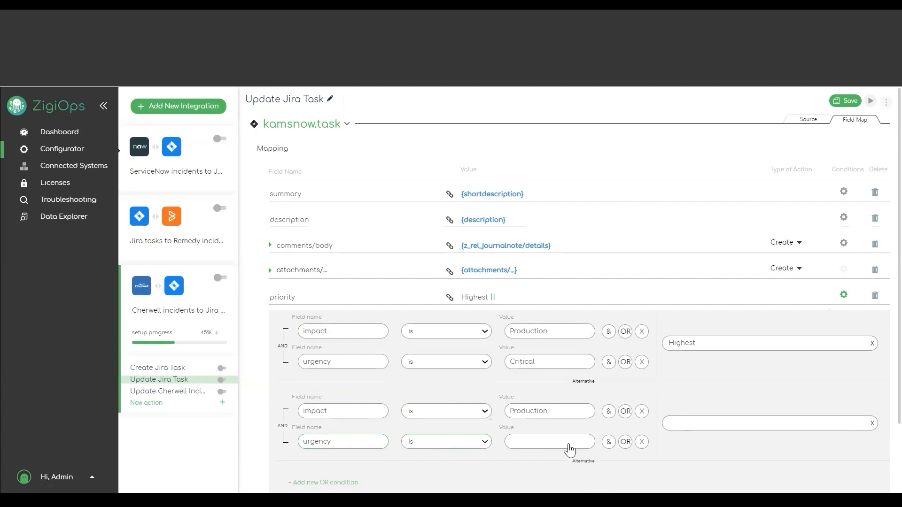
type("Med")
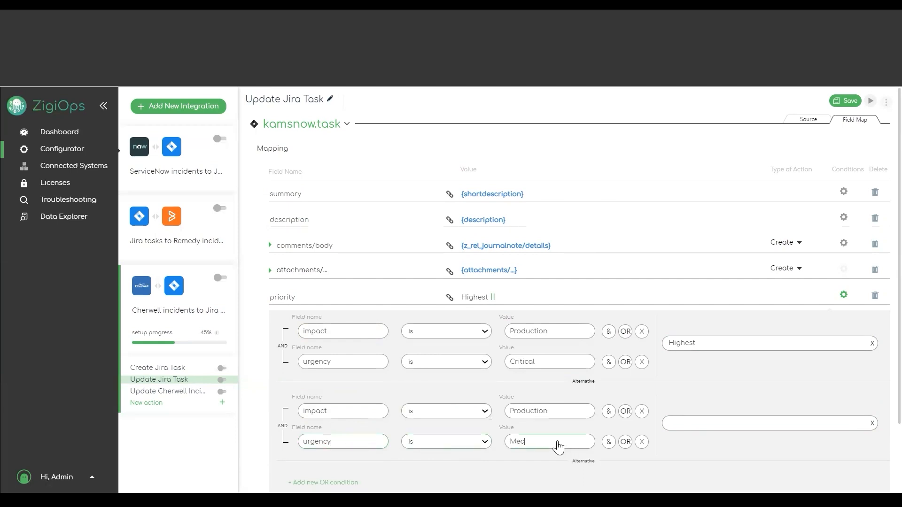
type("High")
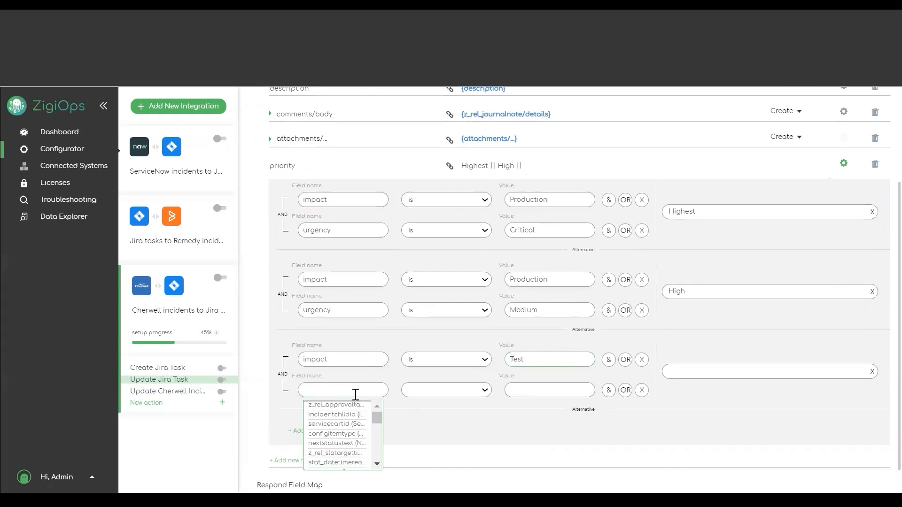
Add a third rule giving Low when urgency is Critical (Test impact).
type("urgency")
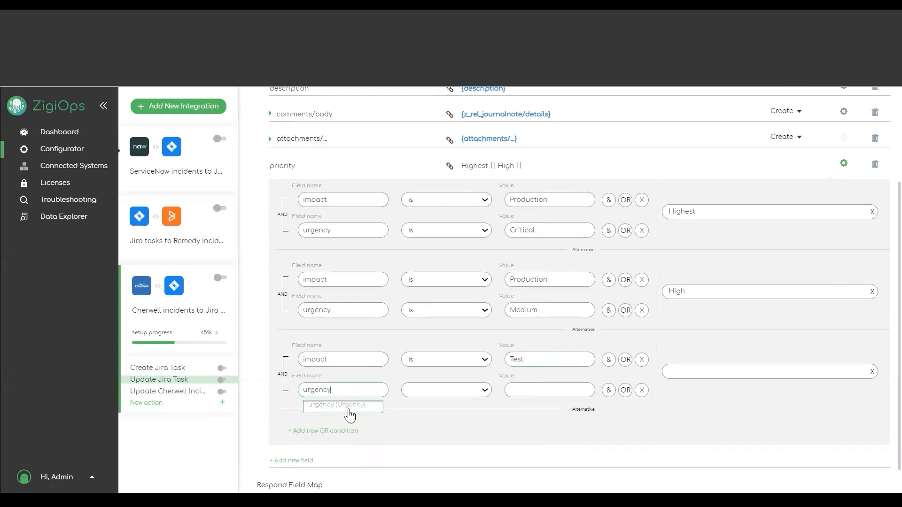
left_click(342, 405)
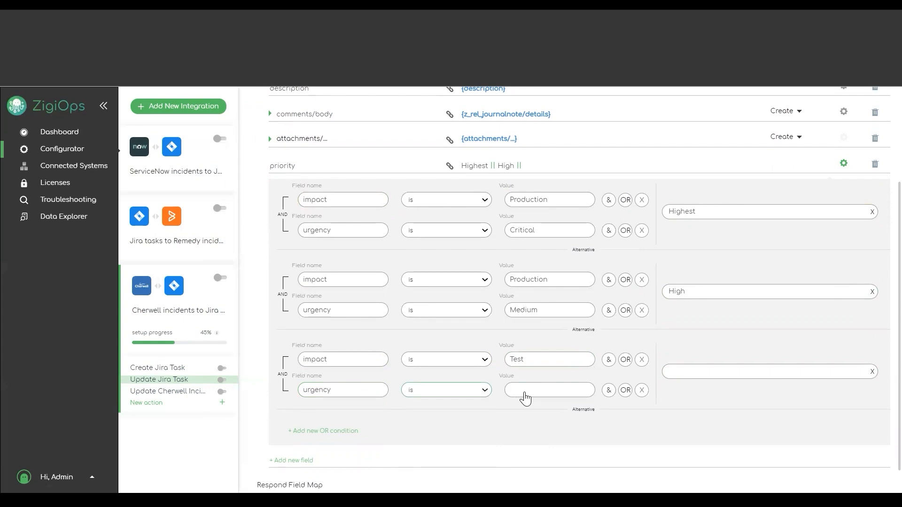
type("Critical")
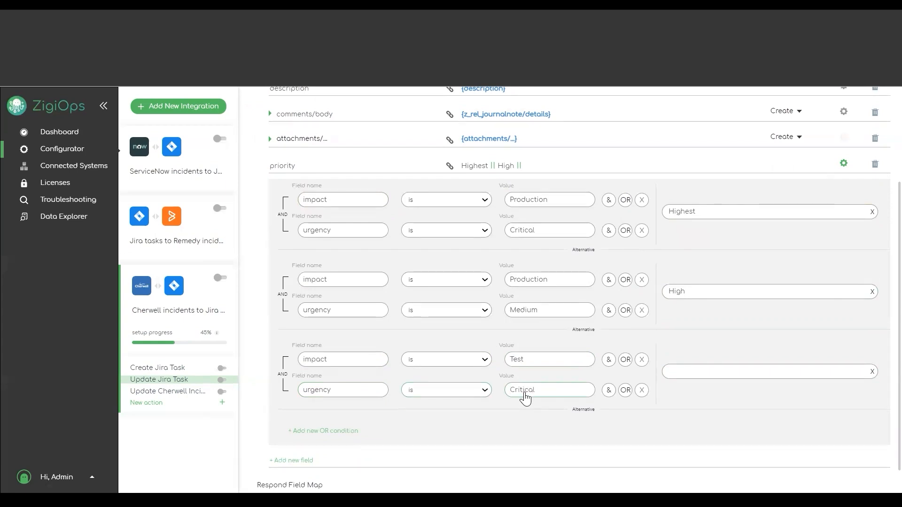
type("Low")
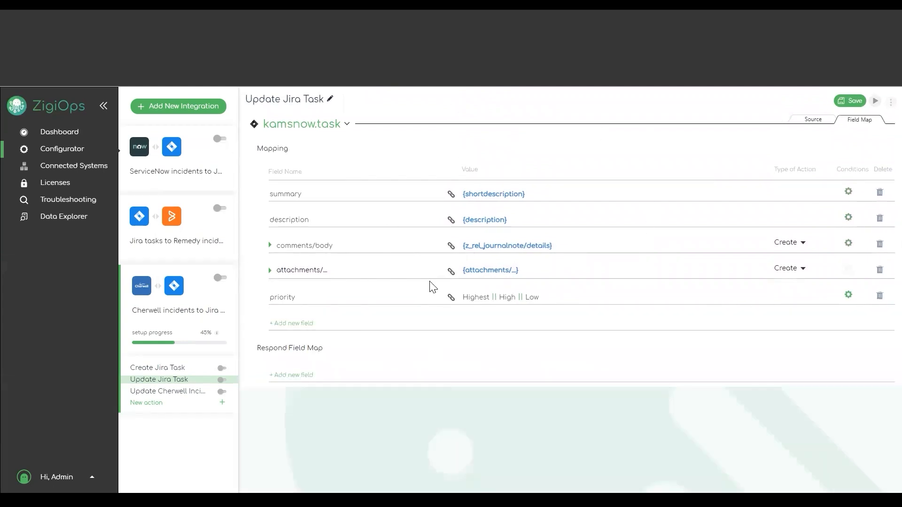
mouse_move(437, 135)
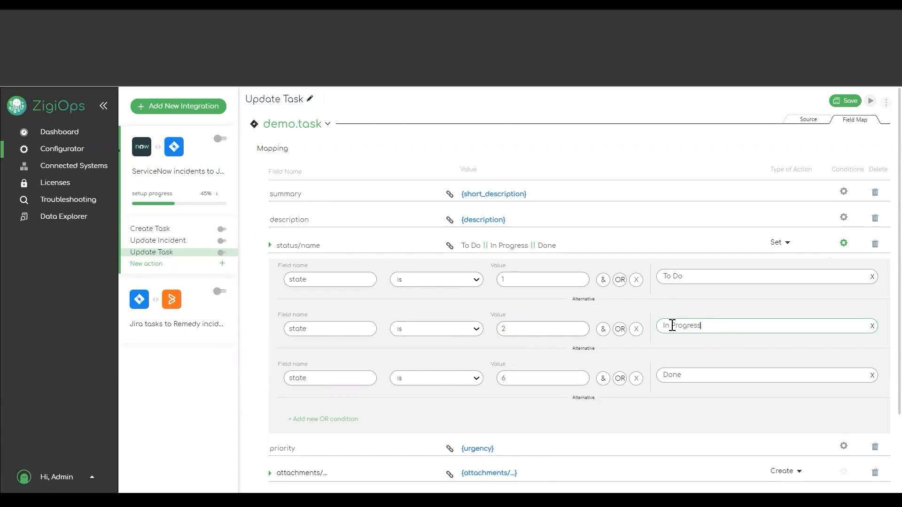
mouse_move(855, 271)
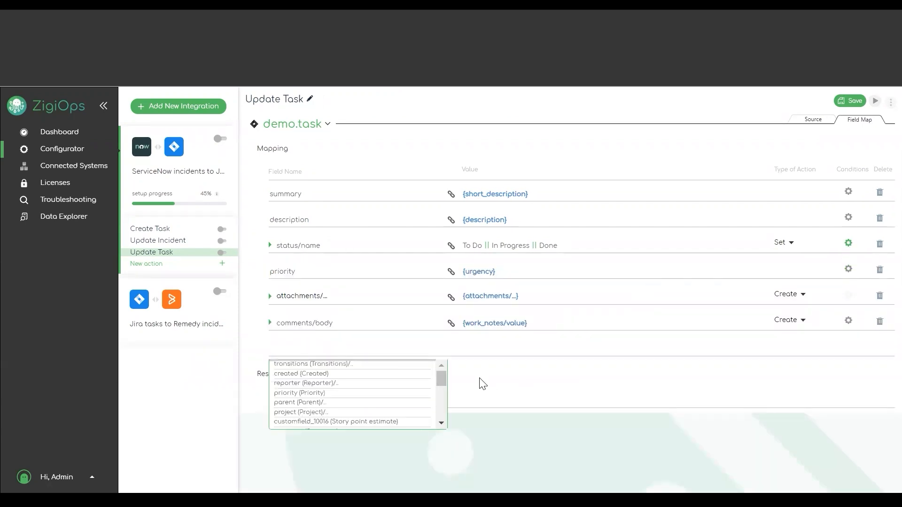
Replace the blank status row with a summary field mapped to {short_description}.
type("status")
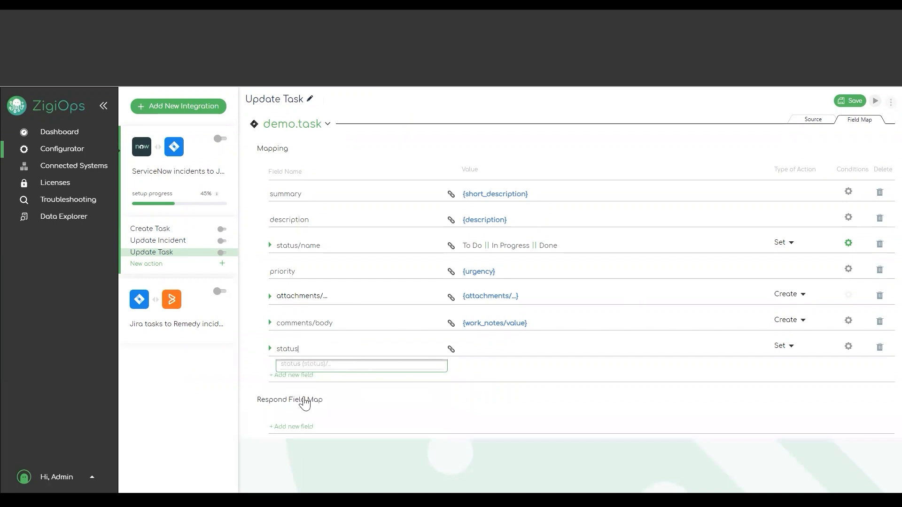
type("{sta}")
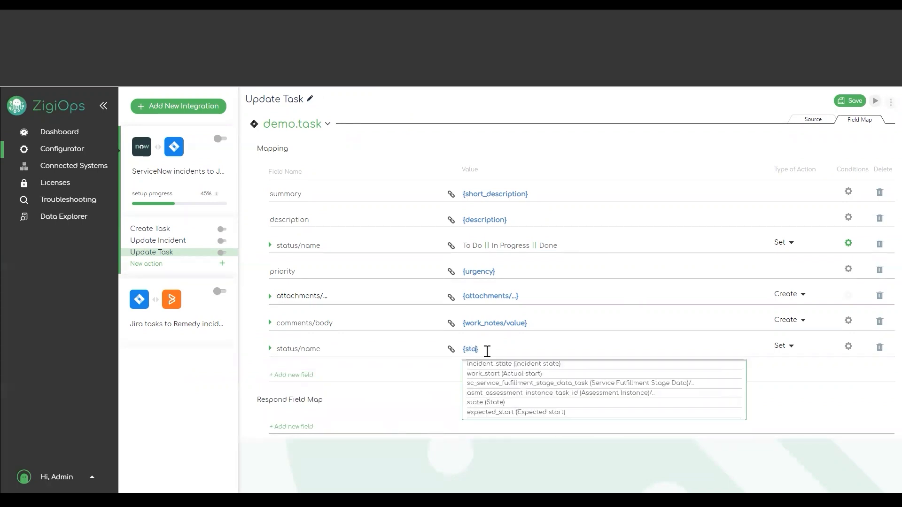
left_click(485, 402)
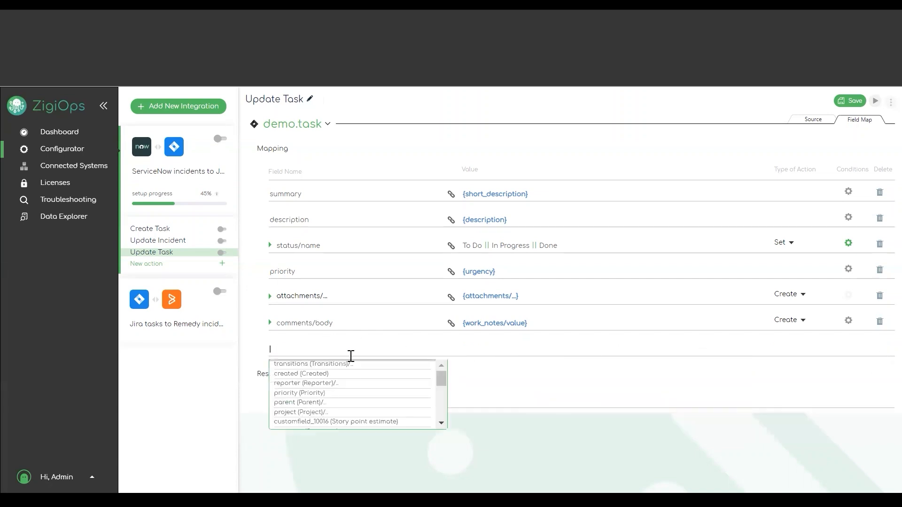
type("state")
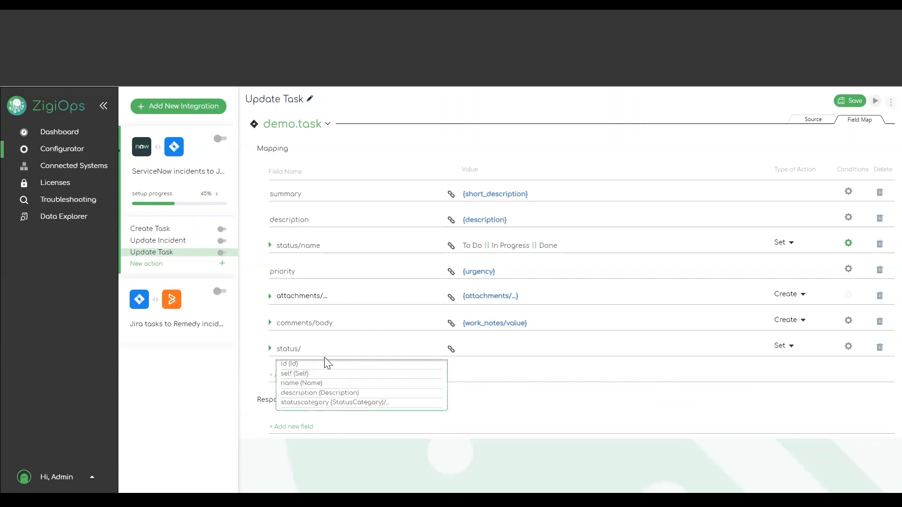
type("nu")
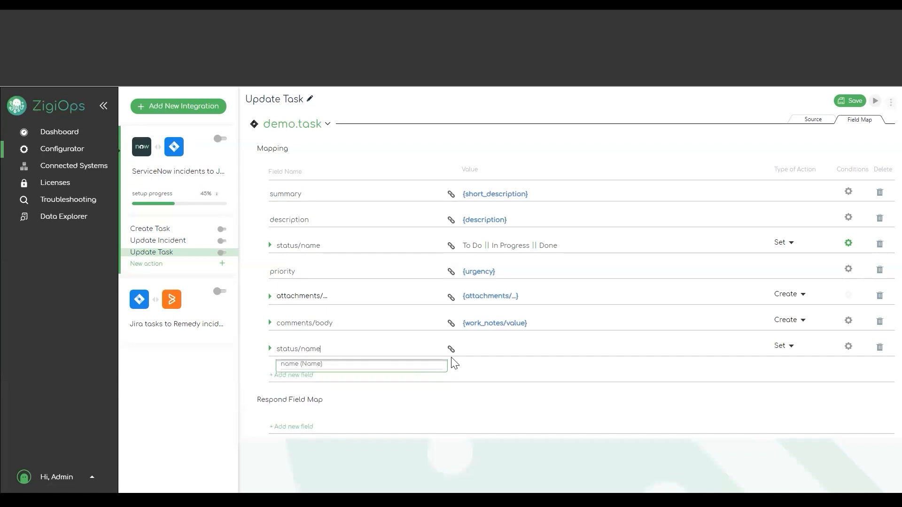
mouse_move(350, 346)
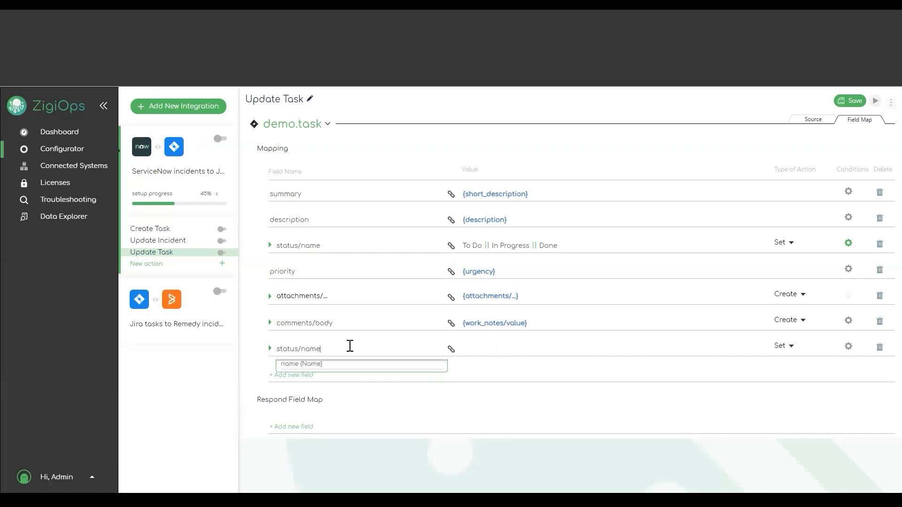
type("s")
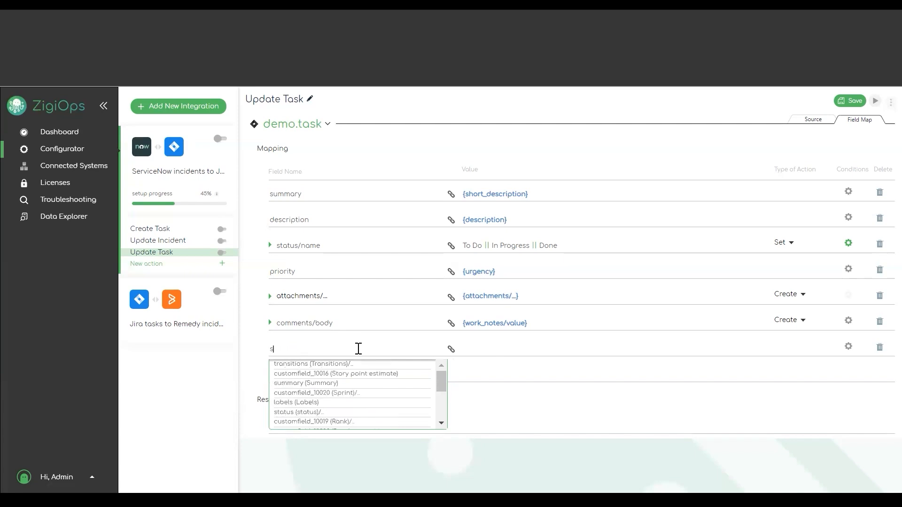
left_click(306, 382)
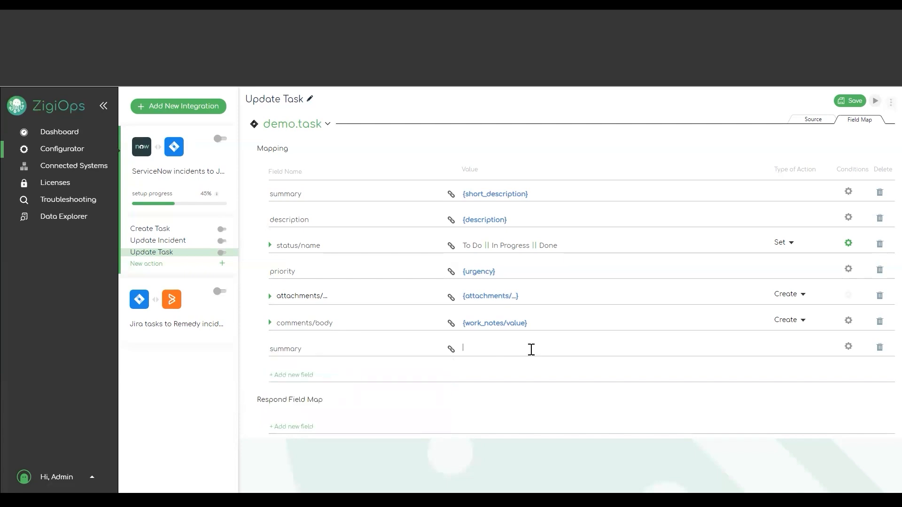
type("{s")
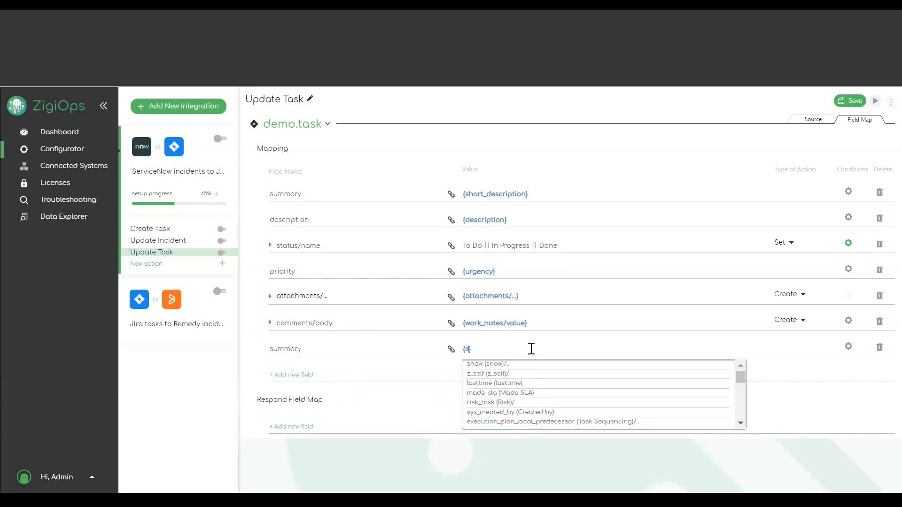
type("ummary")
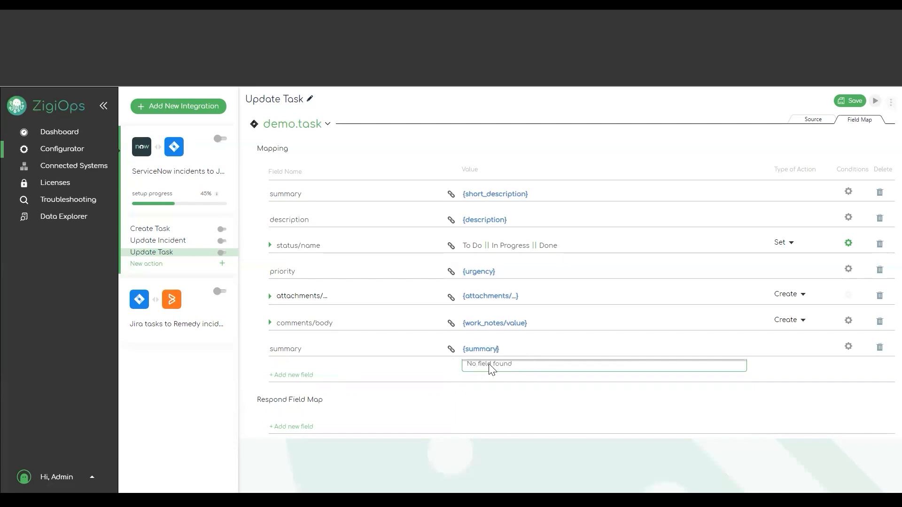
type("des")
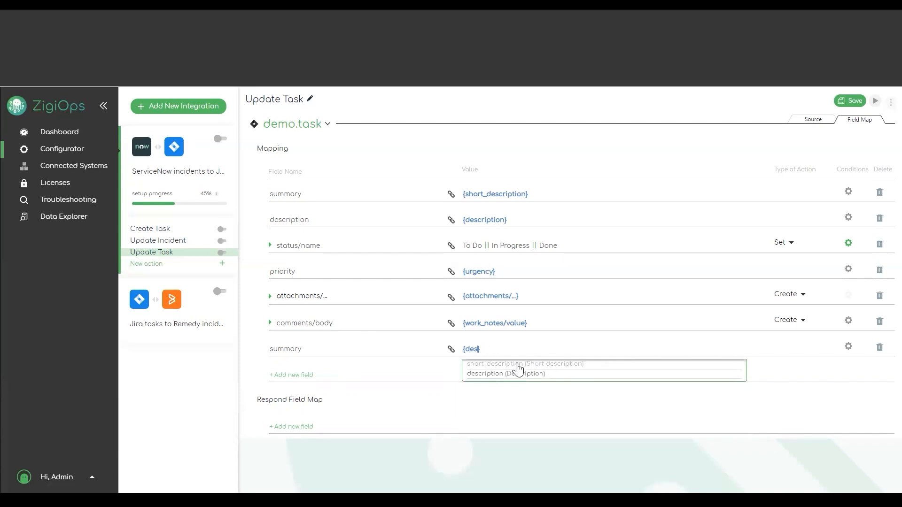
left_click(523, 364)
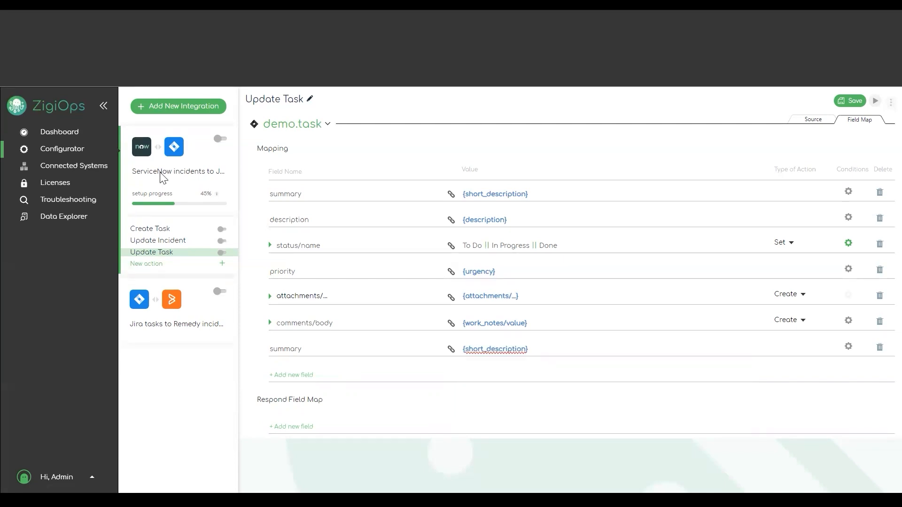
Browse Create Task, Update Incident, then the Jira-to-Remedy Create Incident and Backsync Task maps.
left_click(149, 228)
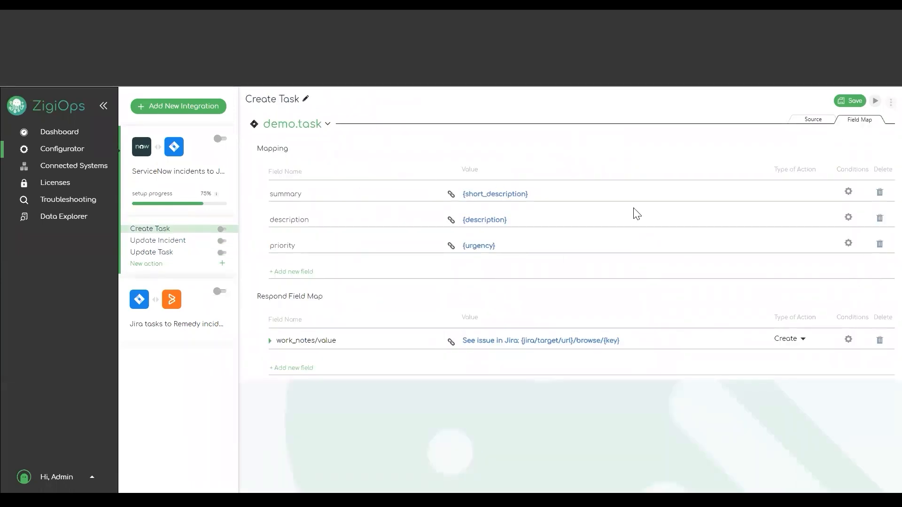
left_click(158, 241)
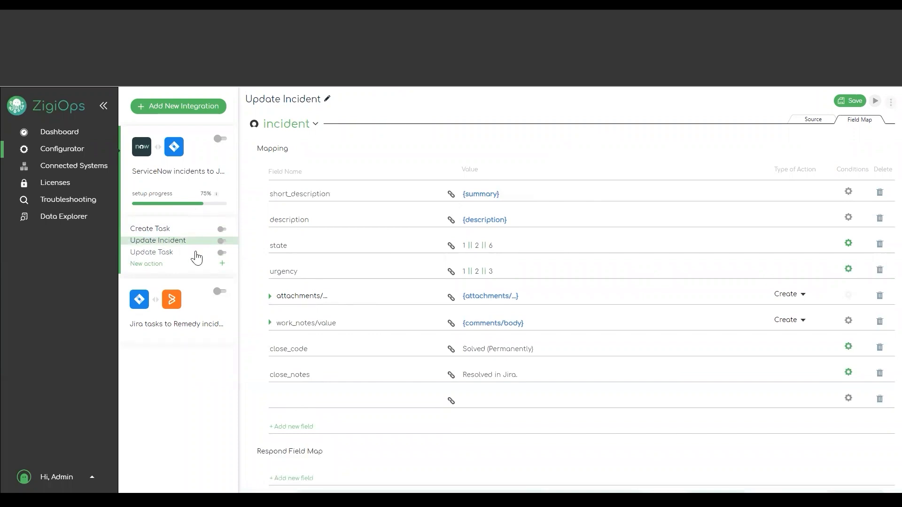
left_click(151, 252)
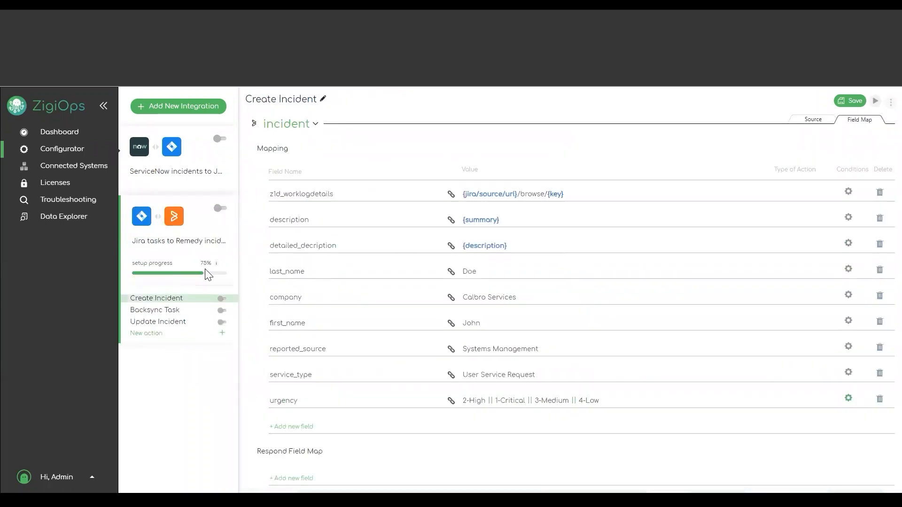
left_click(154, 310)
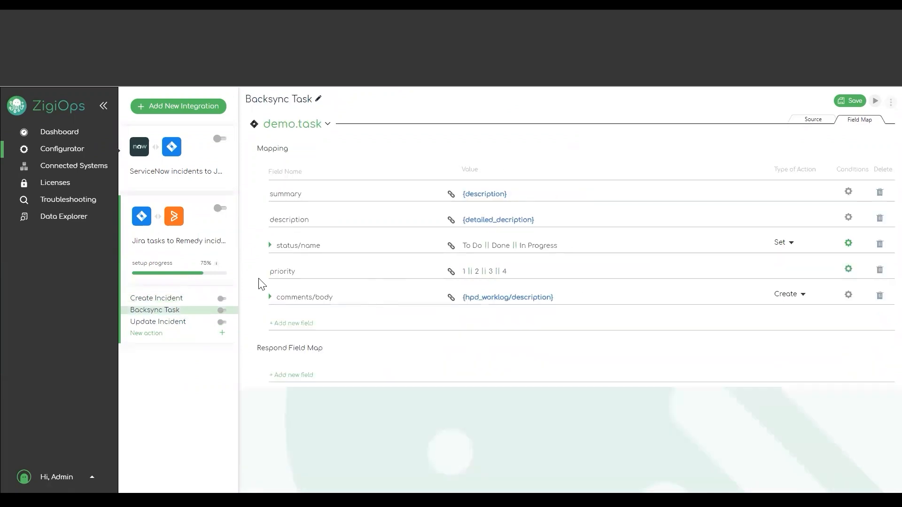
left_click(157, 321)
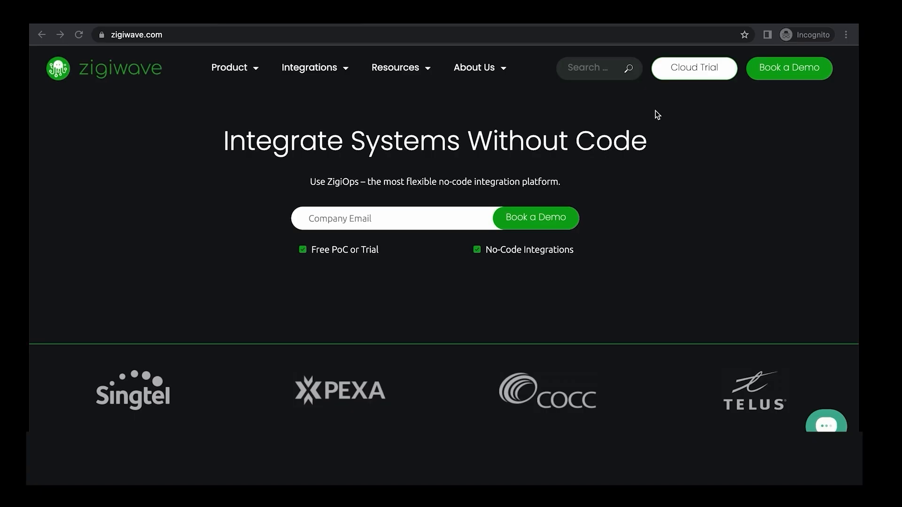
mouse_move(739, 99)
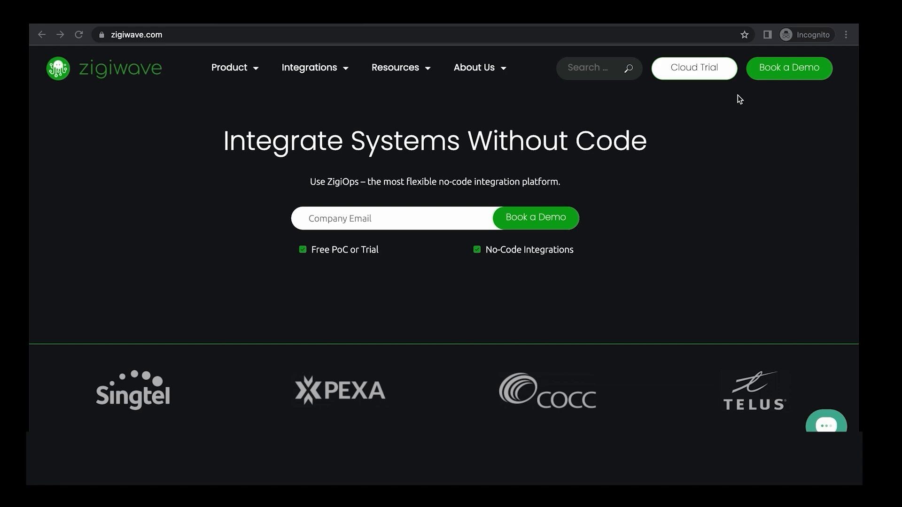
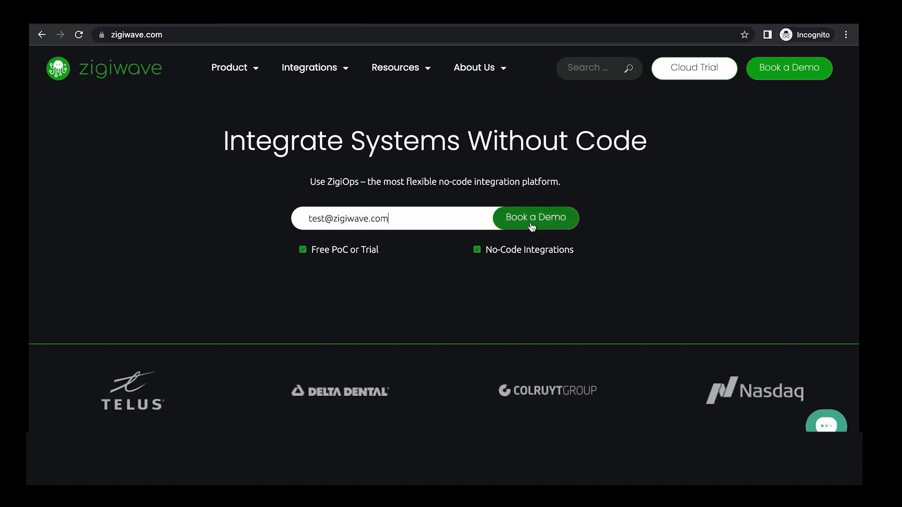
left_click(534, 217)
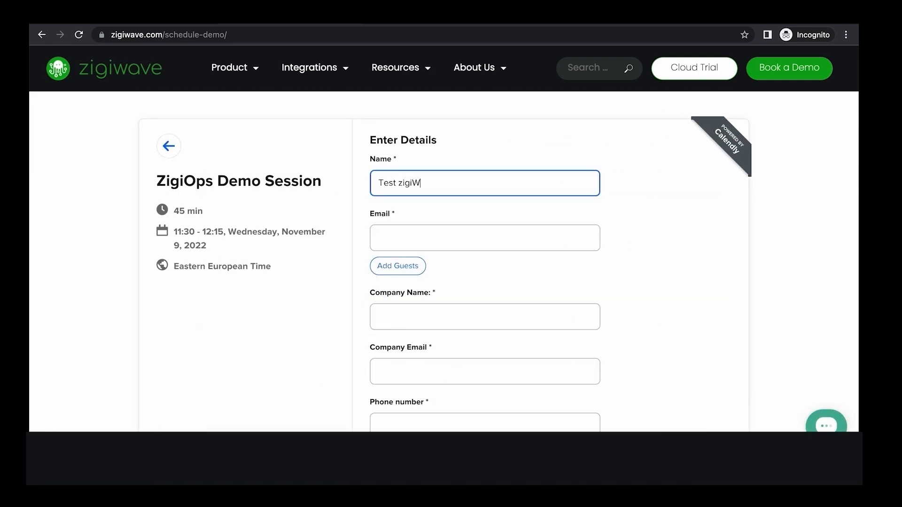
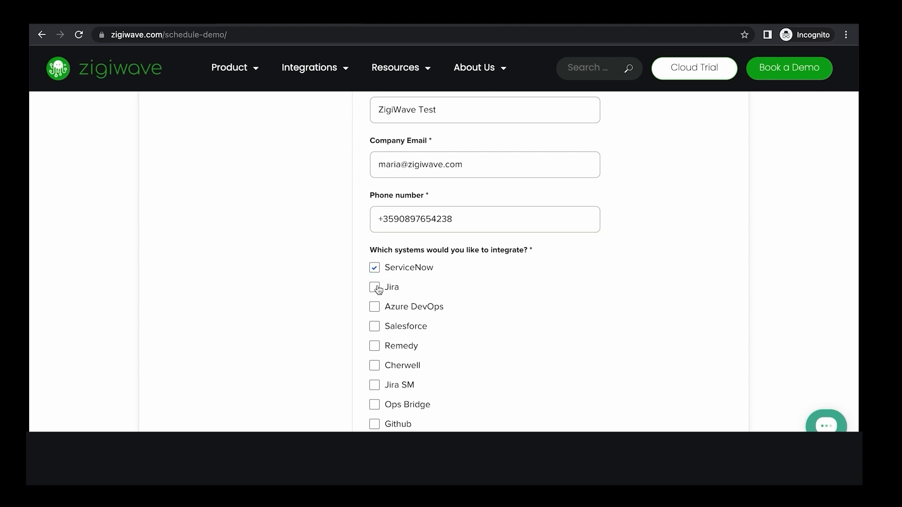
left_click(412, 397)
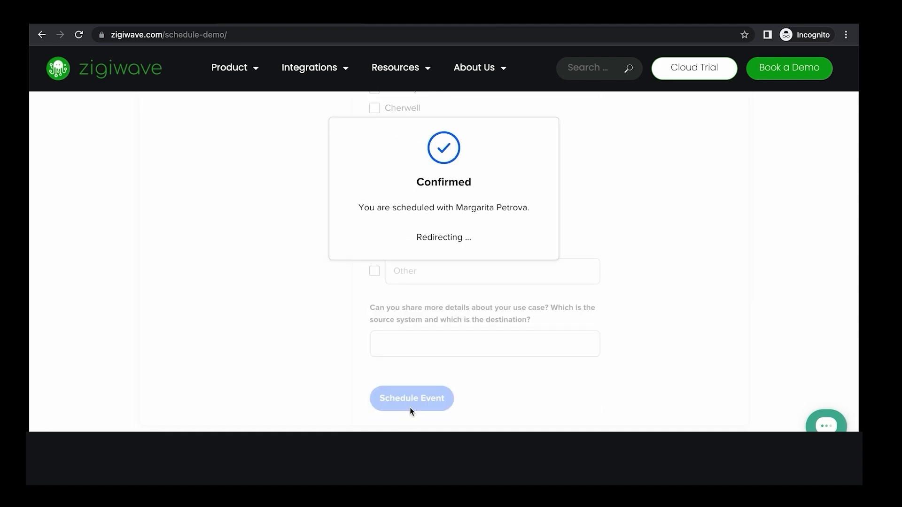